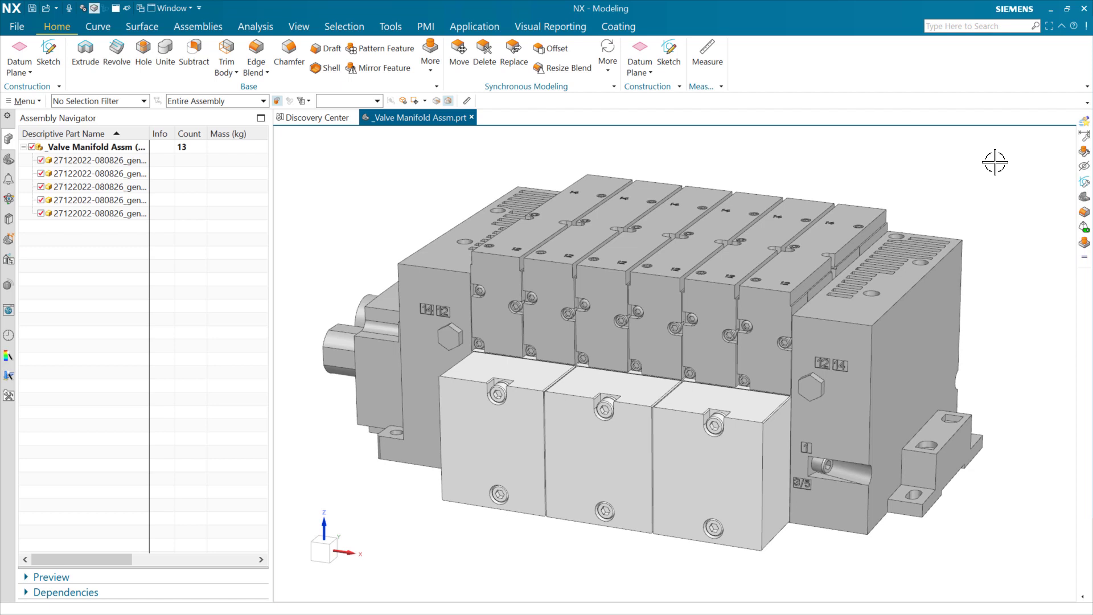
mouse_move(1033, 171)
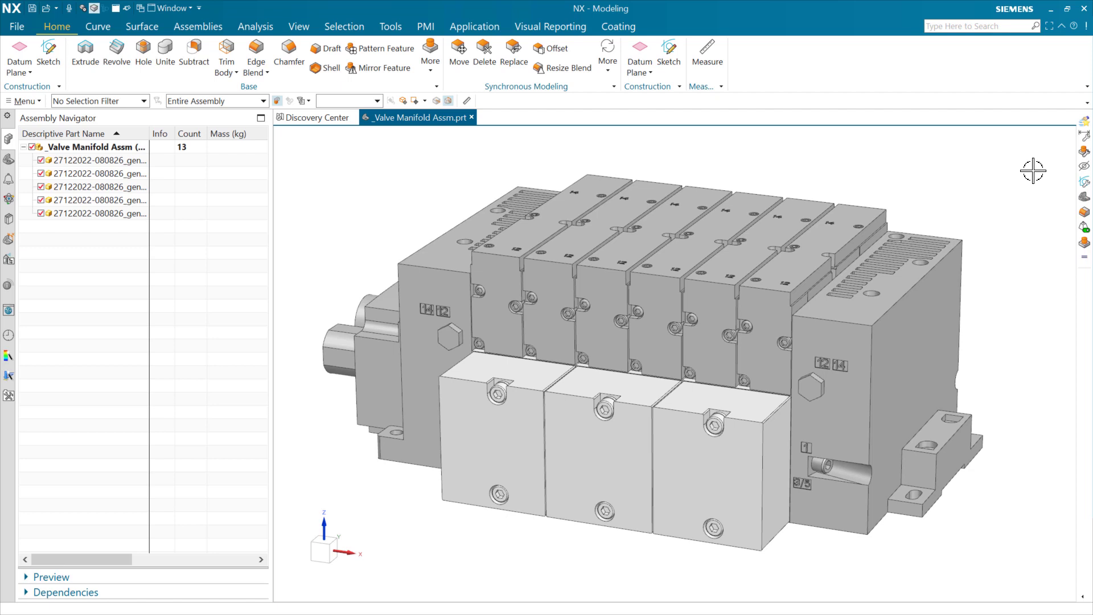
mouse_move(1027, 263)
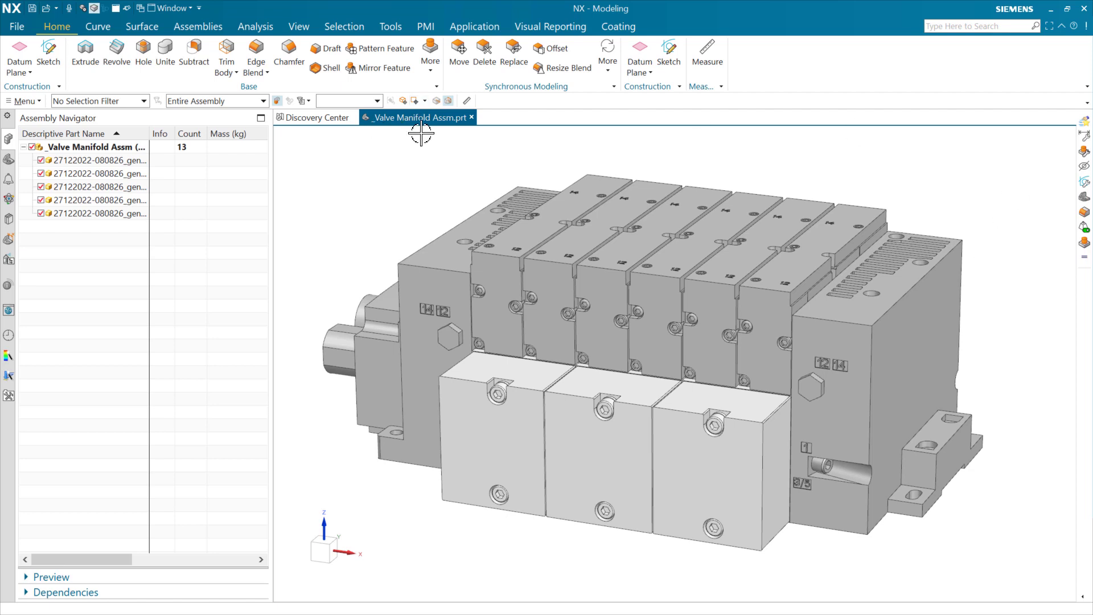
mouse_move(430, 583)
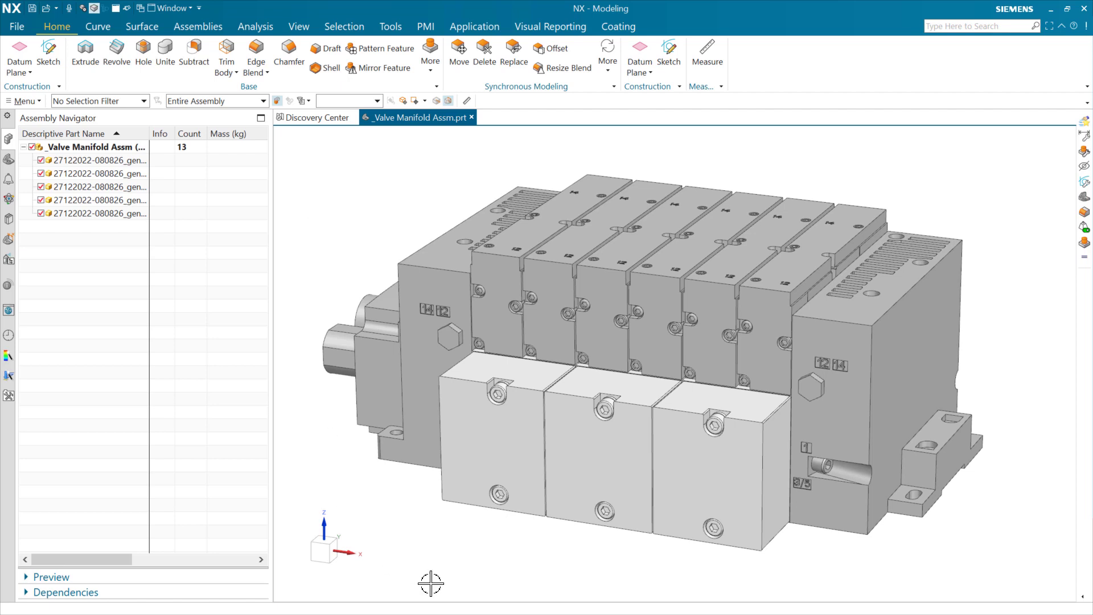
mouse_move(697, 347)
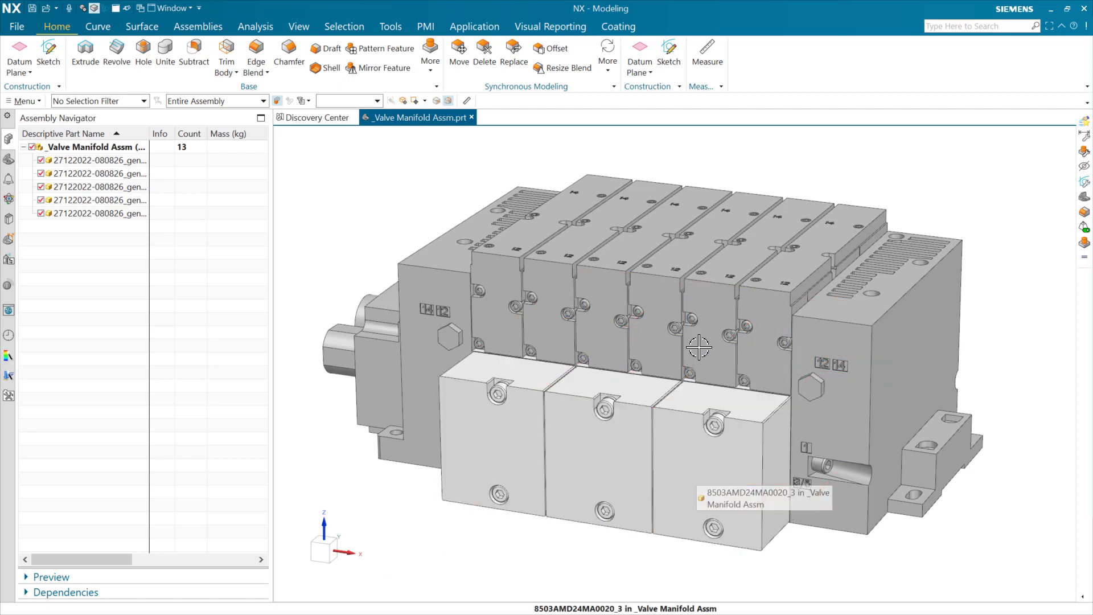
Step: Make valve block 8503AMD24MA0020_3 the work part of the manifold assembly
click(495, 440)
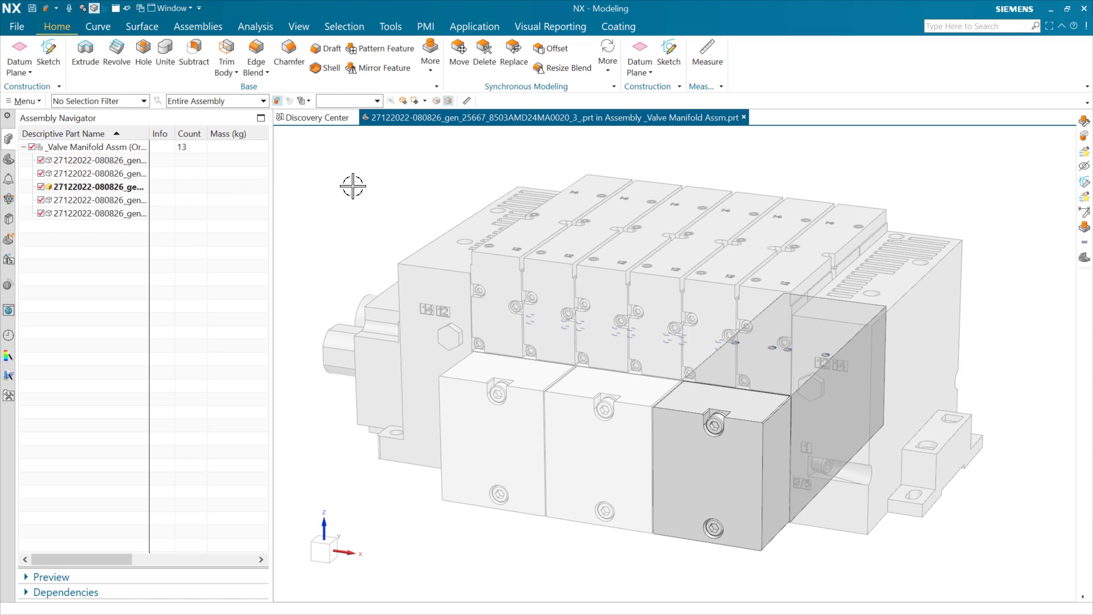
mouse_move(32, 235)
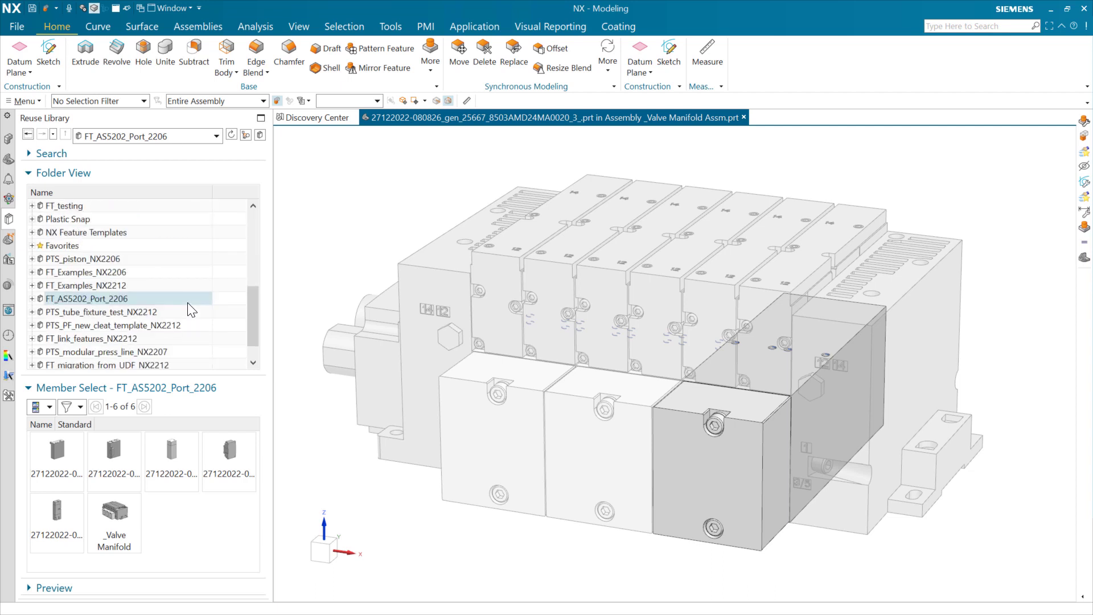
Step: Show the nine feature templates in the Reuse Library's FT_Examples_NX2212 folder
click(88, 284)
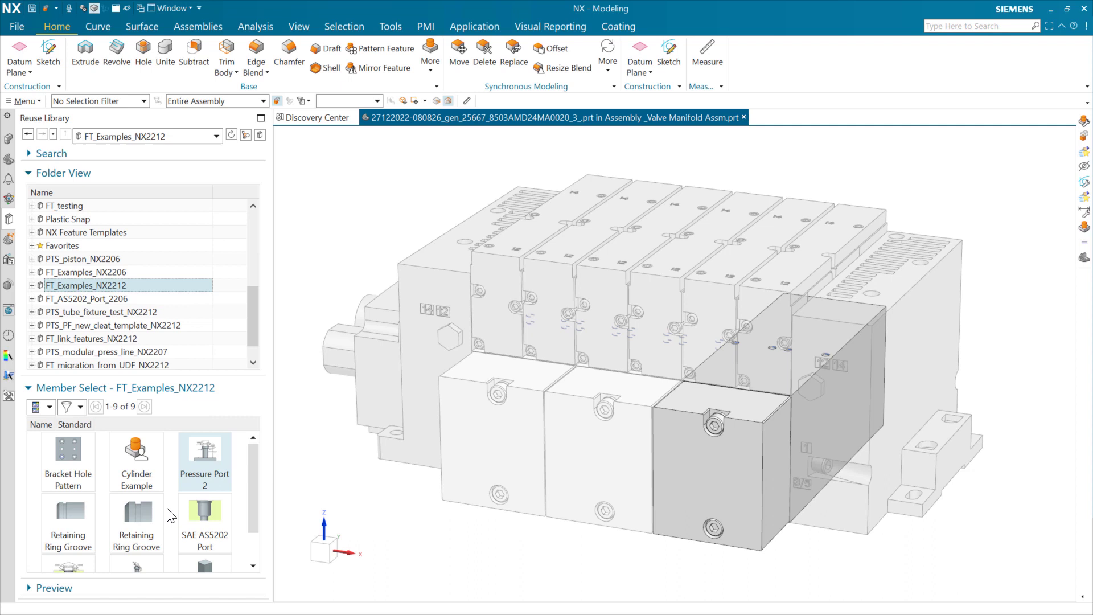
click(67, 515)
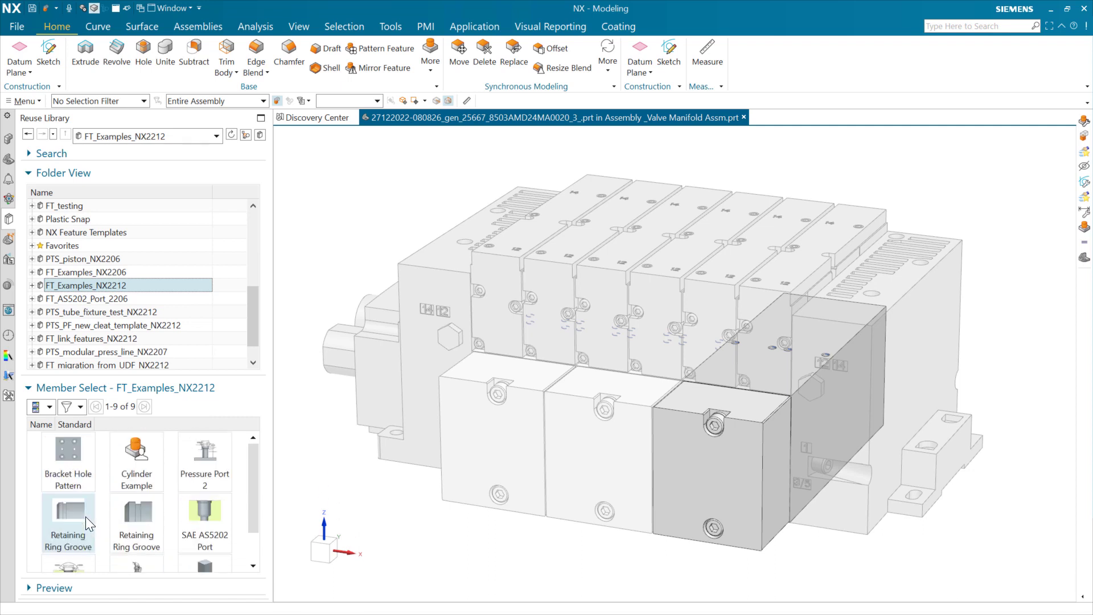
click(205, 512)
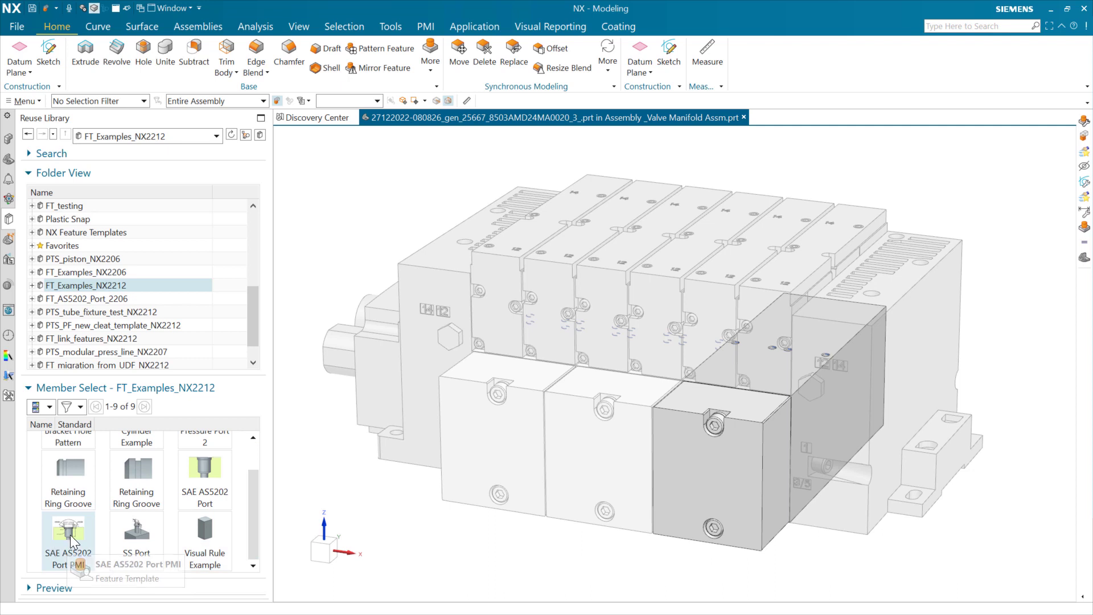
mouse_move(352, 535)
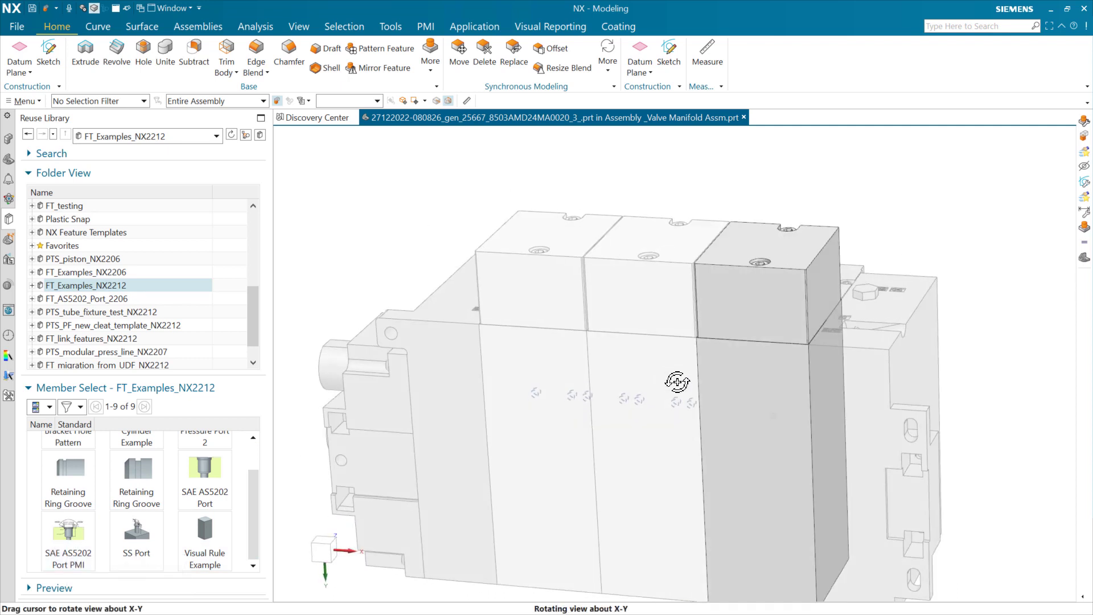
Step: Rotate the assembly to view the valve blocks' top faces and datum coordinate systems
drag(677, 381, 732, 286)
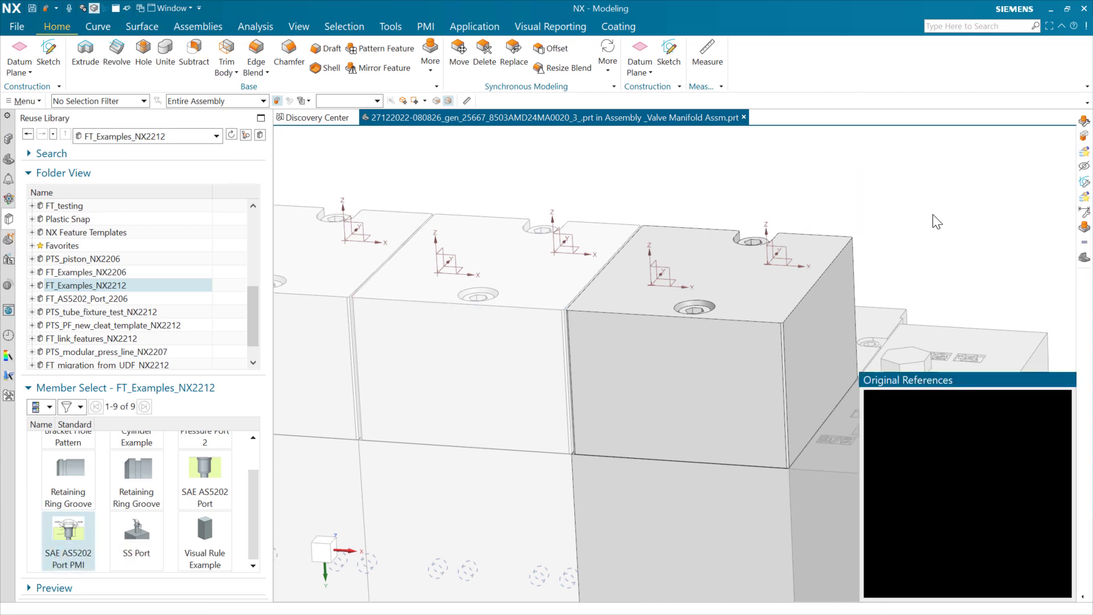
Step: Insert the SAE AS5202 Port PMI template on the valve block at Size Code 10, 2.5 in depth
double_click(67, 529)
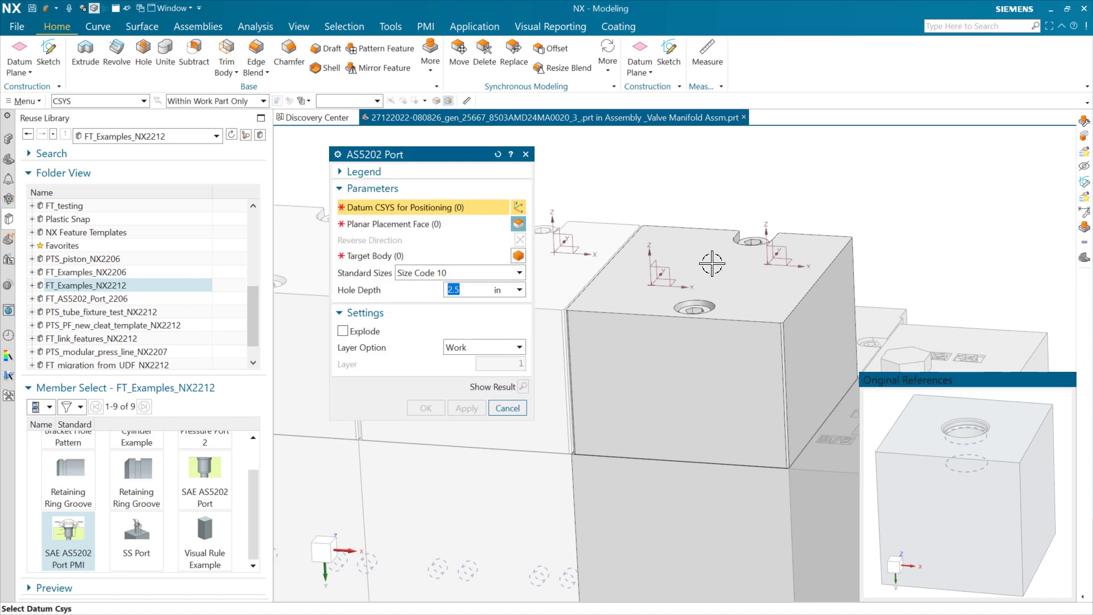
mouse_move(741, 289)
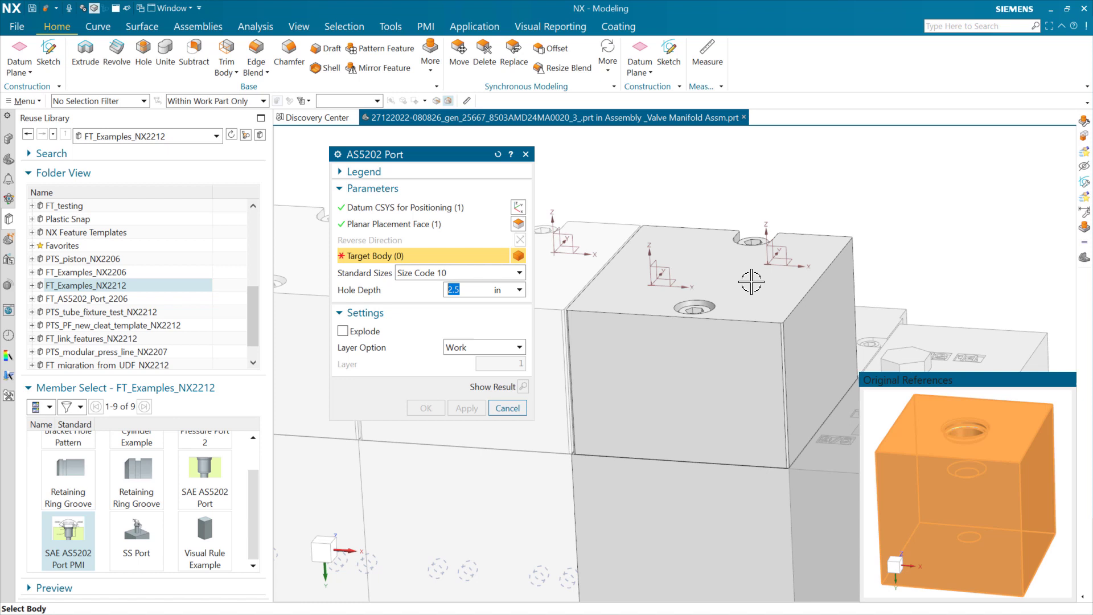
click(751, 283)
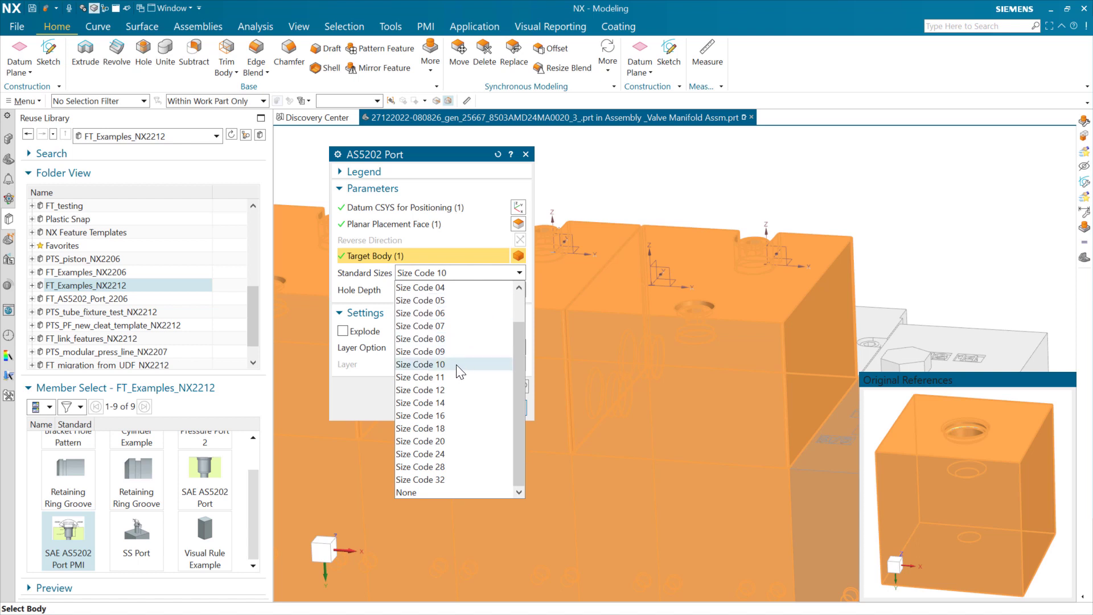
click(420, 364)
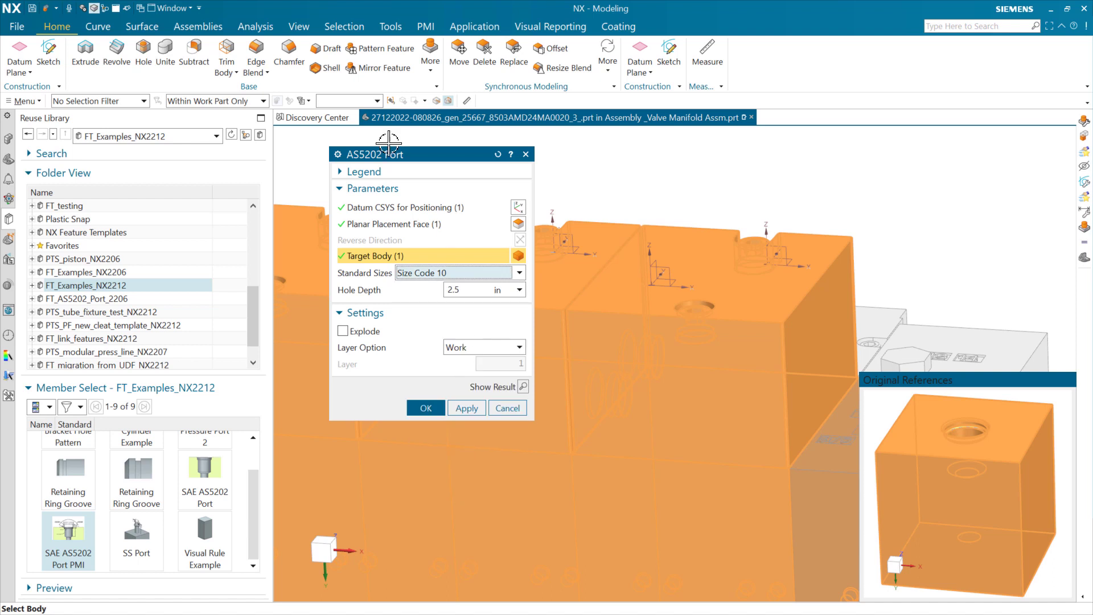
mouse_move(466, 280)
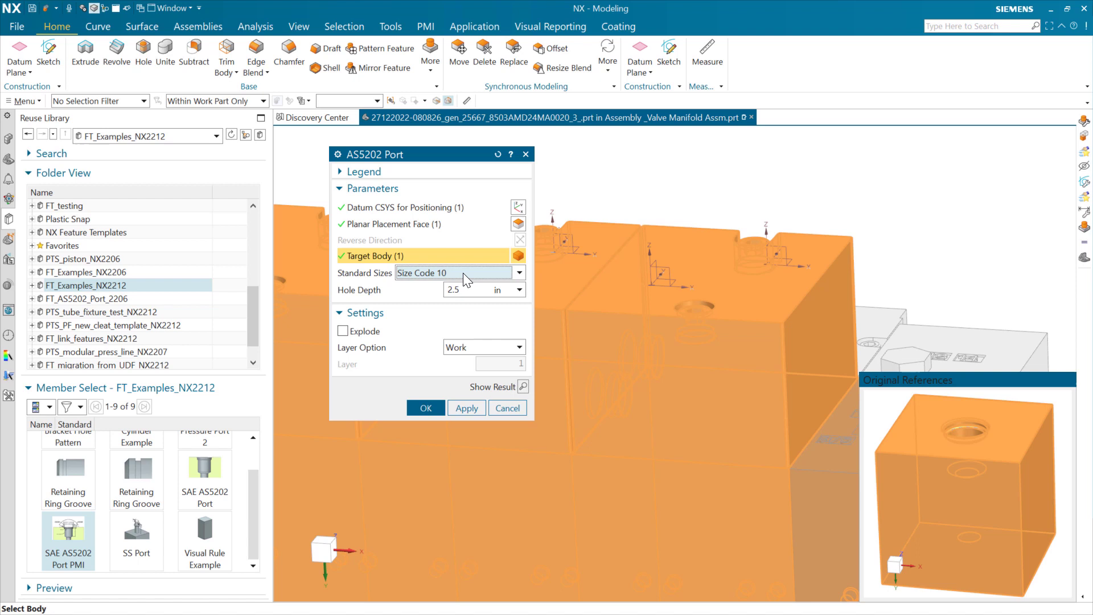
mouse_move(472, 278)
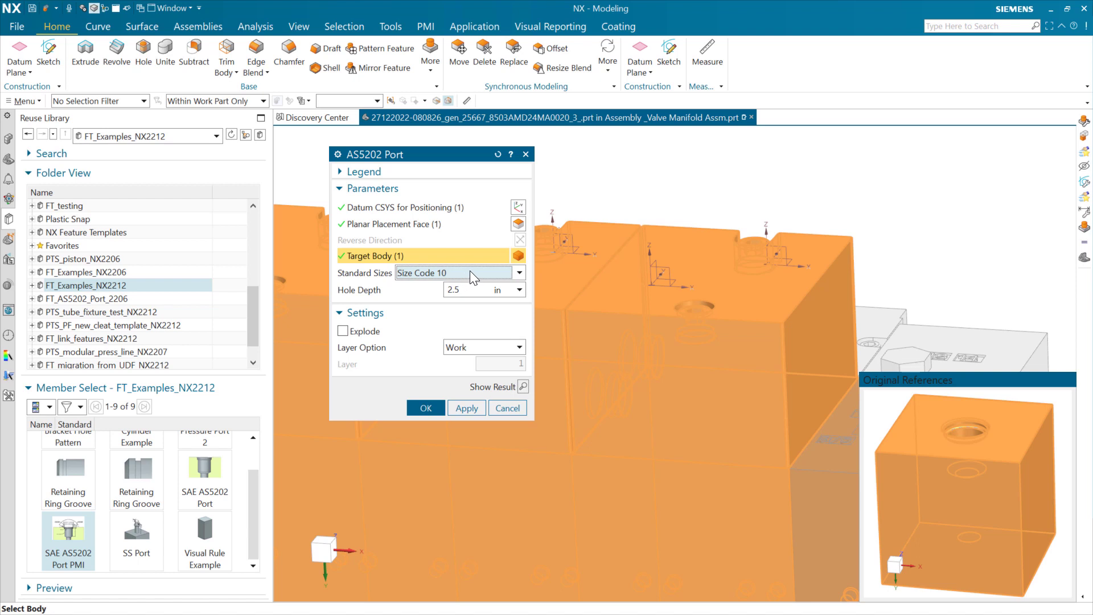
mouse_move(466, 279)
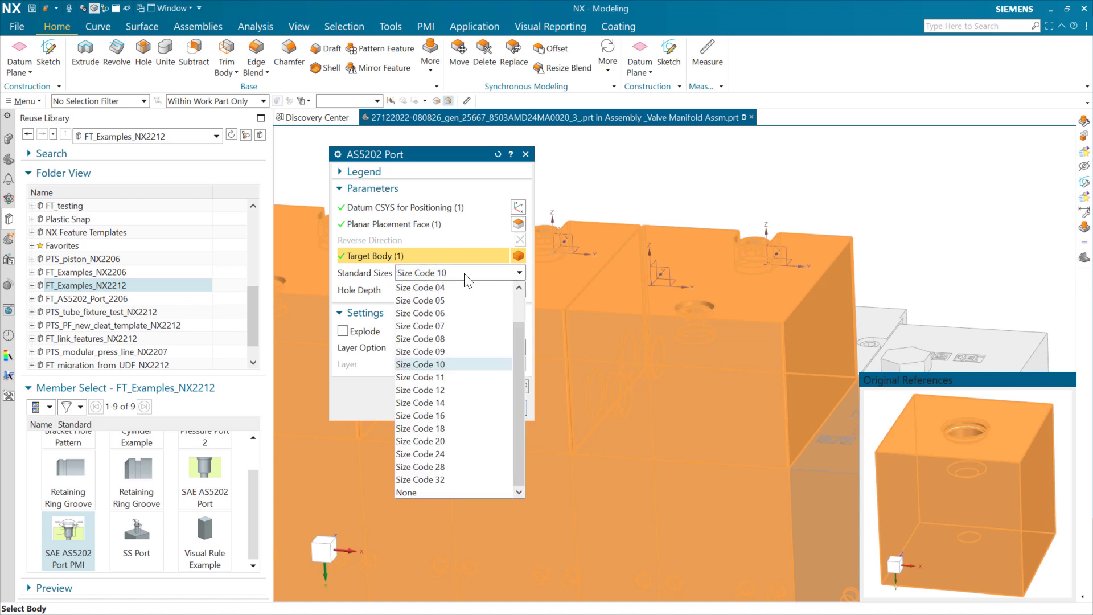
mouse_move(465, 373)
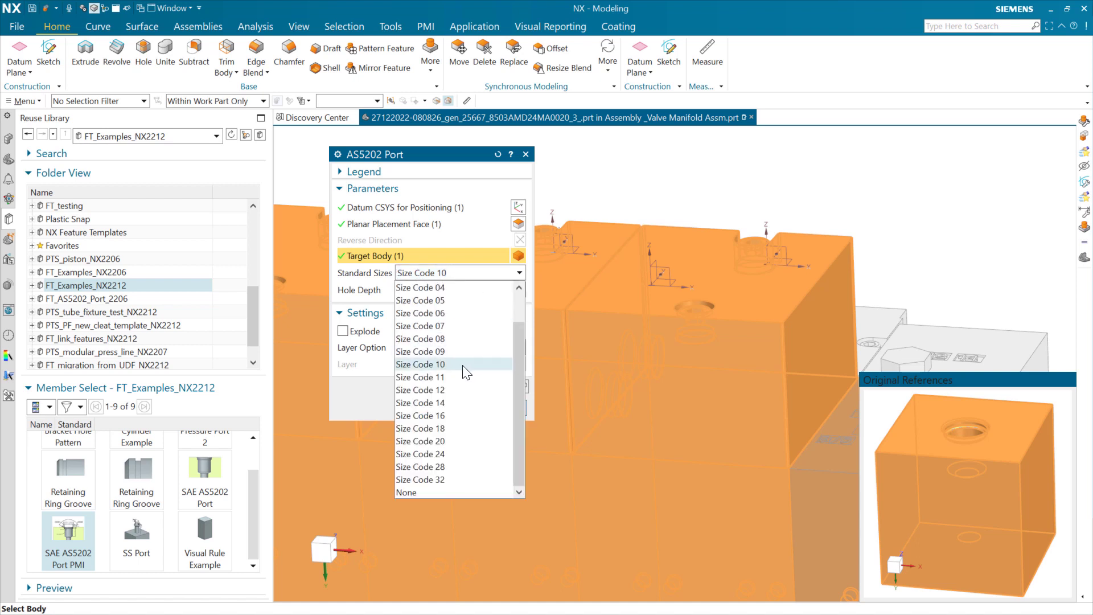
click(422, 364)
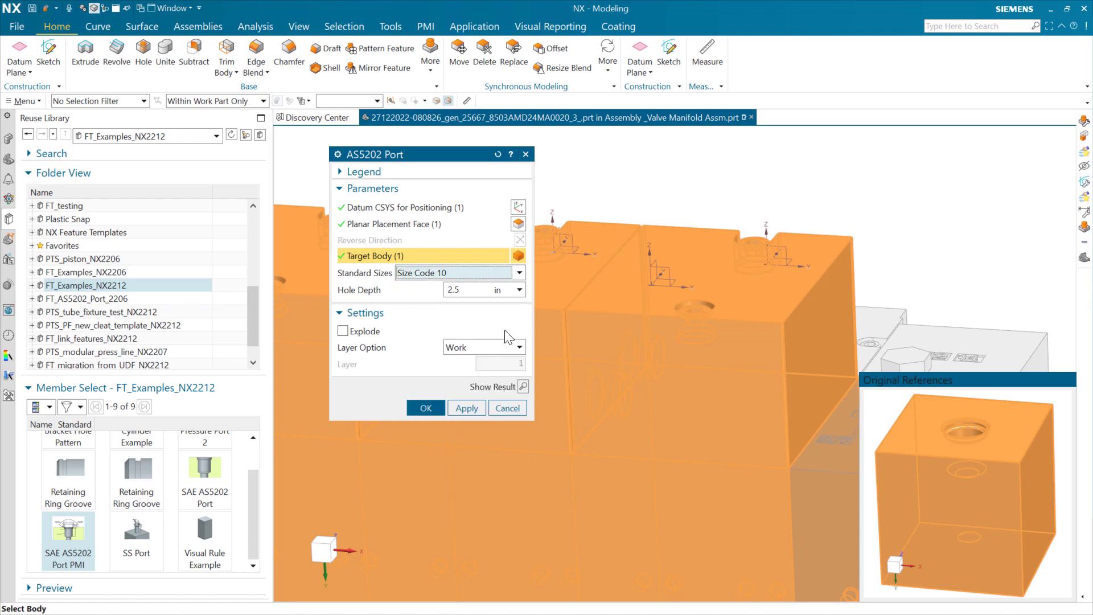
mouse_move(759, 263)
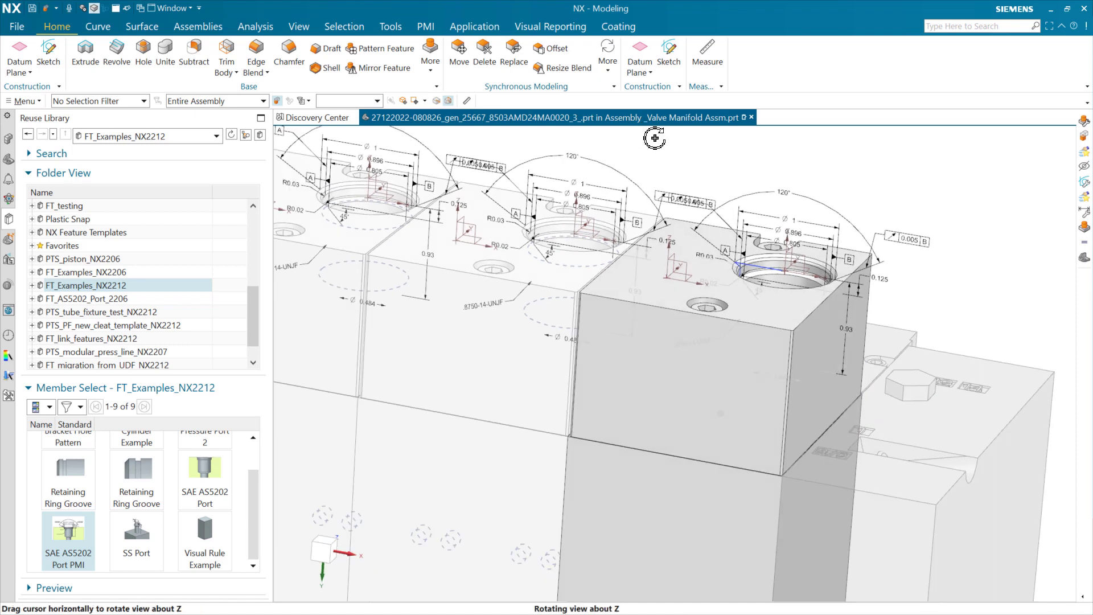
Step: Rotate the blocks about Z to inspect the ports' PMI annotations
drag(656, 137, 644, 132)
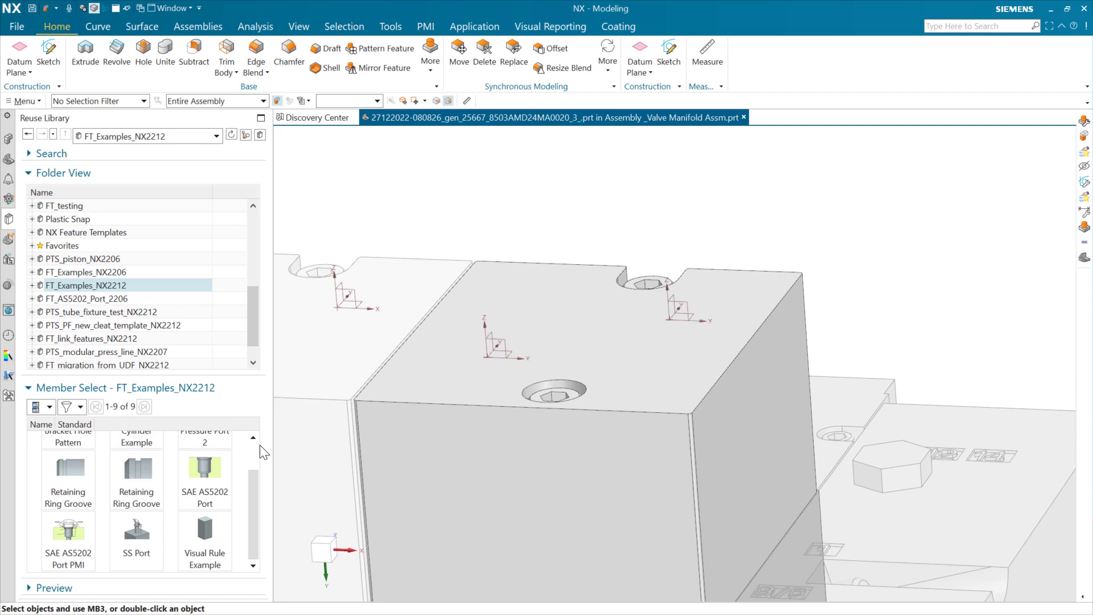
mouse_move(204, 466)
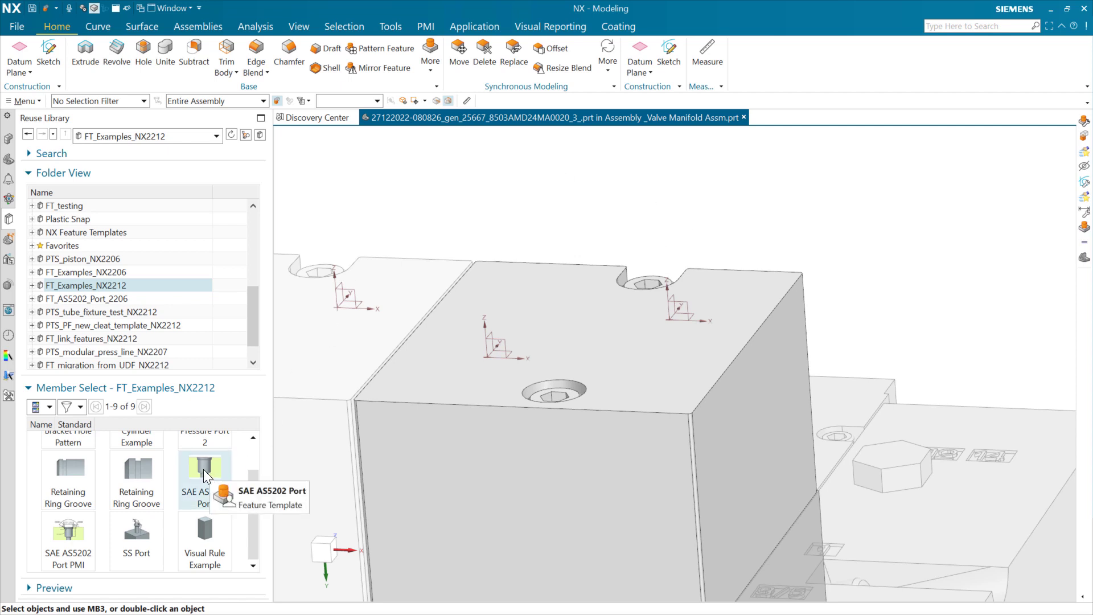
Step: Insert the plain SAE AS5202 Port template at Size Code 10 and show its dimension legend
drag(203, 465, 565, 288)
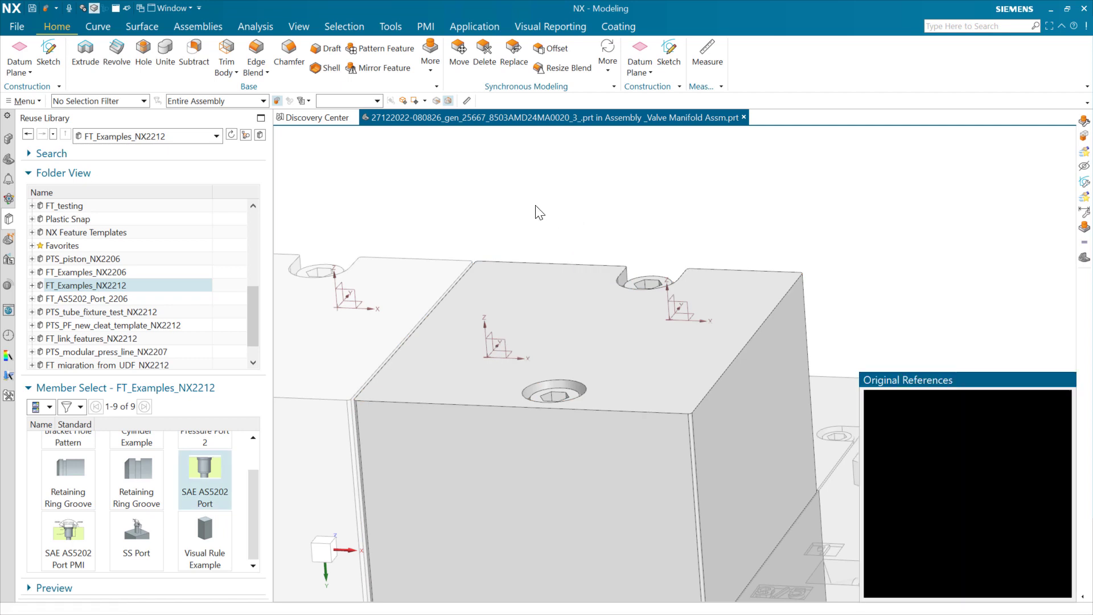
double_click(205, 474)
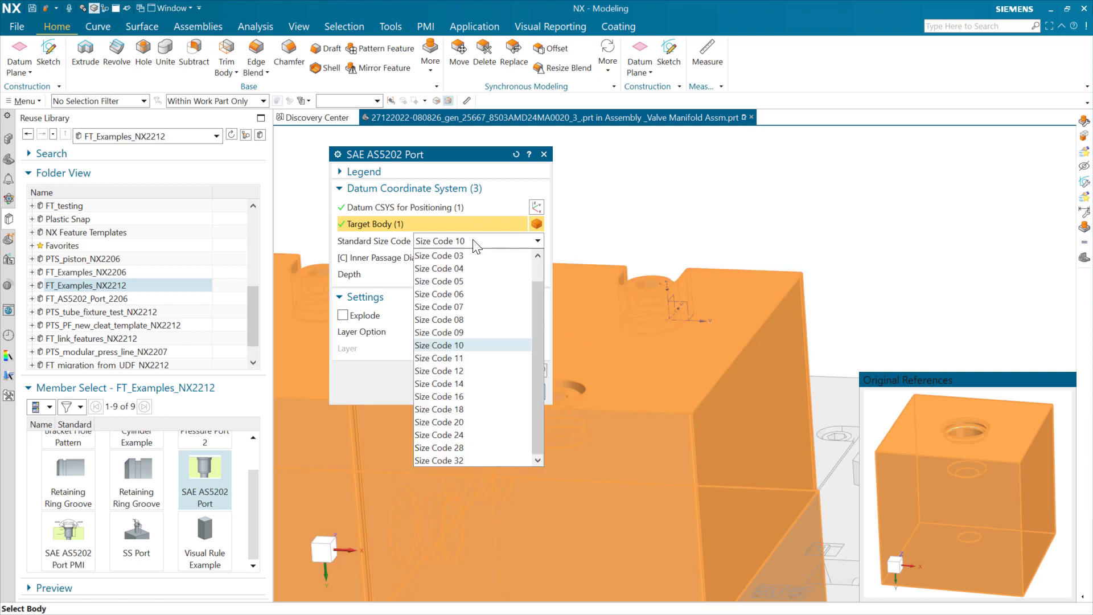
click(440, 345)
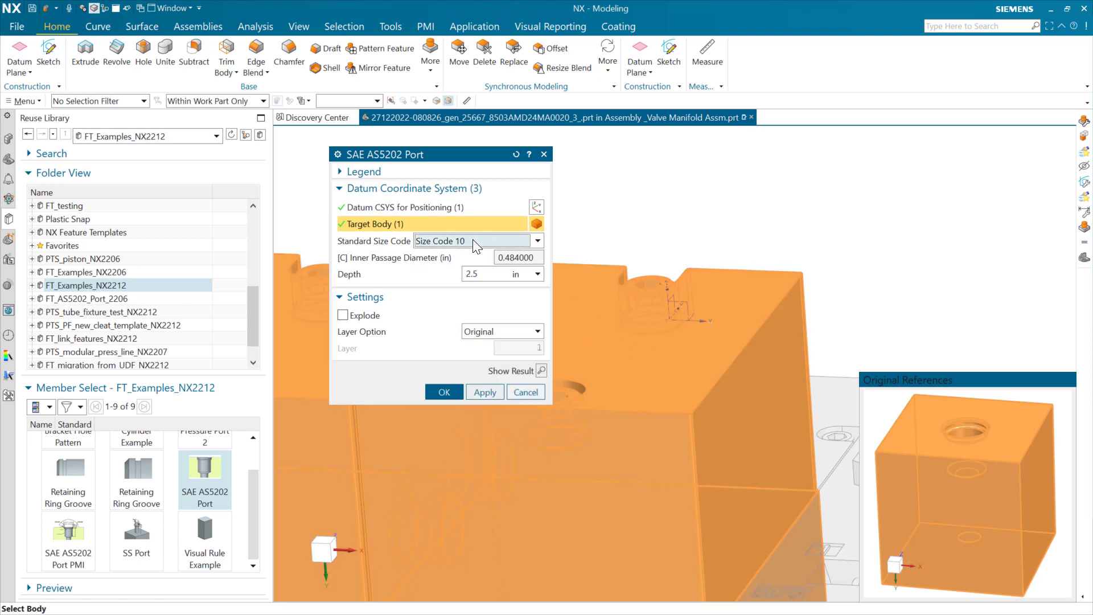
mouse_move(322, 323)
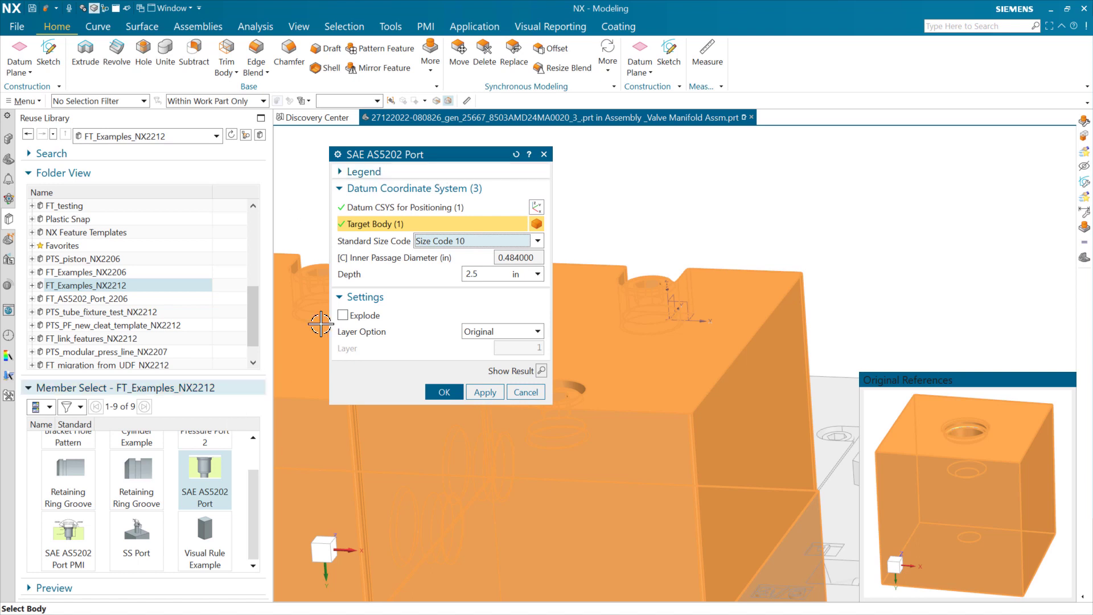
click(362, 172)
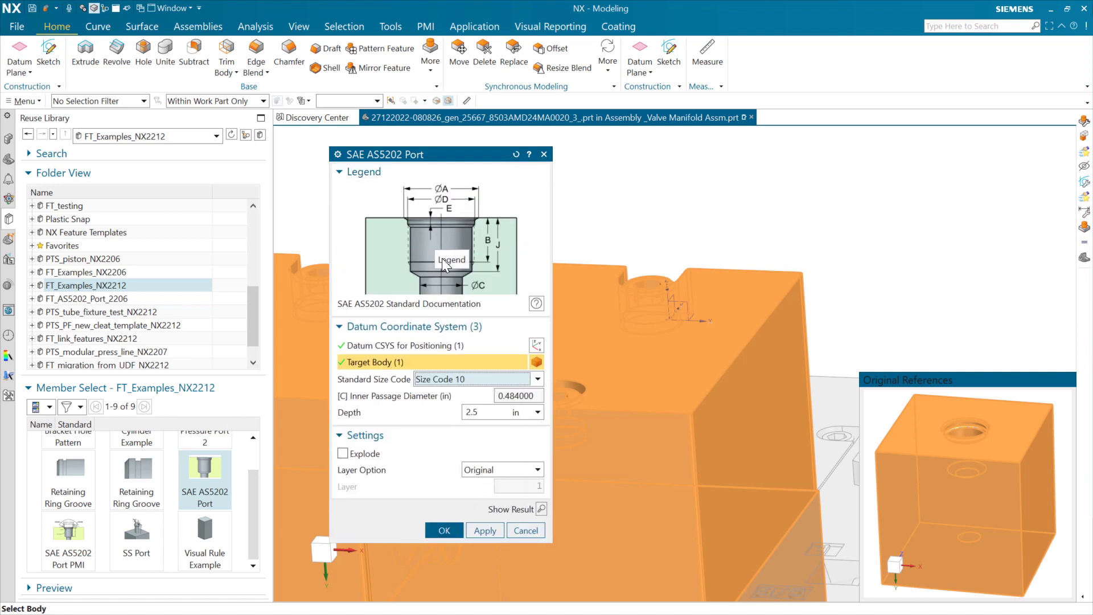
mouse_move(537, 215)
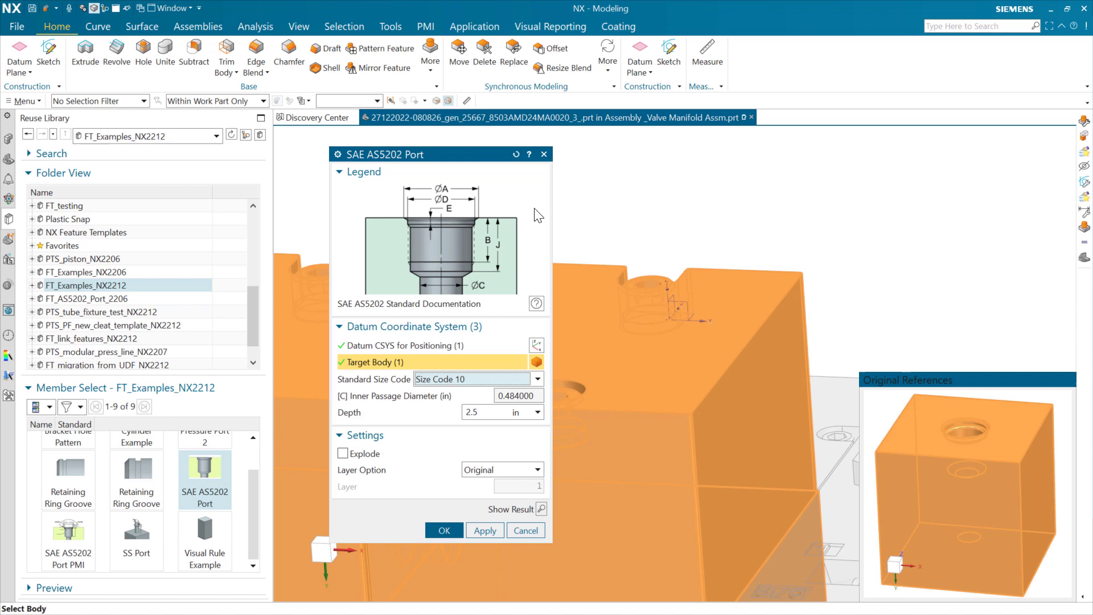
mouse_move(389, 310)
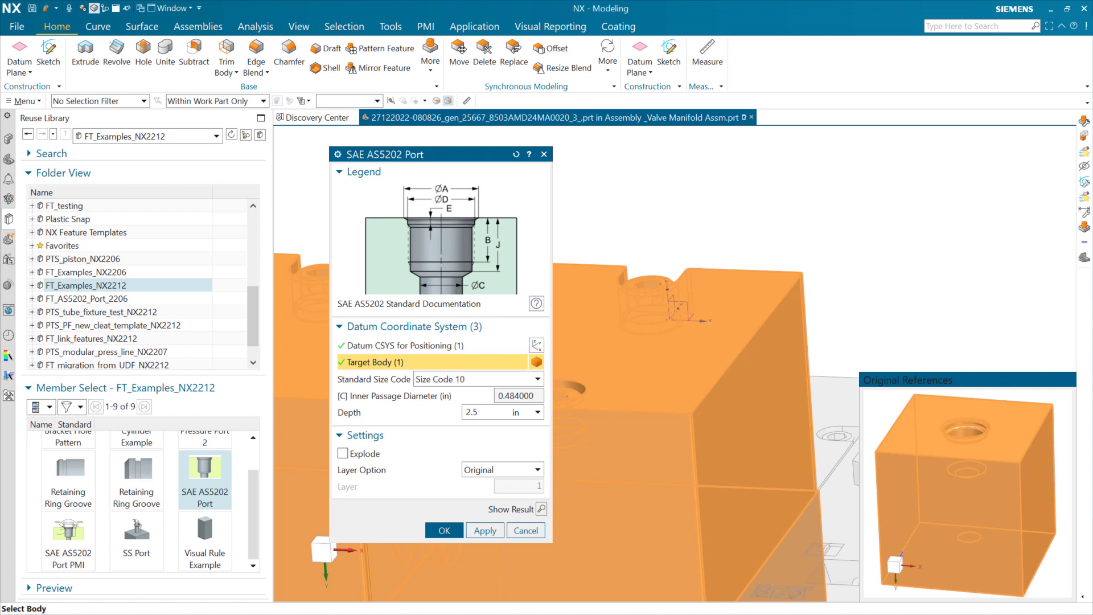
Step: Bring up the SAE AS5202 standard documentation from the port dialog
click(536, 303)
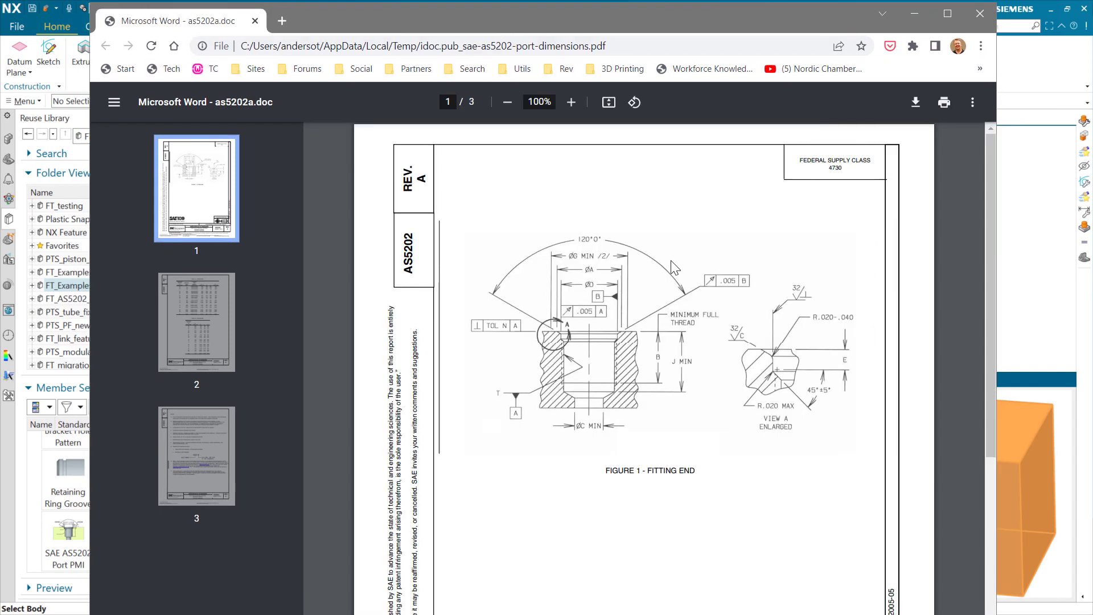
mouse_move(726, 286)
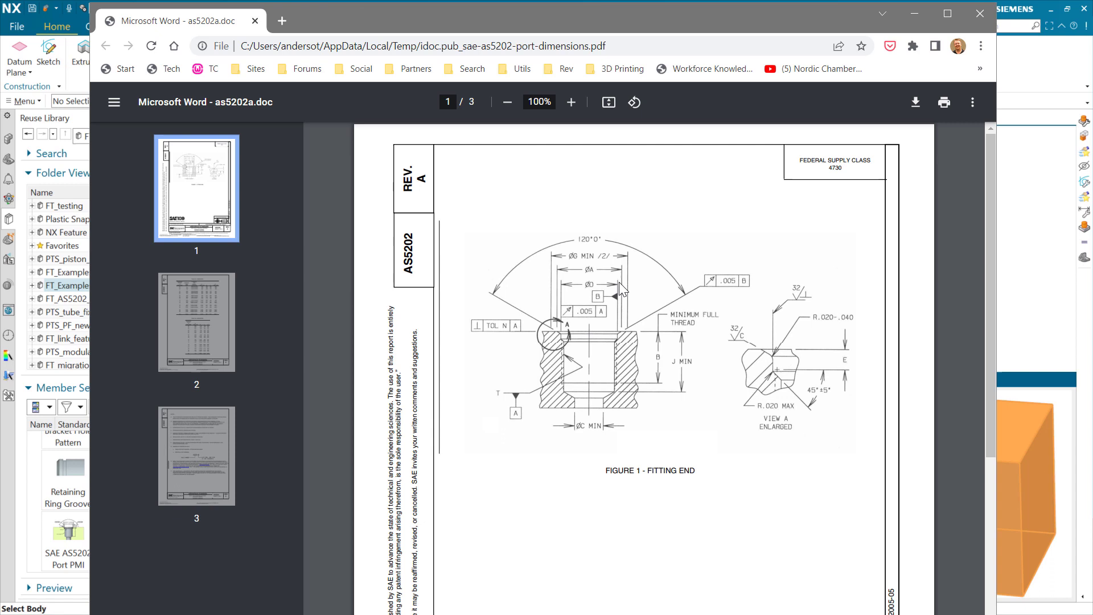
mouse_move(596, 317)
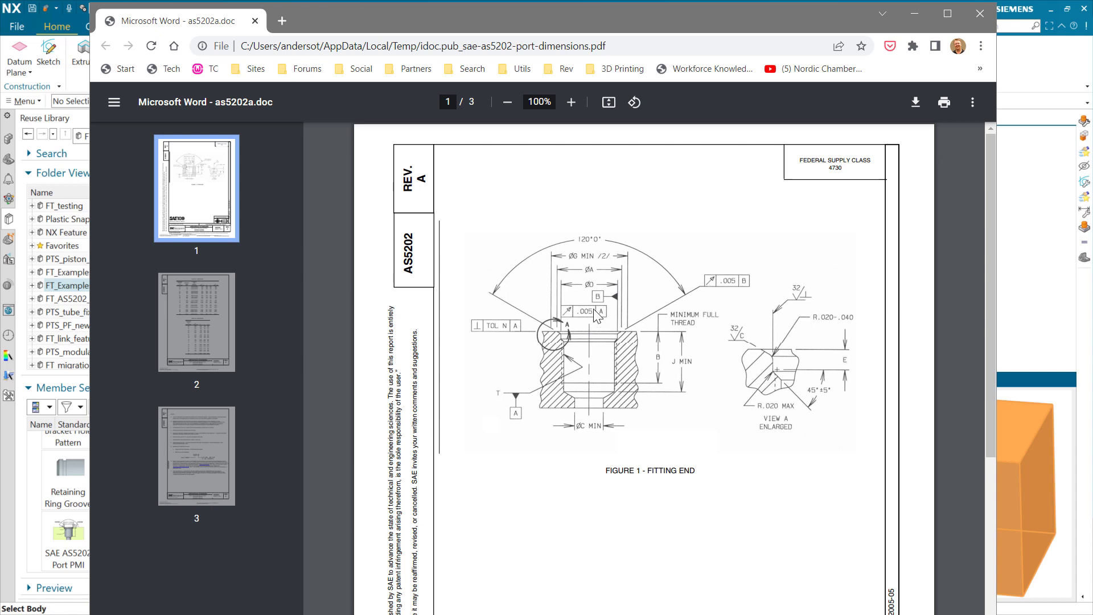
mouse_move(593, 293)
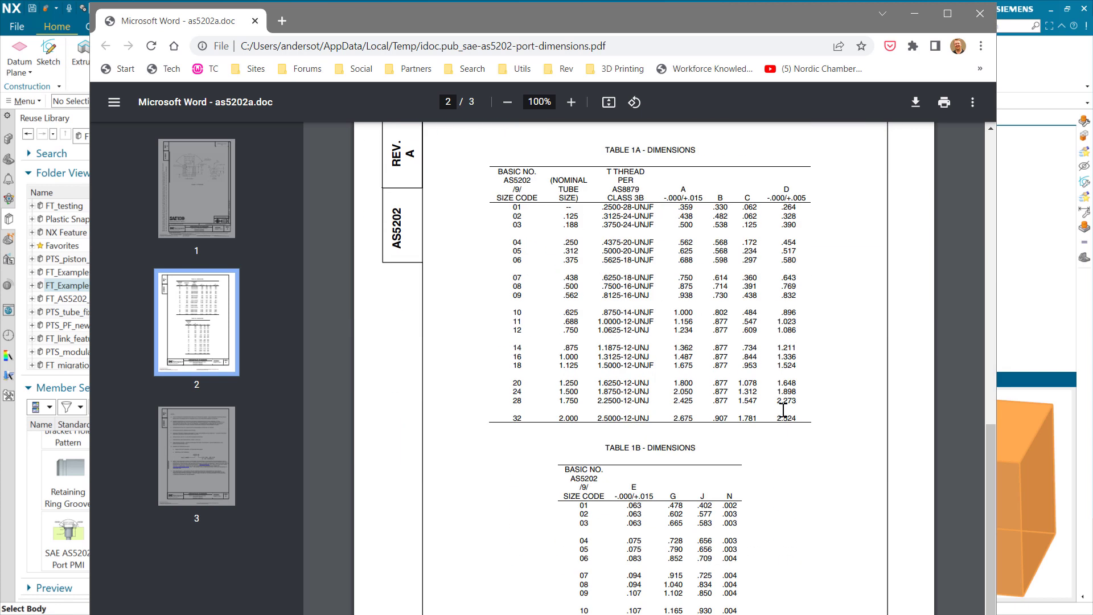
mouse_move(527, 258)
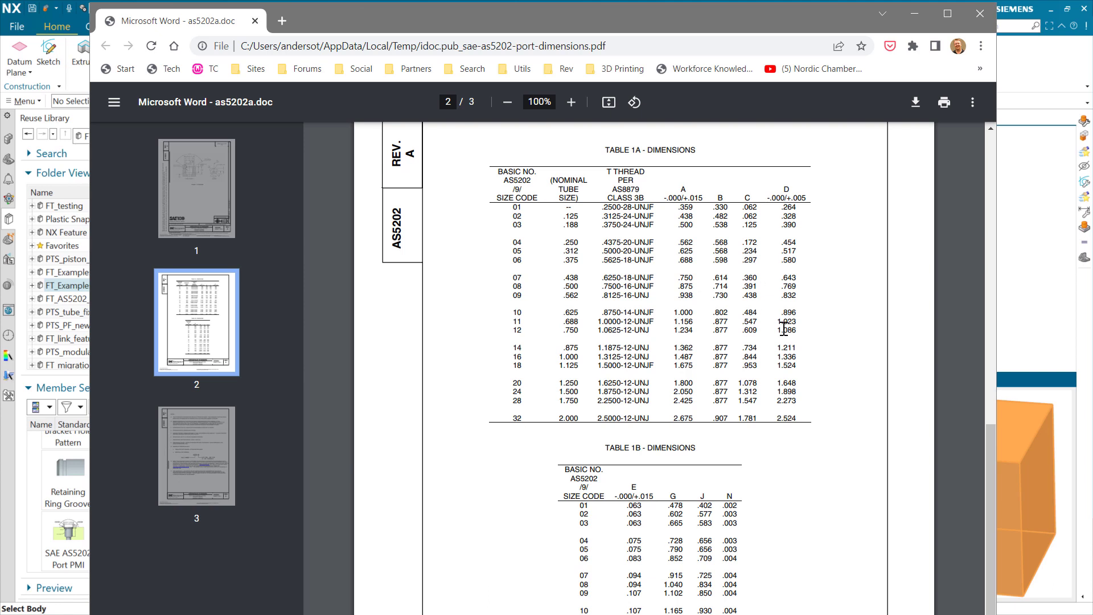
mouse_move(757, 439)
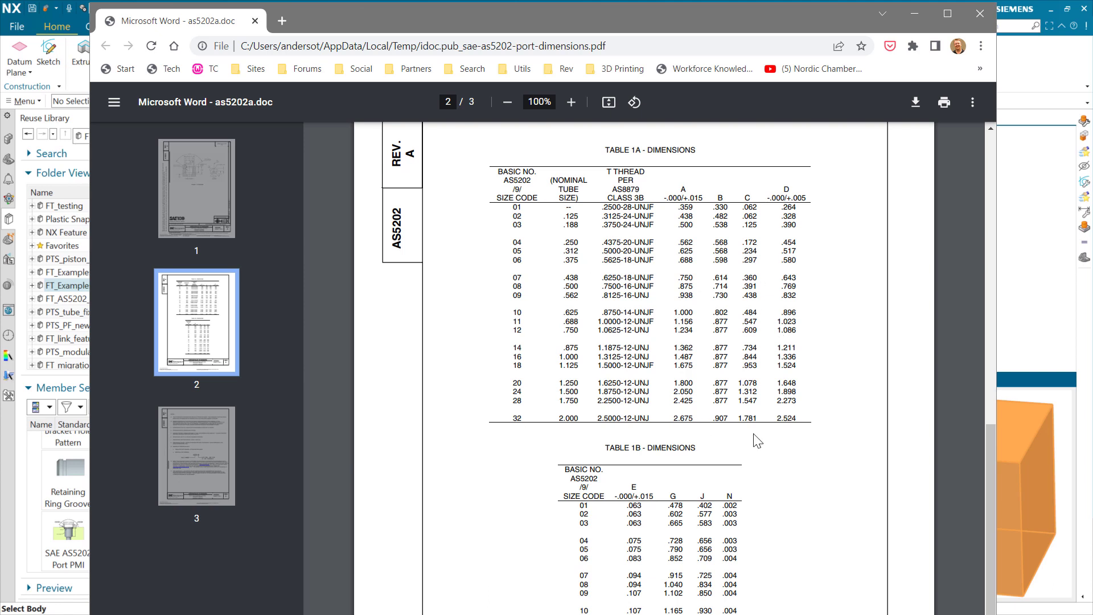
Step: Scroll to the AS5202 Table 1A dimensions page in the PDF viewer
scroll(down, 3)
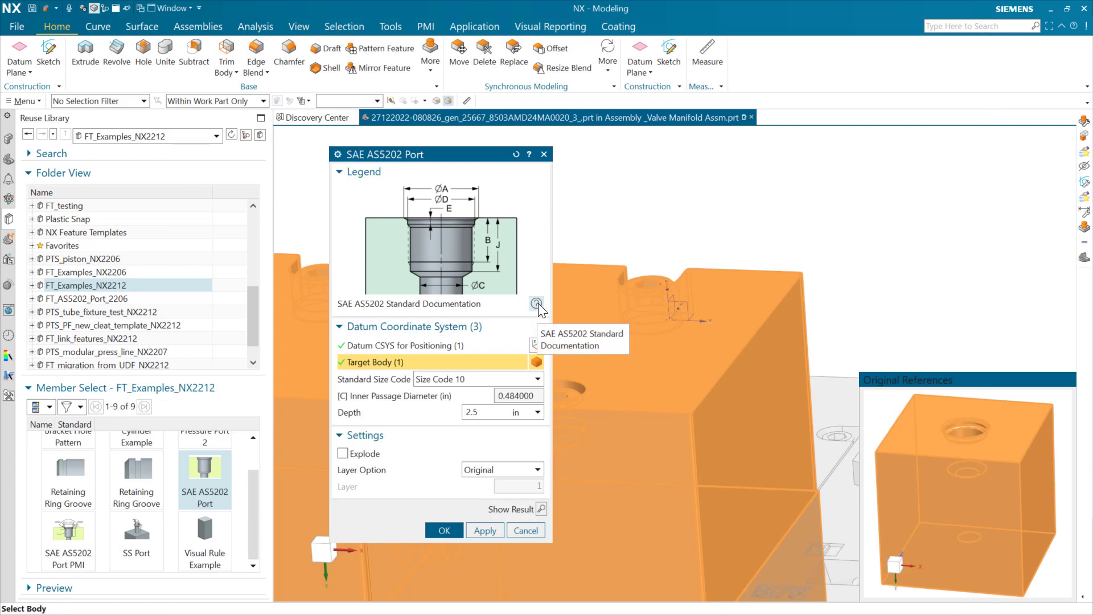
mouse_move(394, 327)
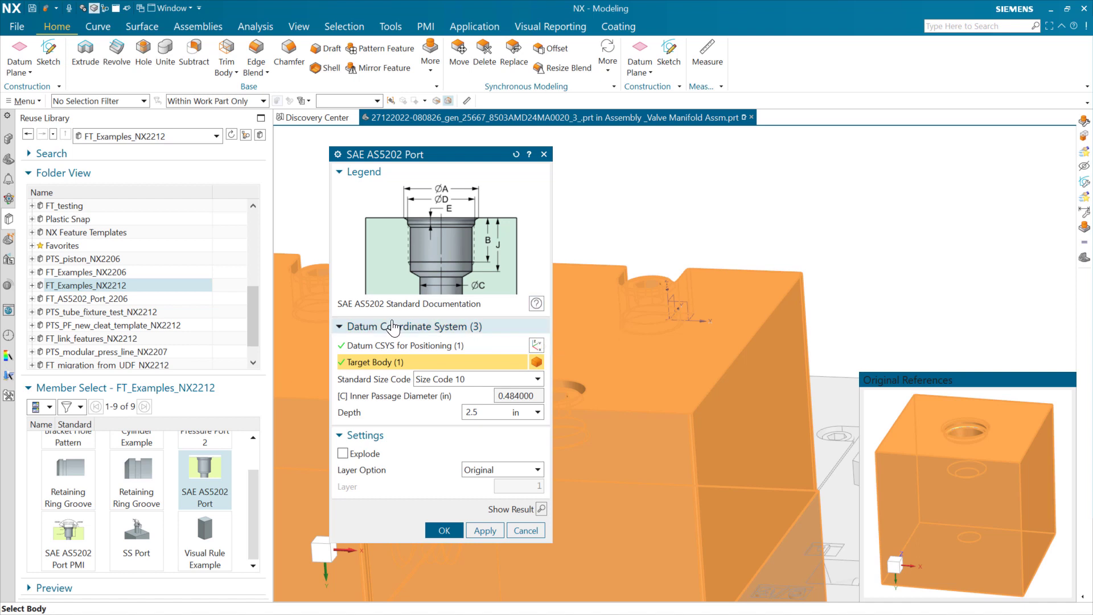
mouse_move(433, 399)
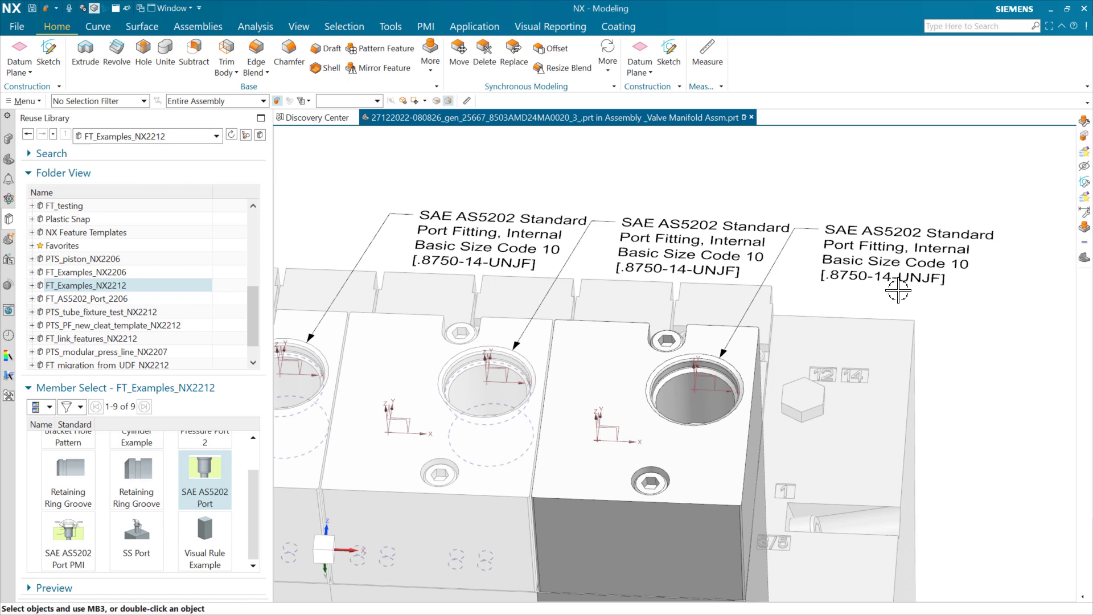
mouse_move(1010, 324)
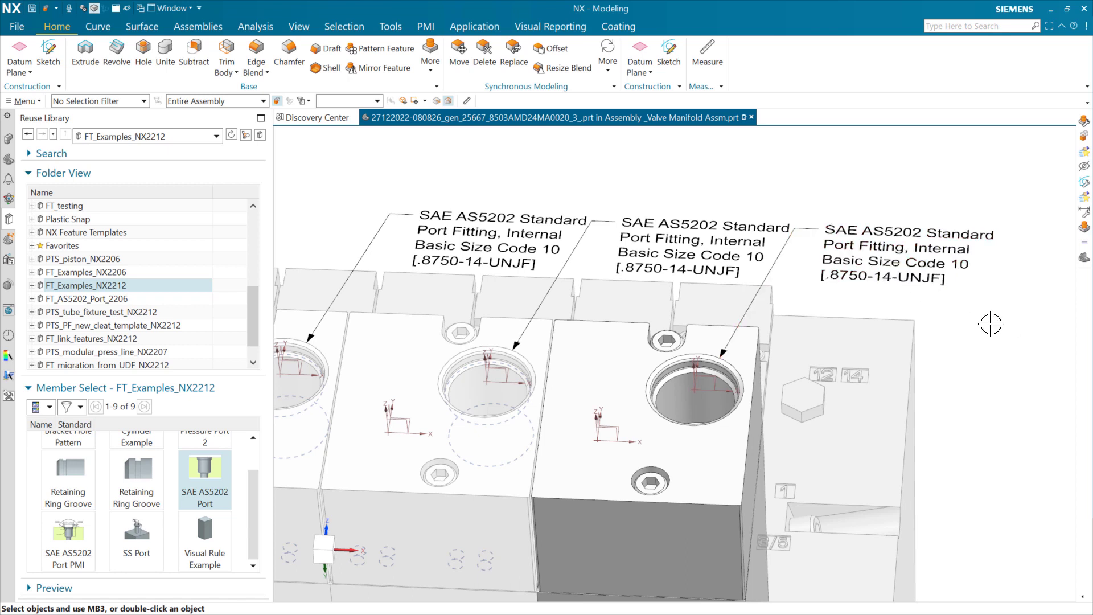
mouse_move(939, 291)
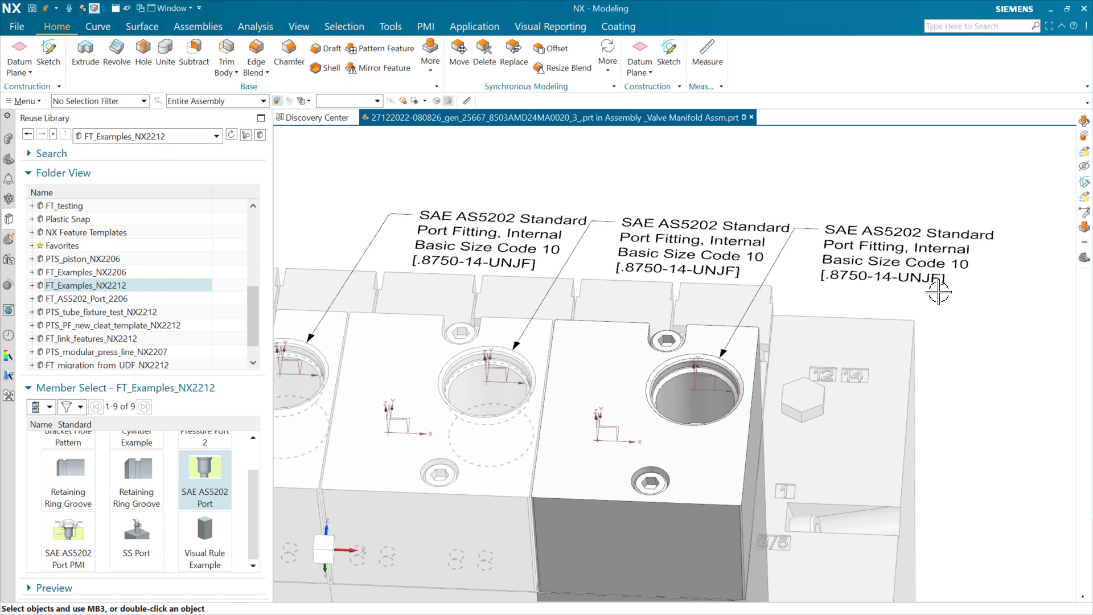
mouse_move(1035, 368)
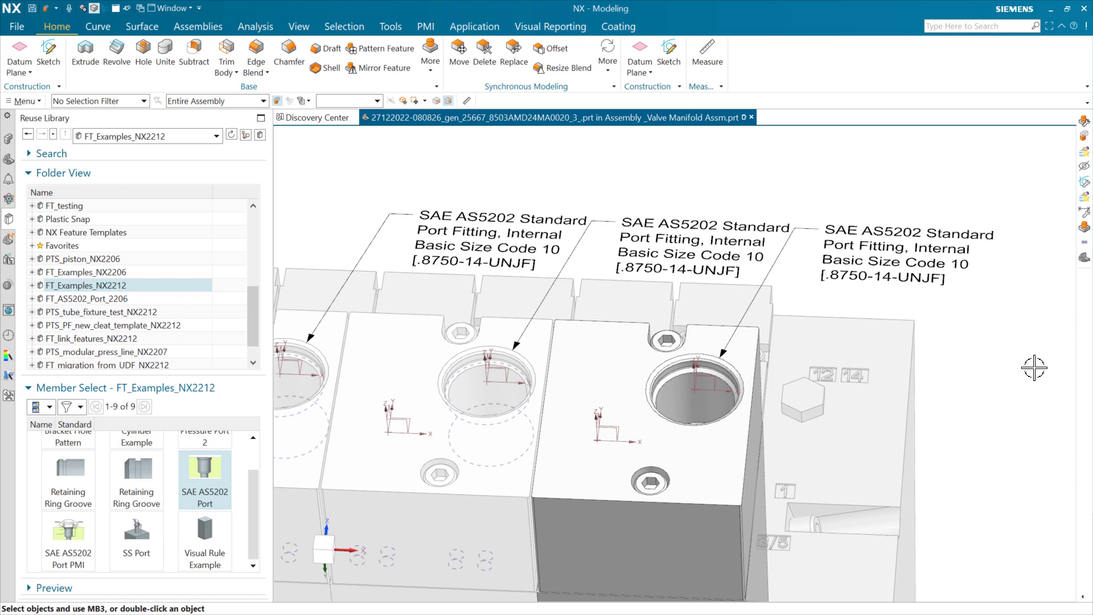
Step: Reopen the SAE AS5202 Port feature for editing at Size Code 10
drag(205, 463, 1015, 453)
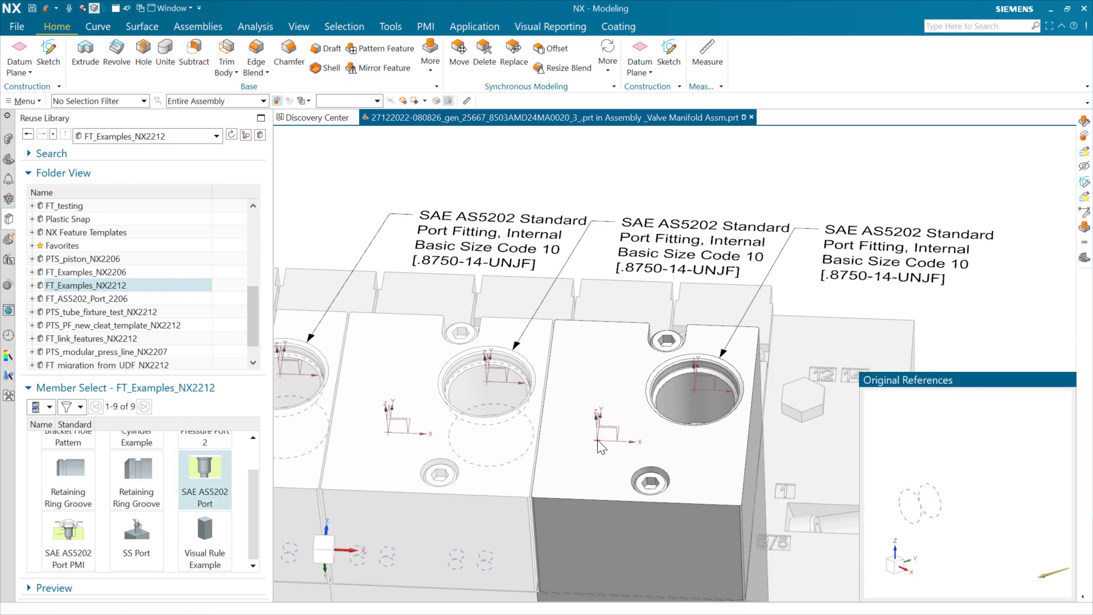
double_click(204, 464)
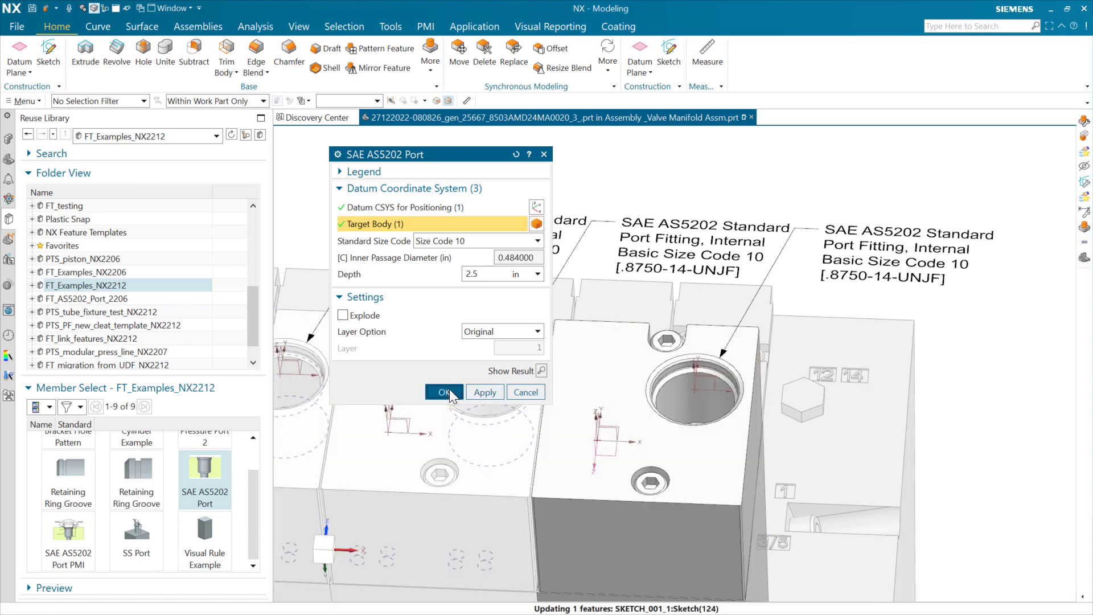
Step: Apply the edited AS5202 port feature so the manifold's port bores update
click(445, 391)
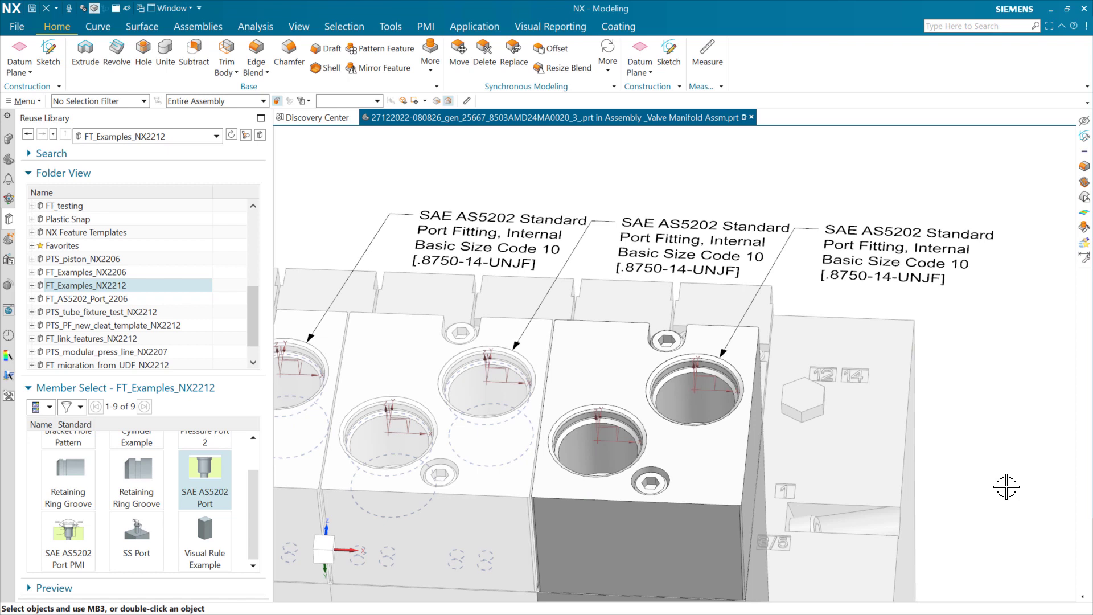
mouse_move(542, 439)
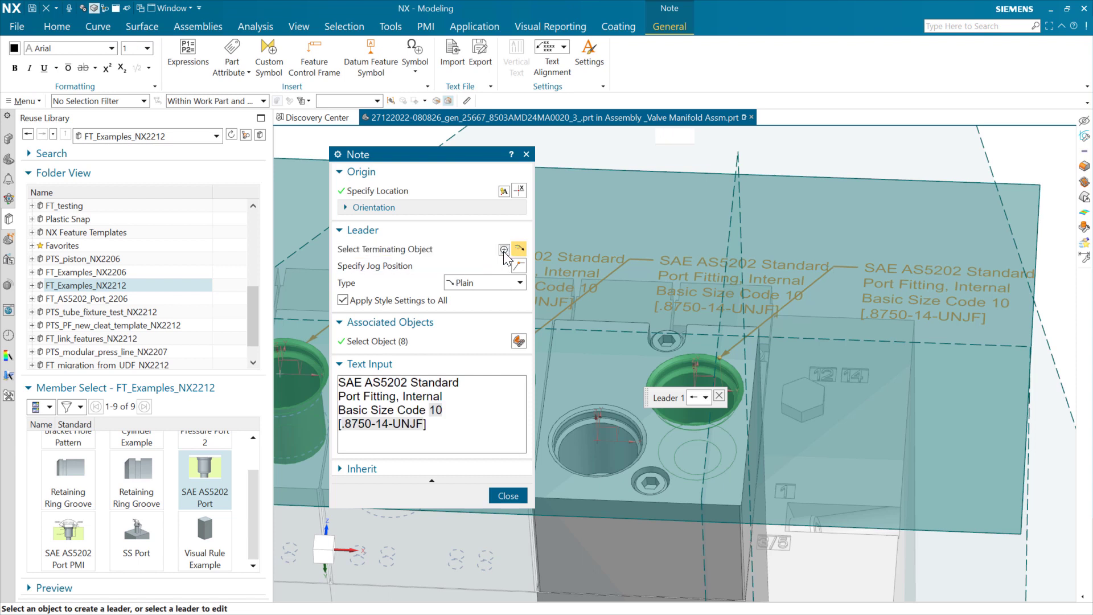
Step: Attach Leader 2 and Leader 3 from the port fitting note to additional port bores and close the note
click(503, 250)
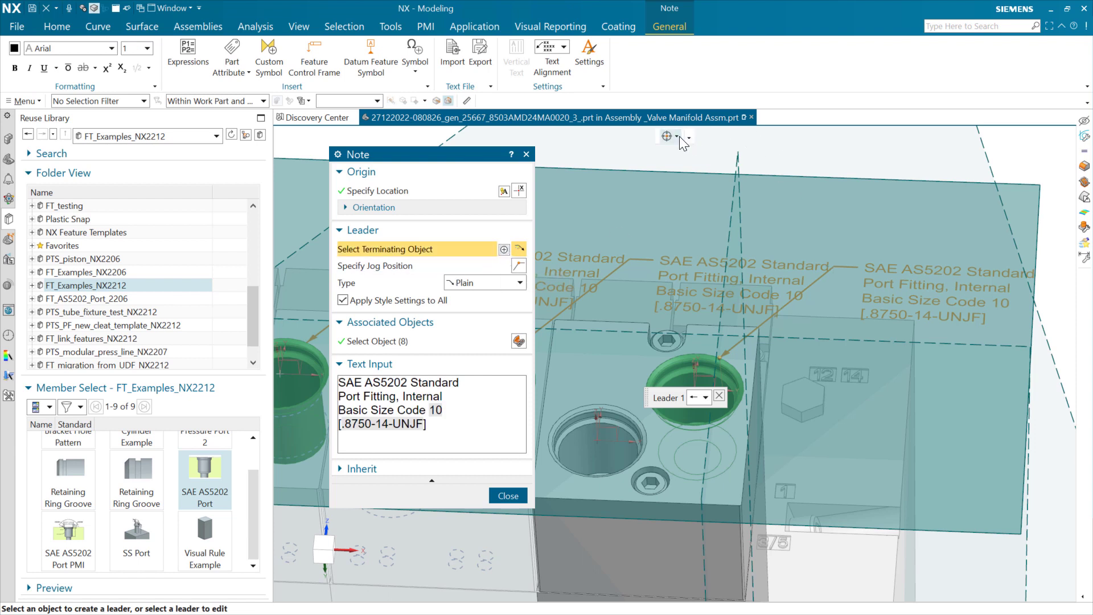
click(689, 136)
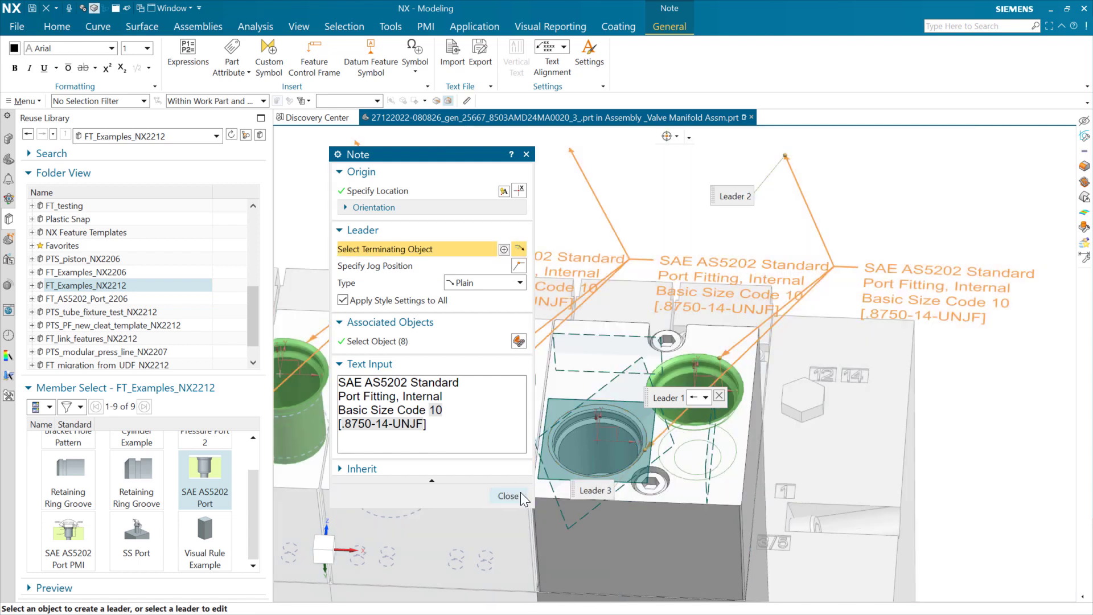
click(508, 496)
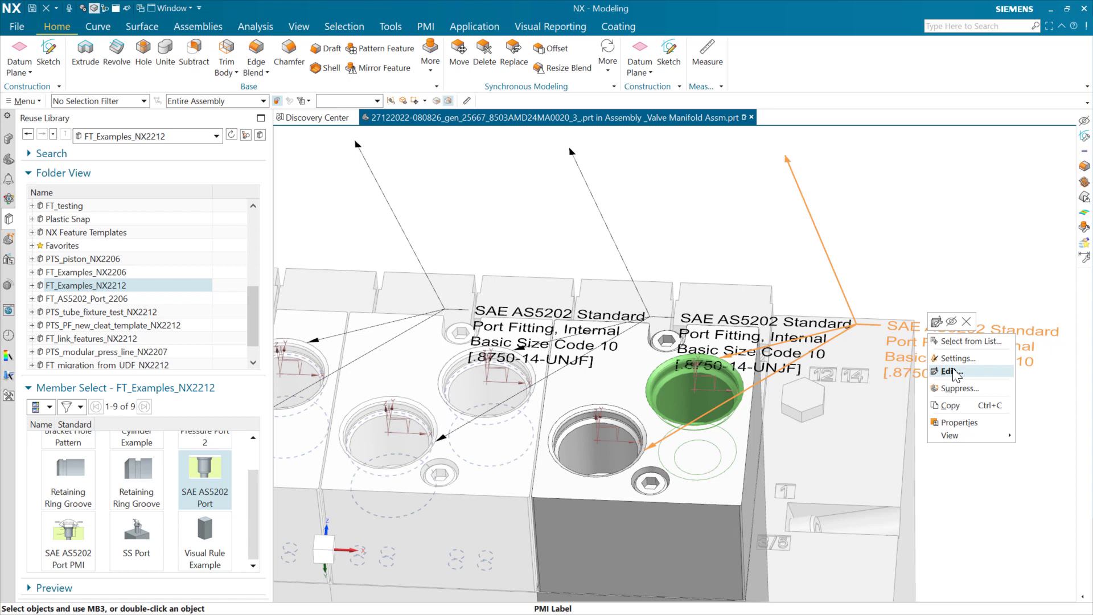
Step: Edit the rightmost SAE AS5202 callout and attach an extra leader to a neighbouring port bore
click(949, 370)
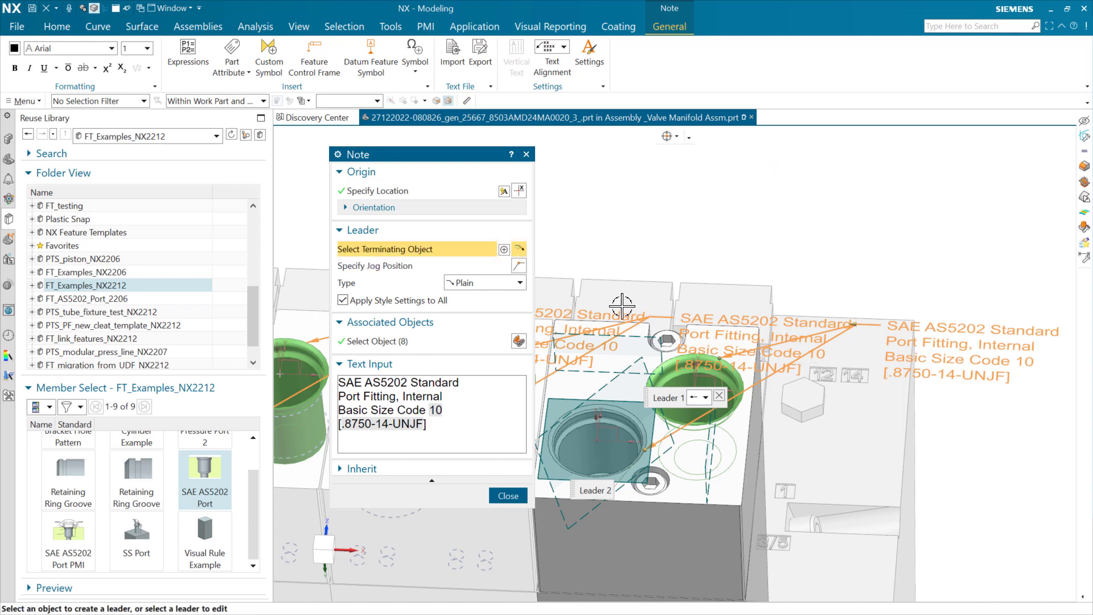
click(508, 495)
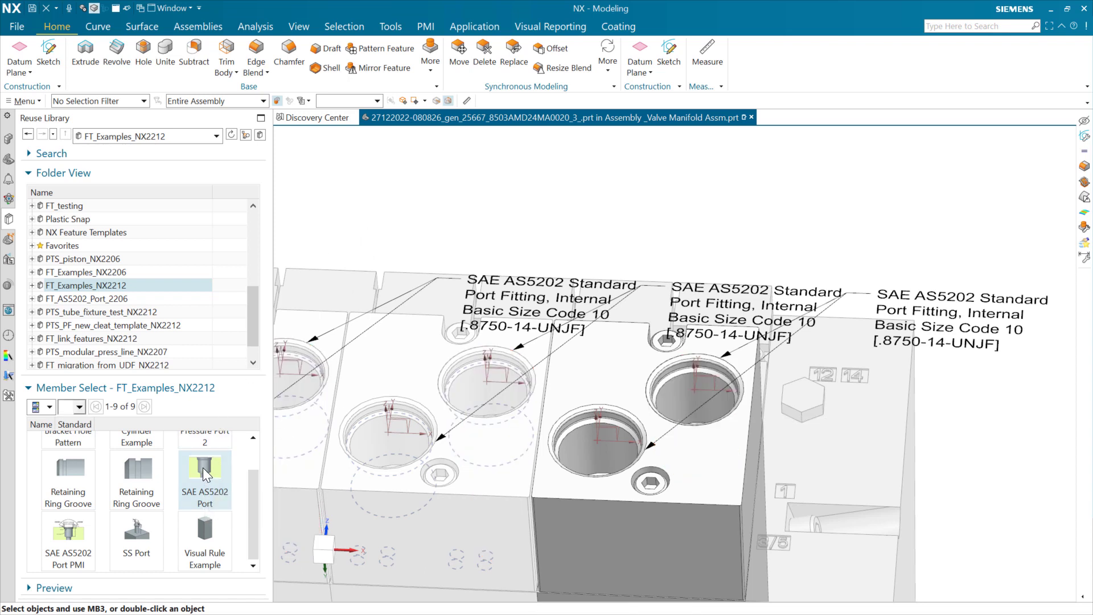
Step: Load the SAE AS5202 Port library part and face its clipped section straight on from the front
double_click(204, 466)
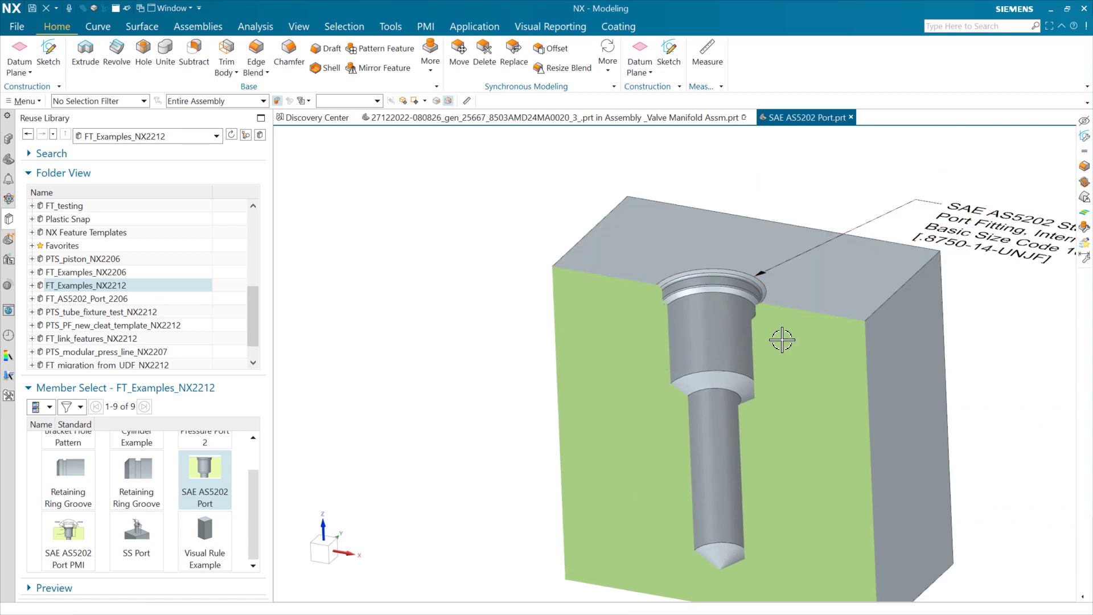
drag(781, 339, 924, 270)
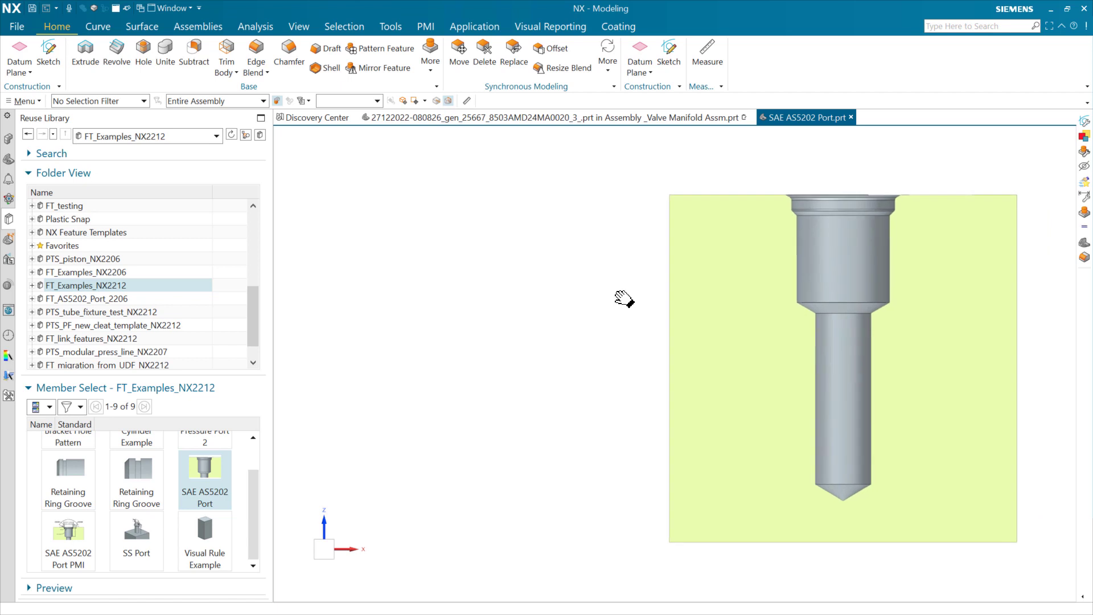
click(298, 27)
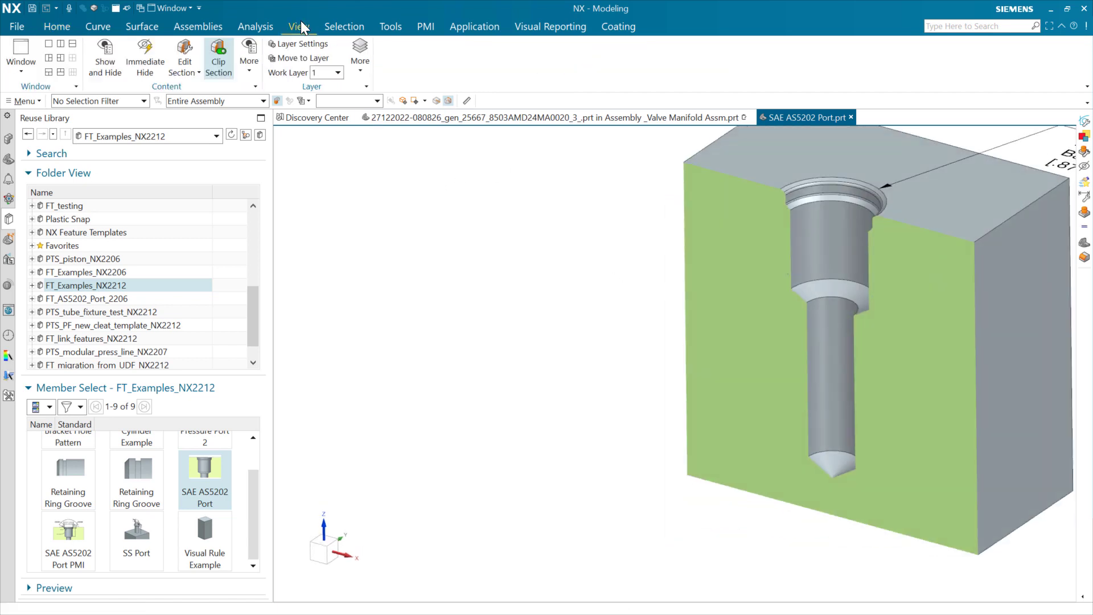
click(219, 56)
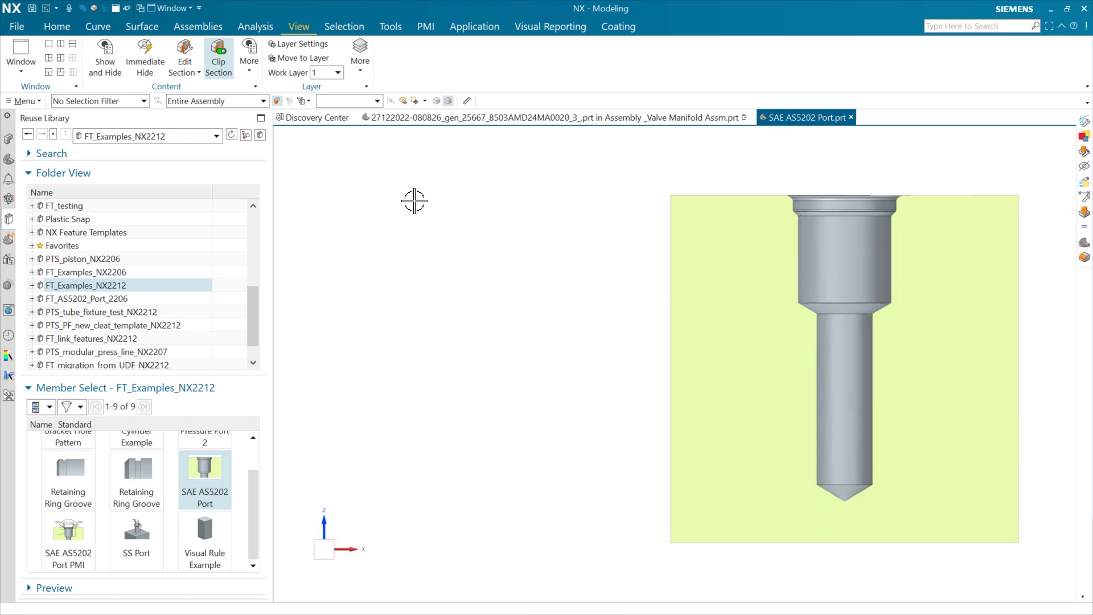
click(390, 27)
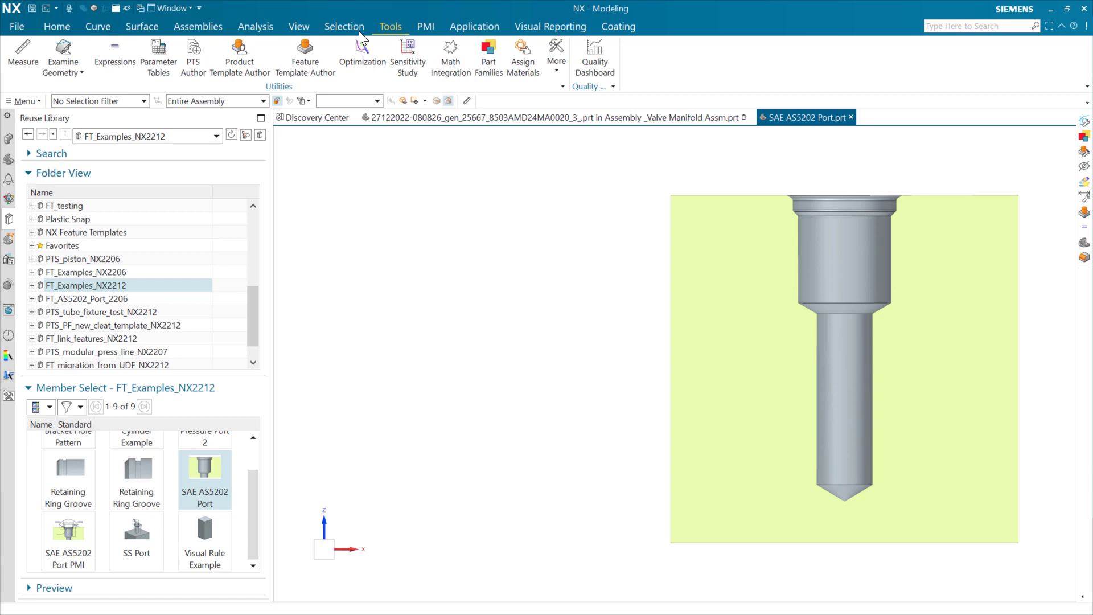
mouse_move(158, 56)
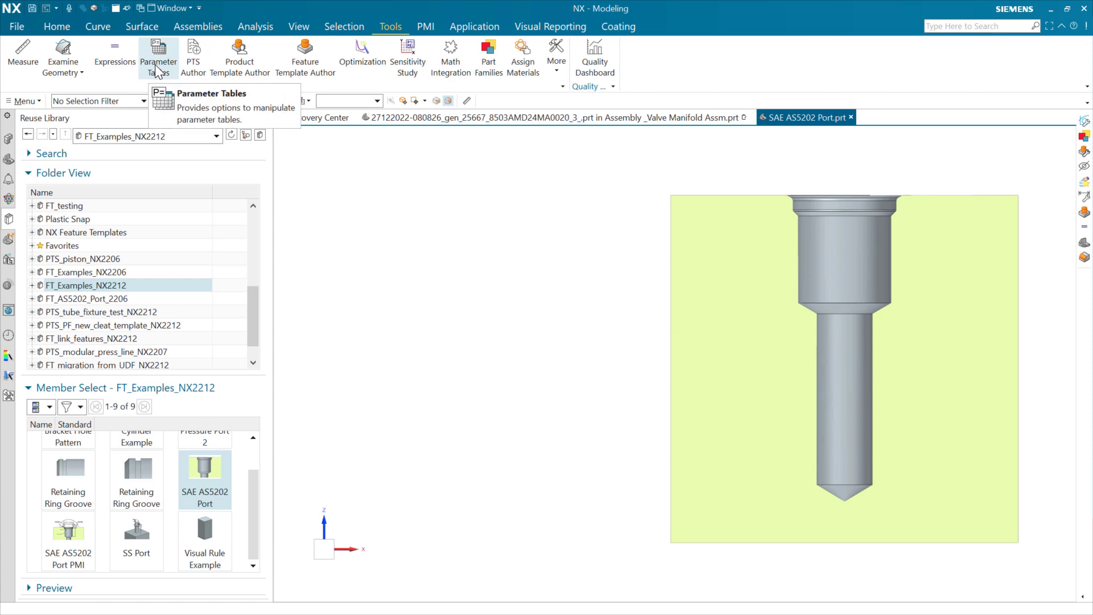
Step: Show the SAE AS5202 Standard parameter table with size codes 01–32 and bring up its context options
click(158, 56)
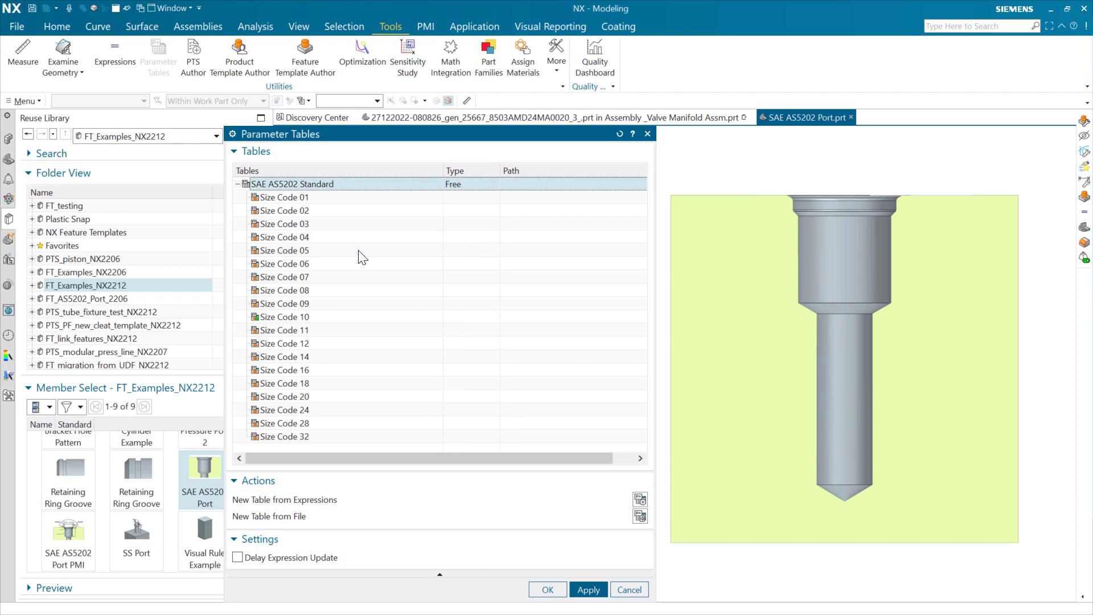
click(286, 197)
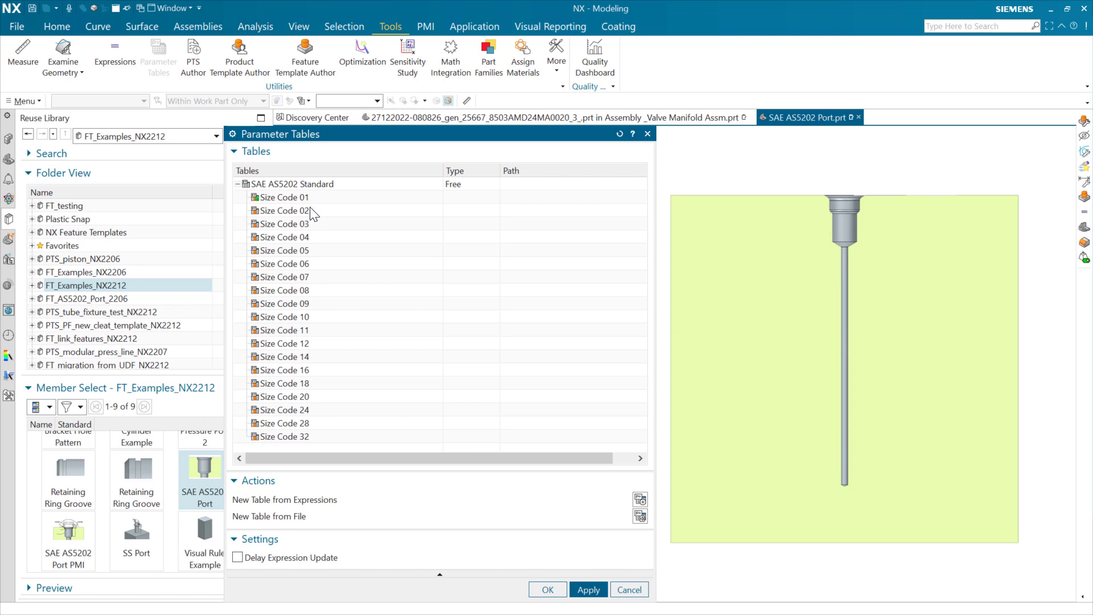
mouse_move(337, 442)
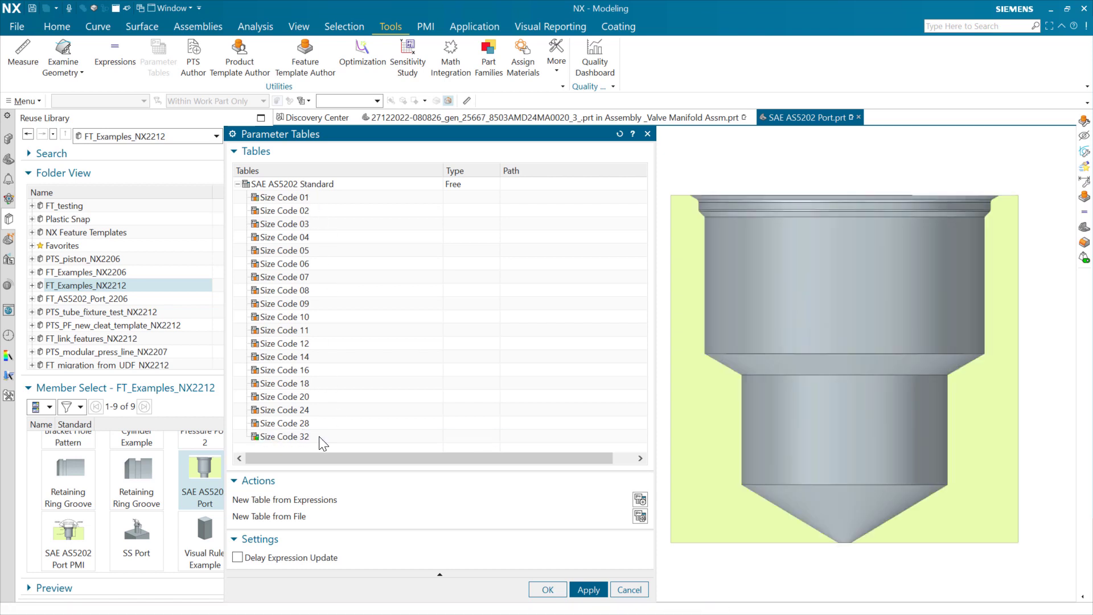
click(281, 316)
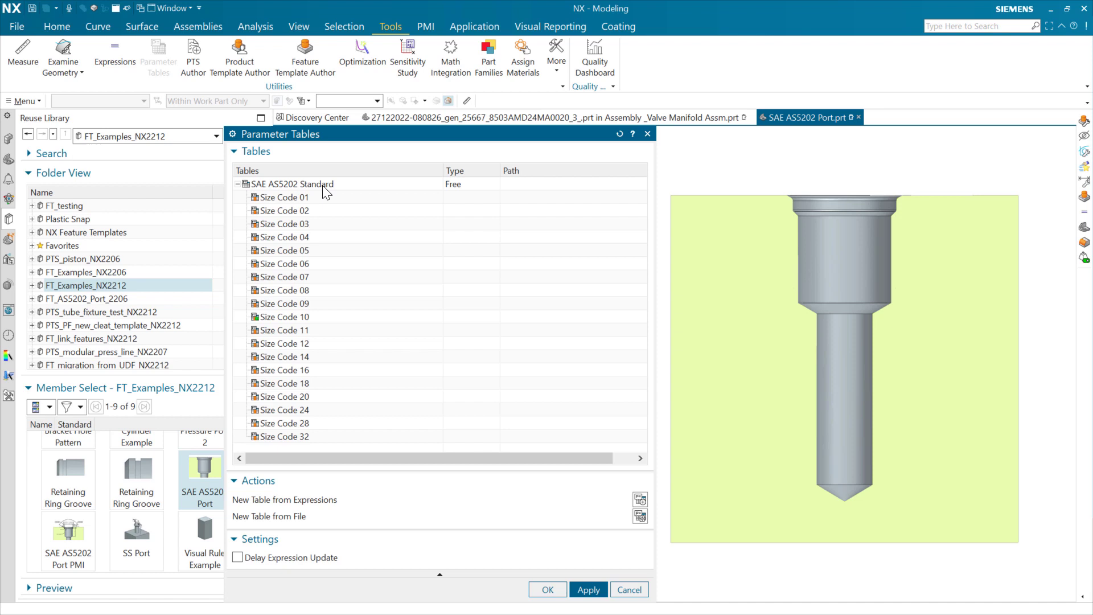
right_click(290, 184)
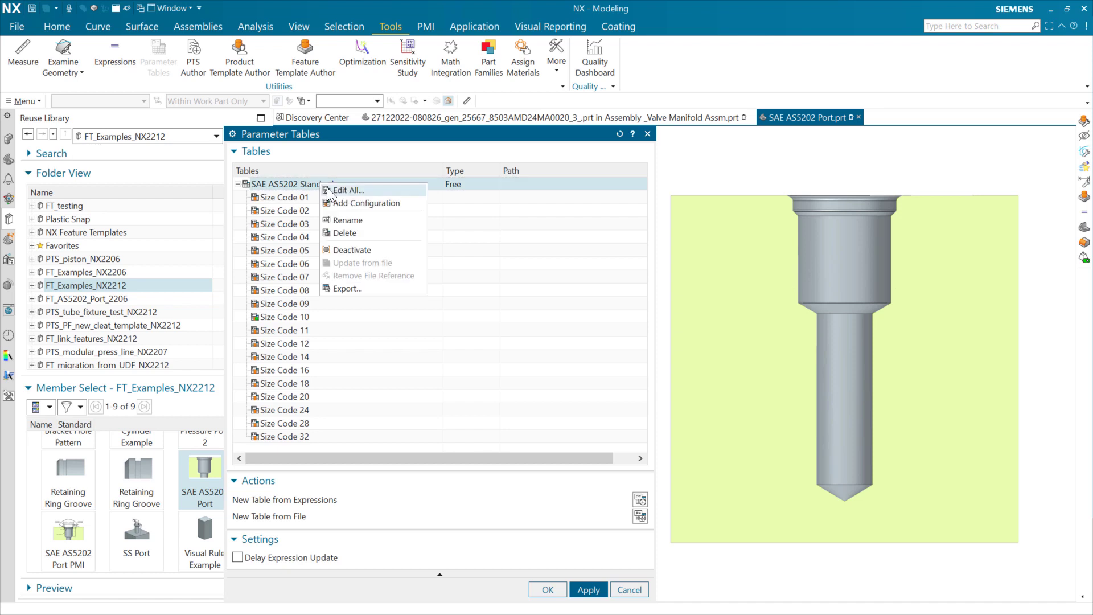
Step: Edit all size codes and activate the smallest Size Code 01 configuration to resize the port
click(346, 190)
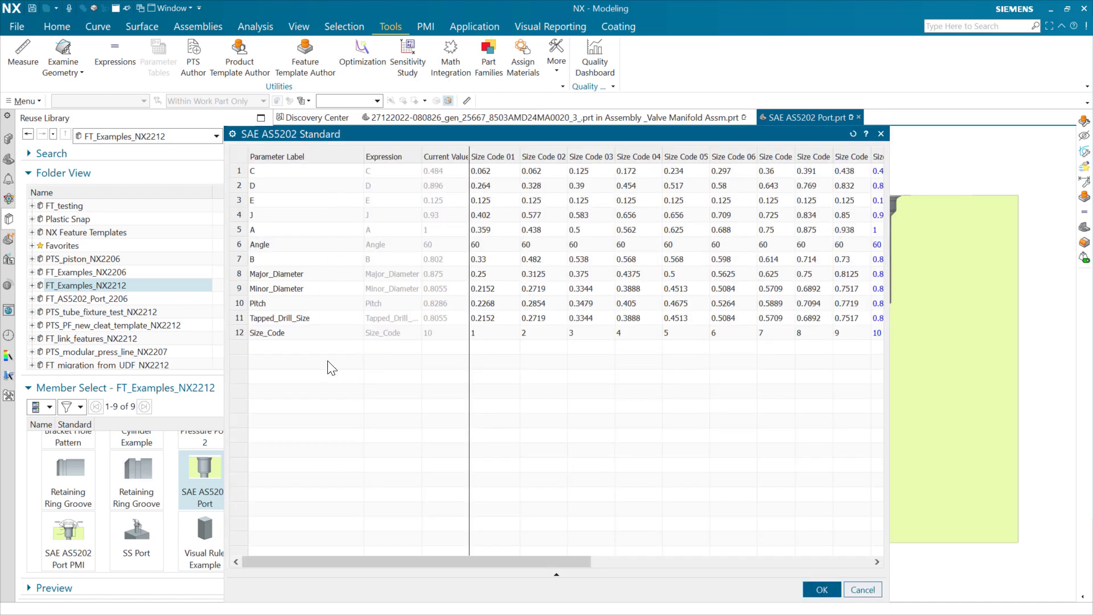
mouse_move(279, 198)
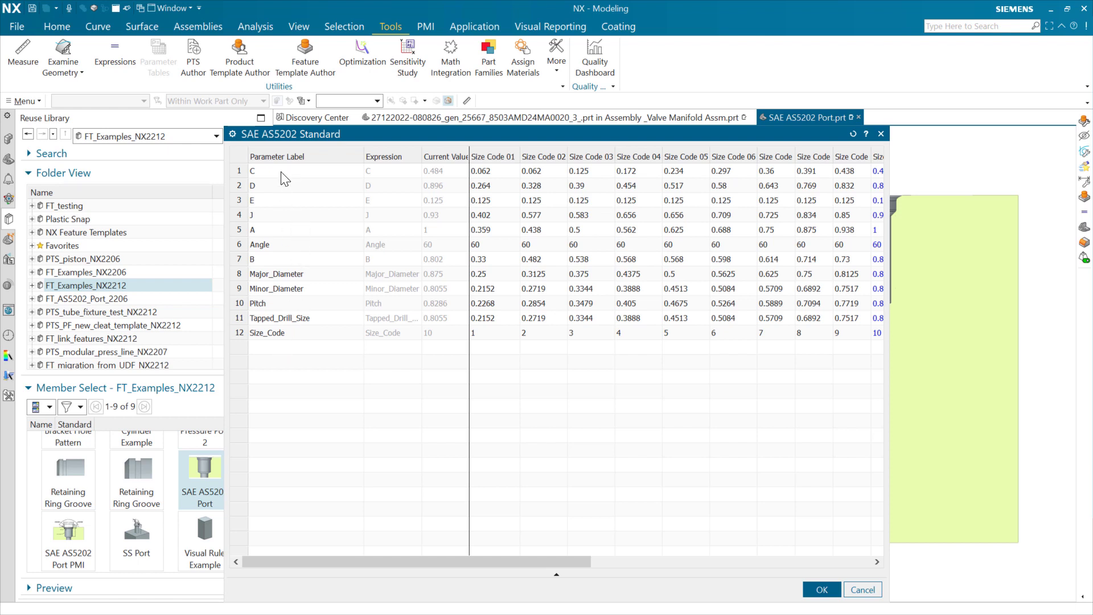
mouse_move(285, 180)
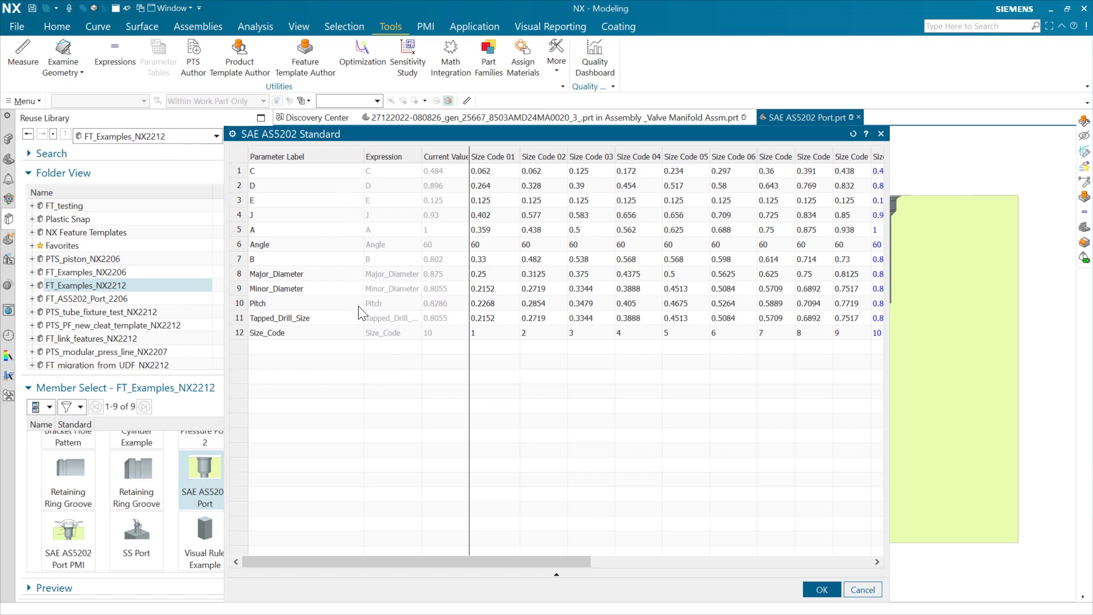
mouse_move(309, 228)
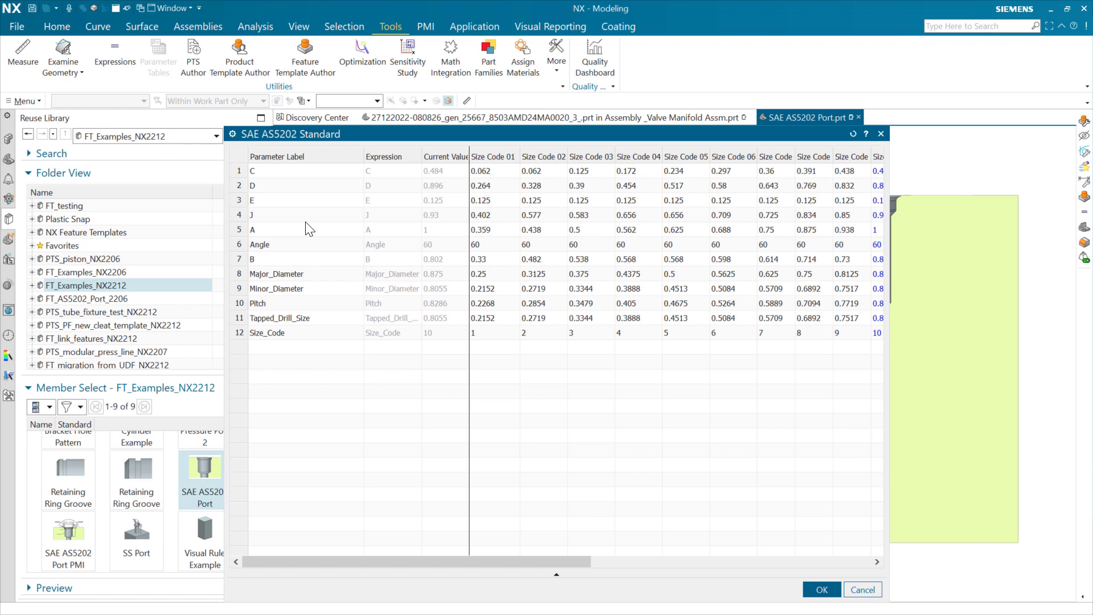
mouse_move(416, 178)
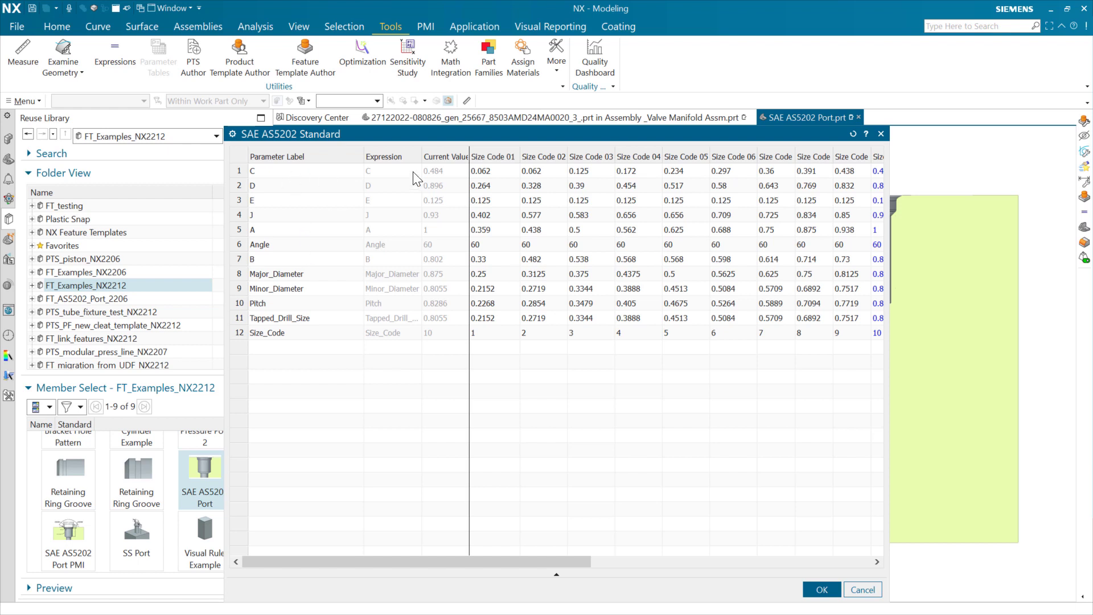
mouse_move(393, 246)
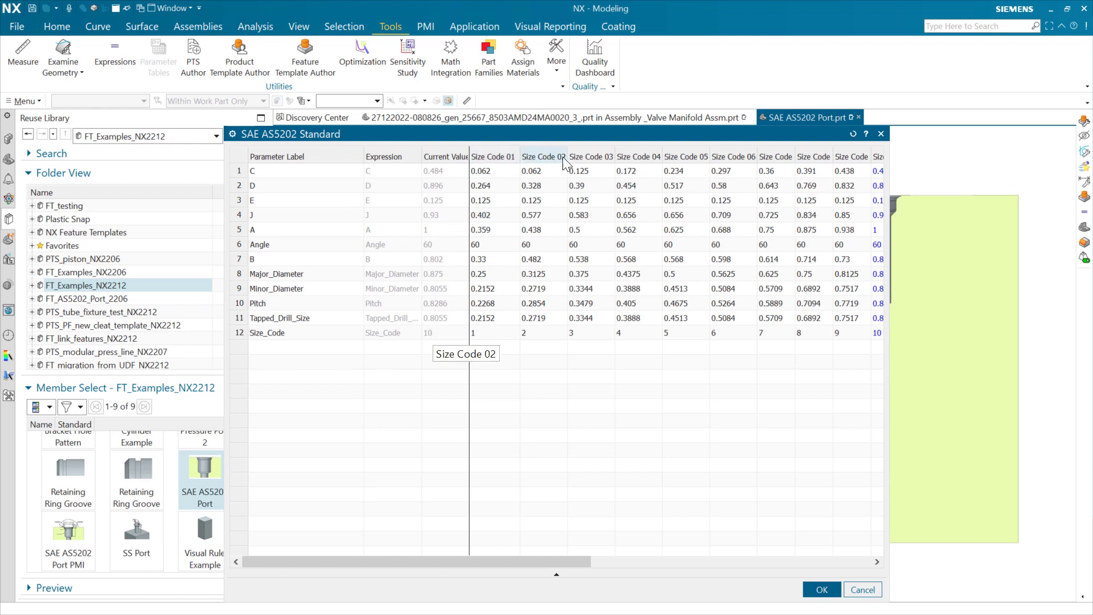
mouse_move(581, 166)
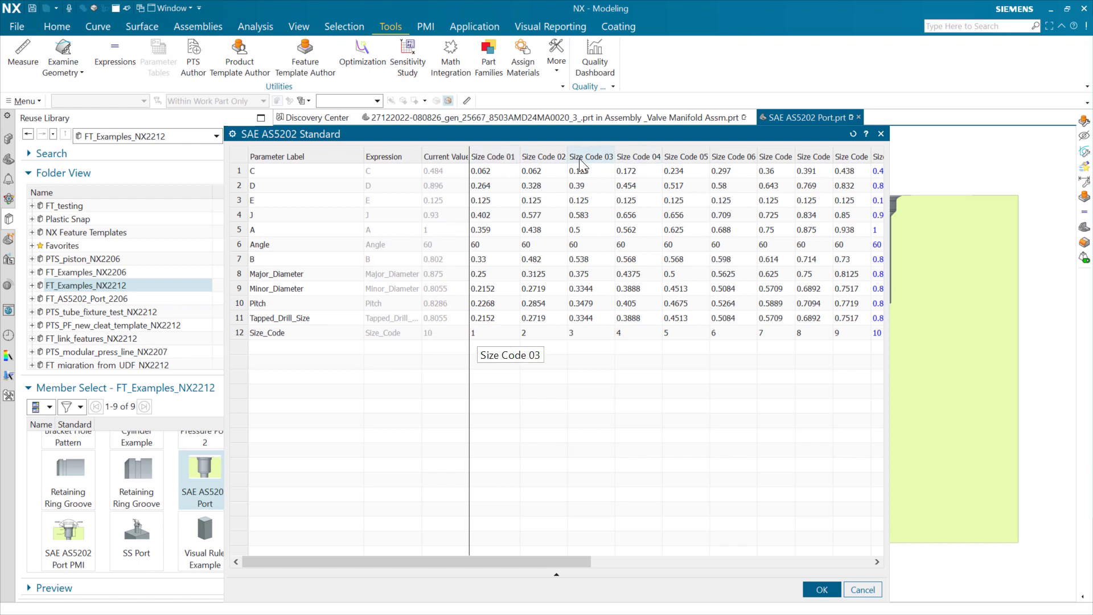
right_click(591, 156)
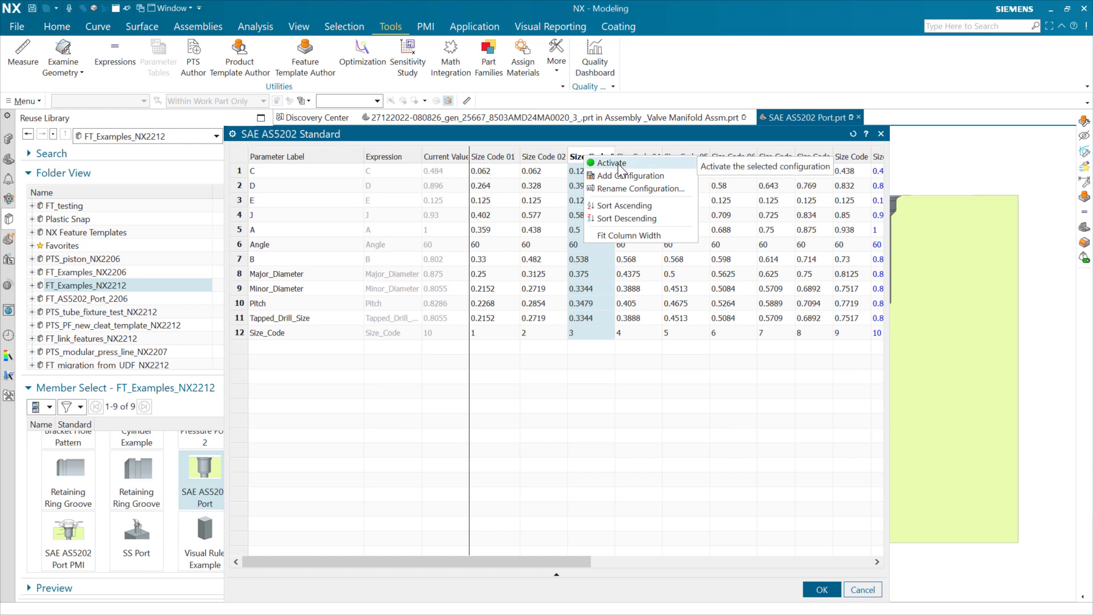
click(613, 163)
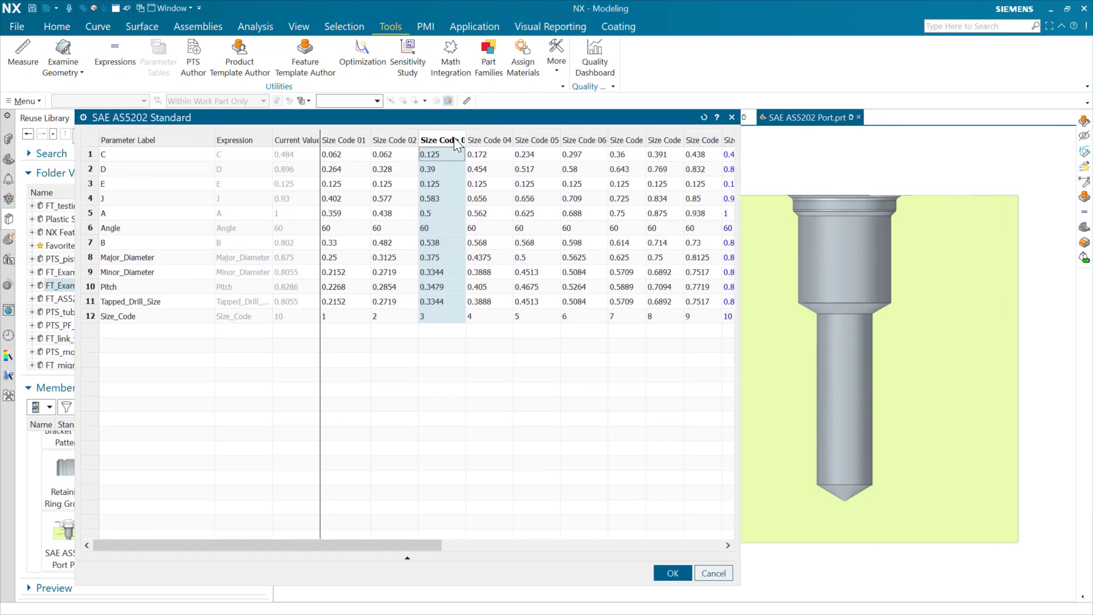
click(441, 139)
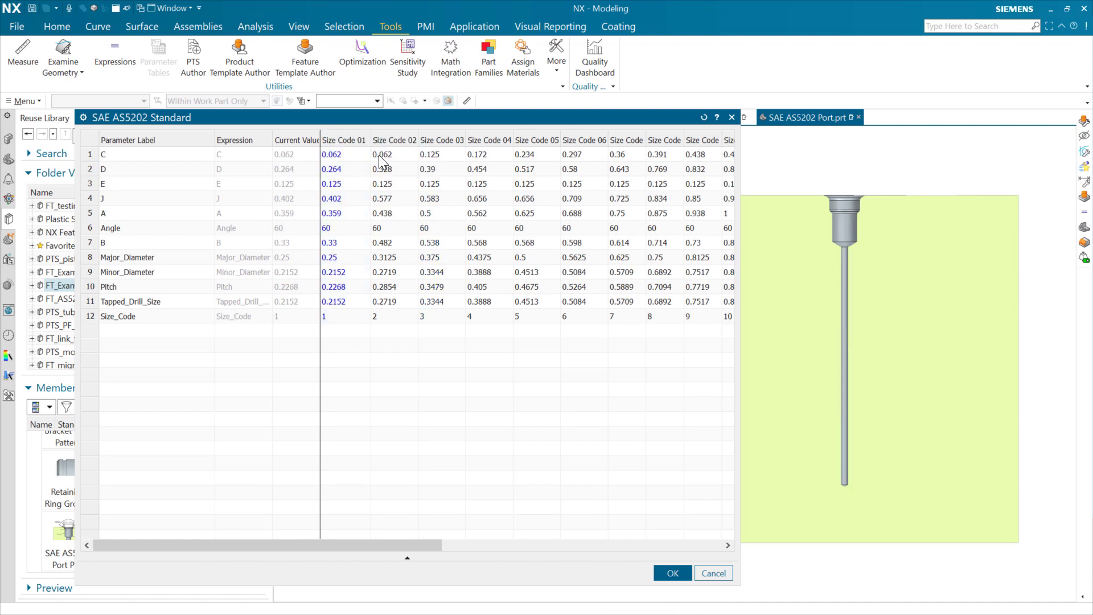
mouse_move(296, 230)
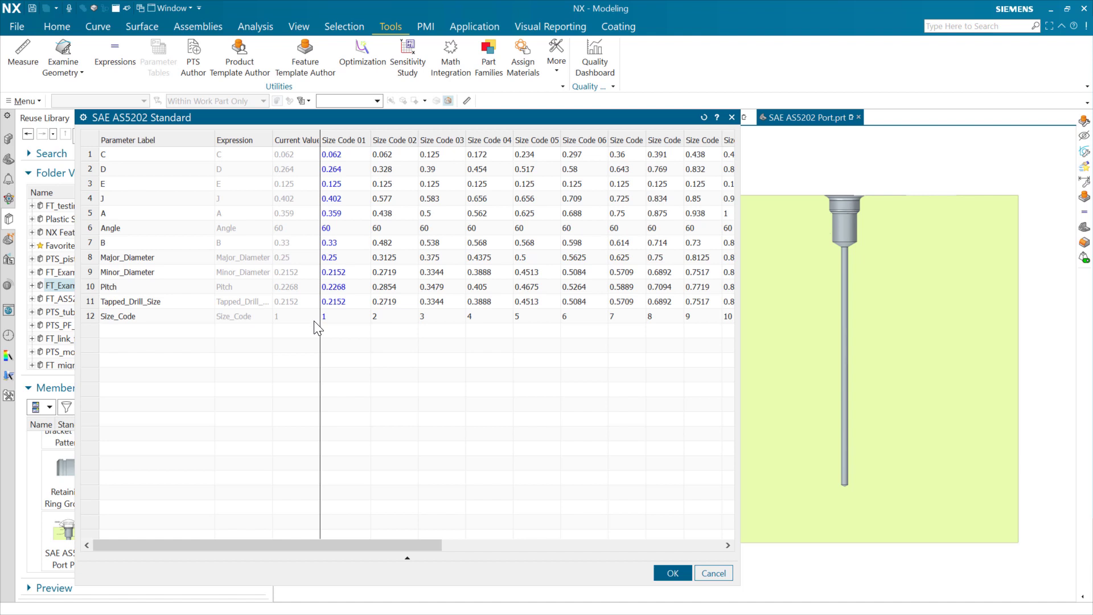
mouse_move(626, 140)
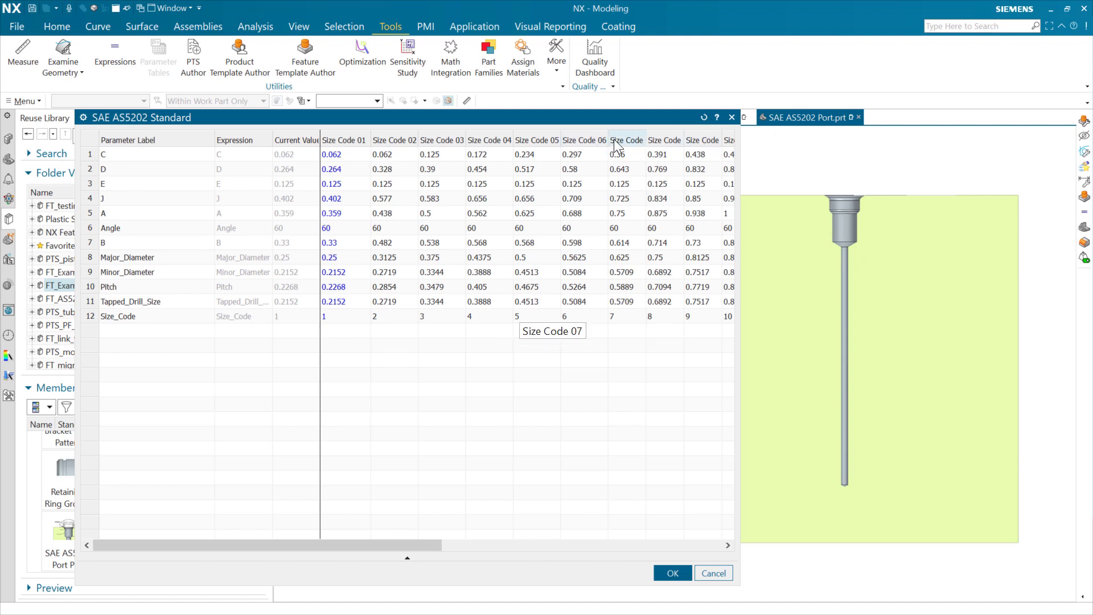
Step: Reactivate Size Code 10 as the current configuration and close the parameter tables
right_click(715, 139)
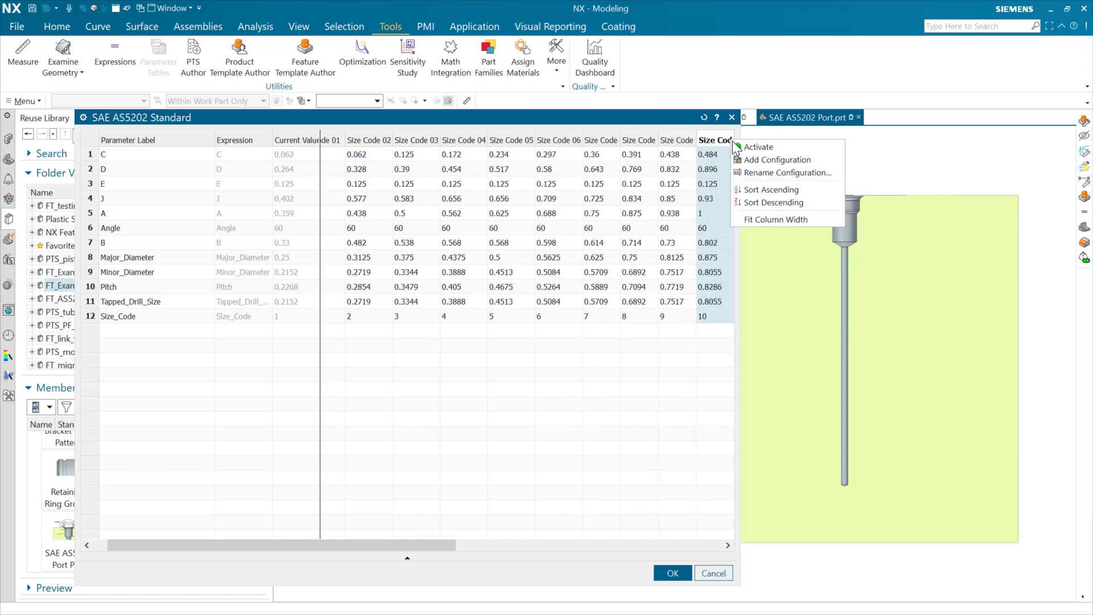
click(758, 147)
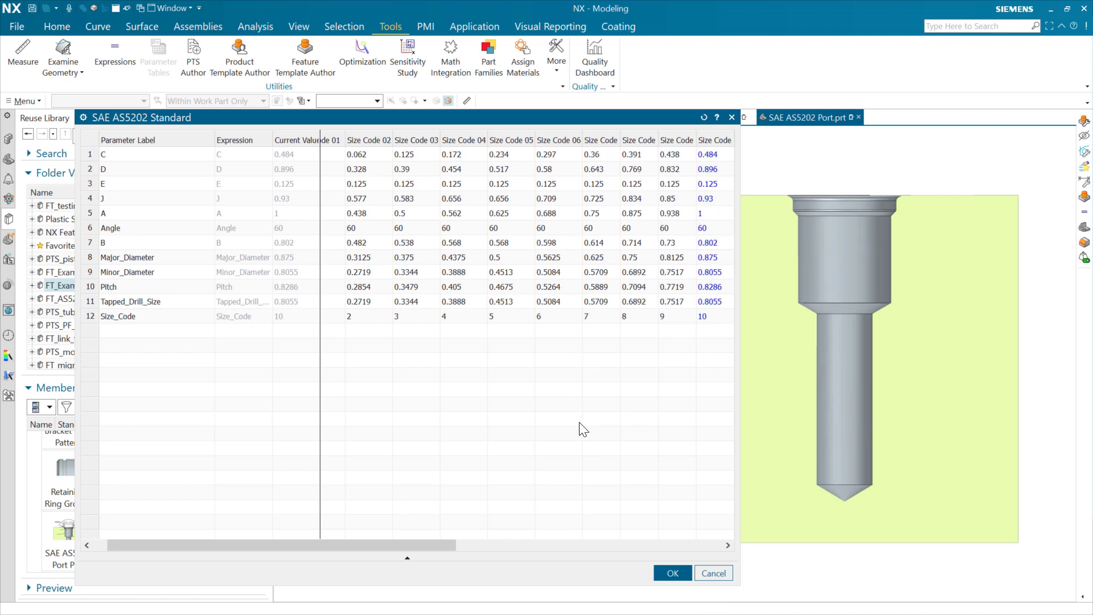
mouse_move(197, 249)
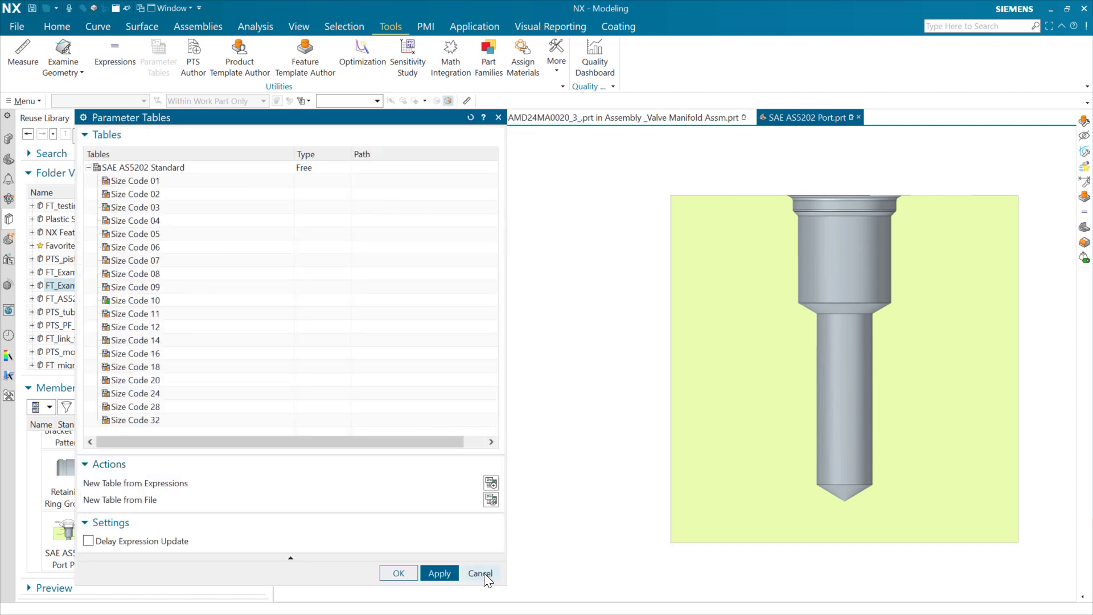
click(479, 573)
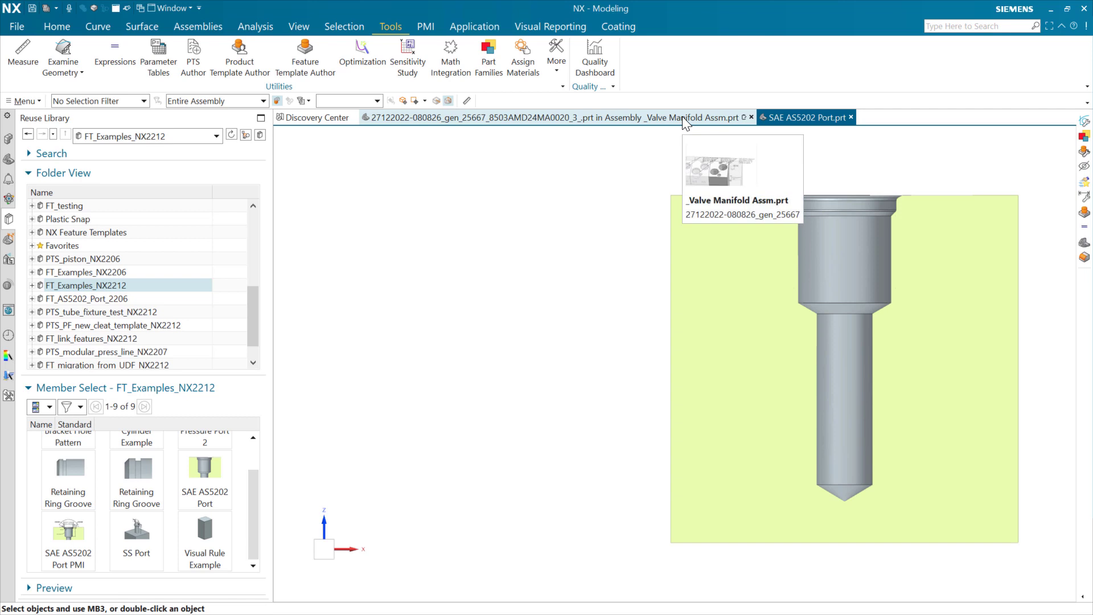
Step: Return to the Valve Manifold Assm, then close all open parts, confirming the save prompt
click(551, 117)
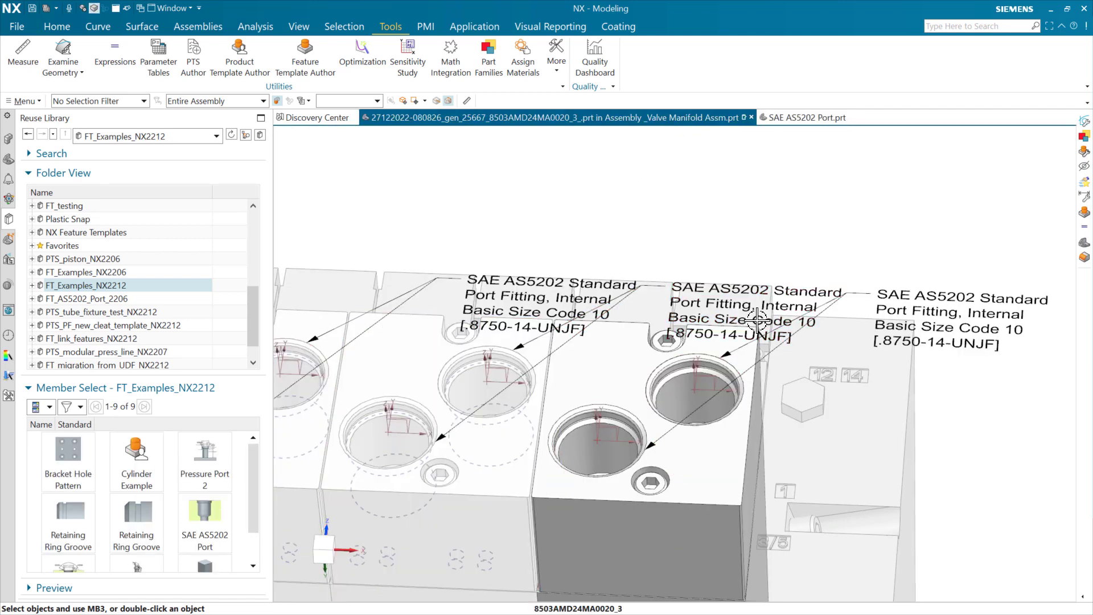
mouse_move(594, 55)
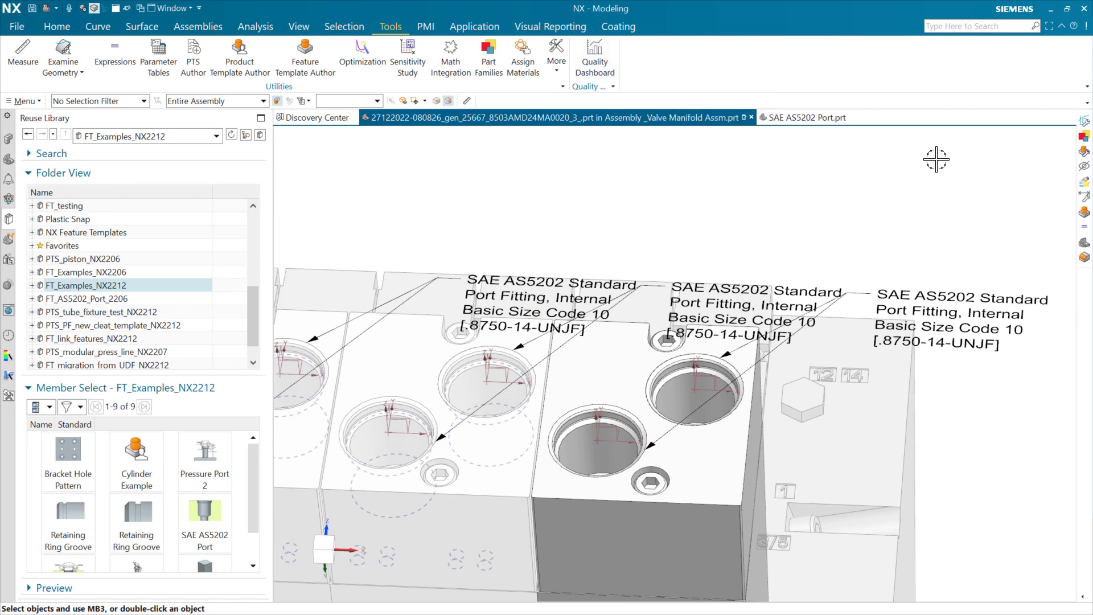
mouse_move(873, 166)
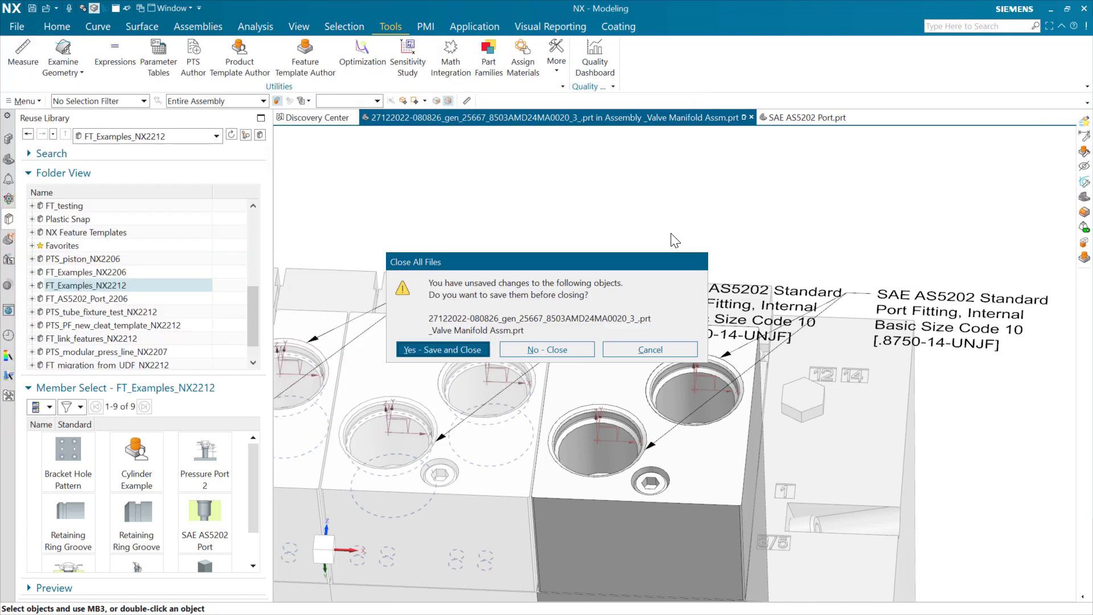
click(547, 350)
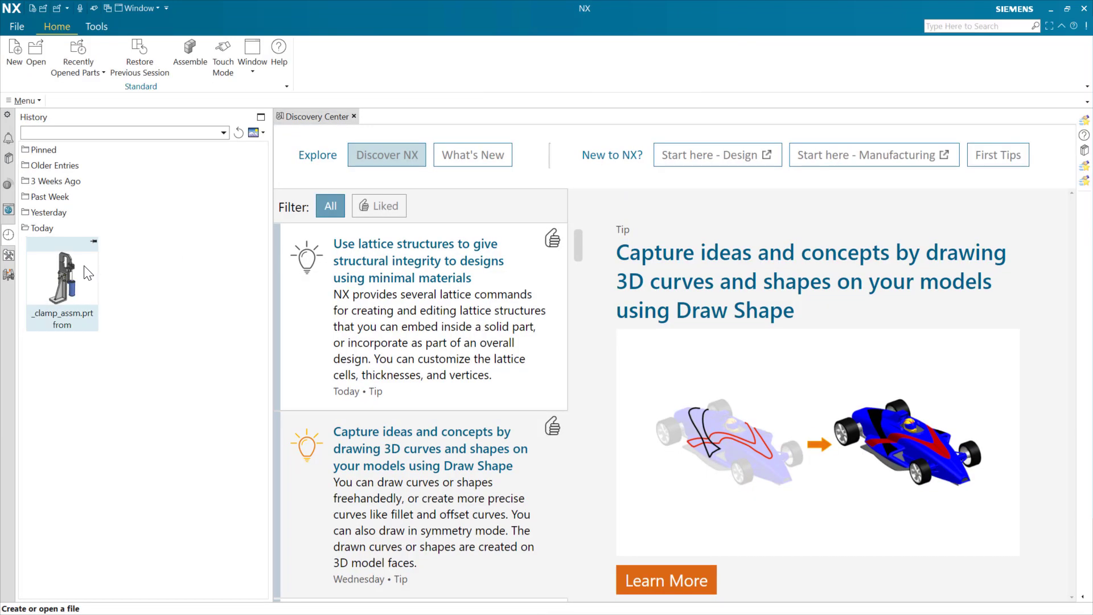
Step: Load _clamp_assm.prt from History and start Move Component on the clevis at the cylinder rod
double_click(61, 277)
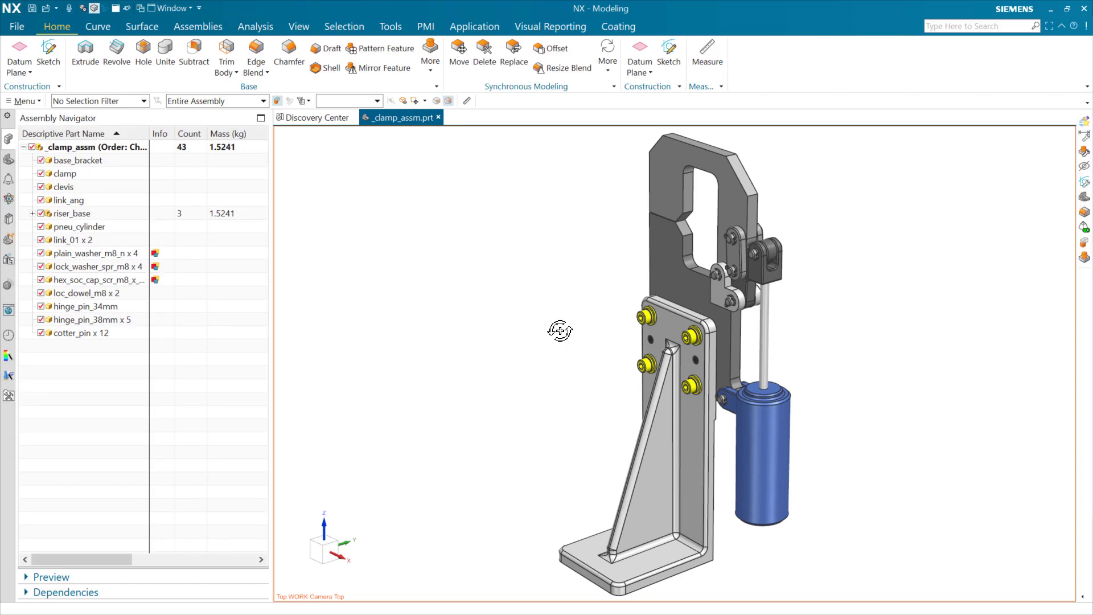
drag(560, 331, 588, 327)
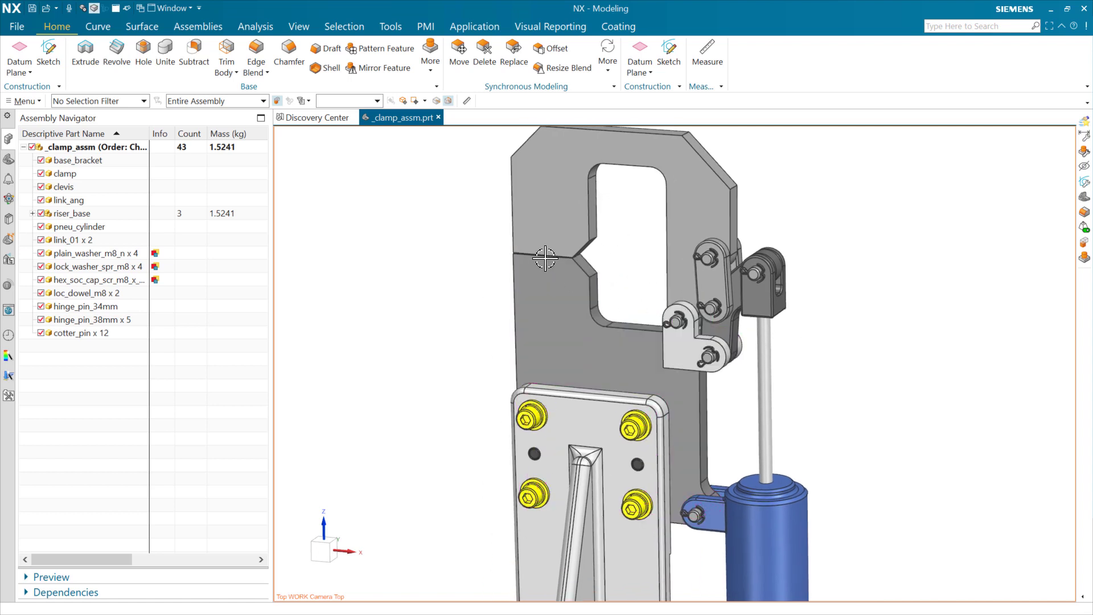
mouse_move(630, 293)
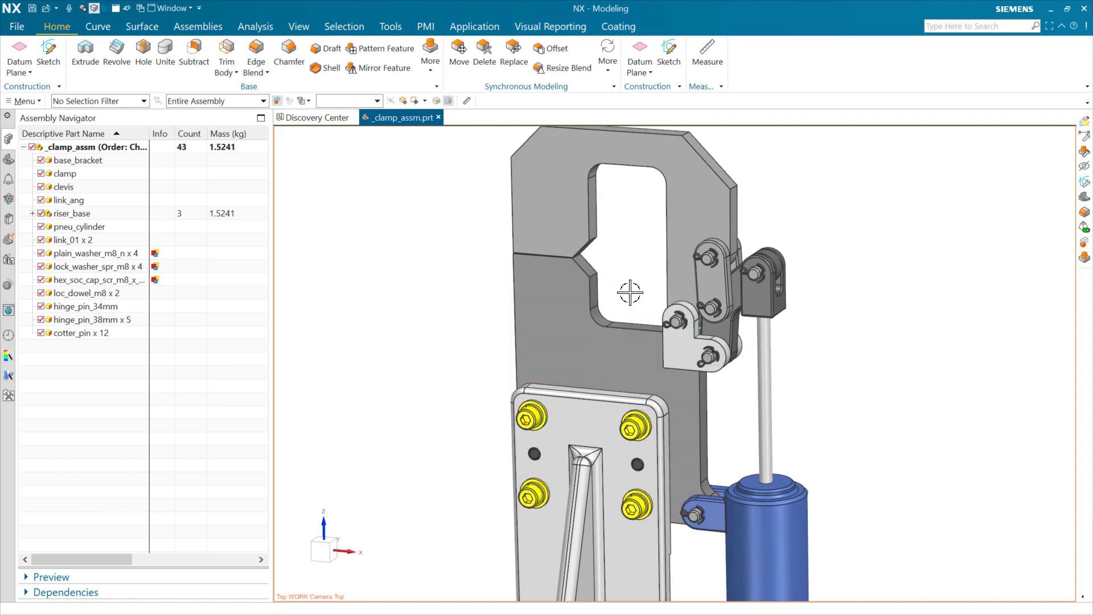
click(766, 265)
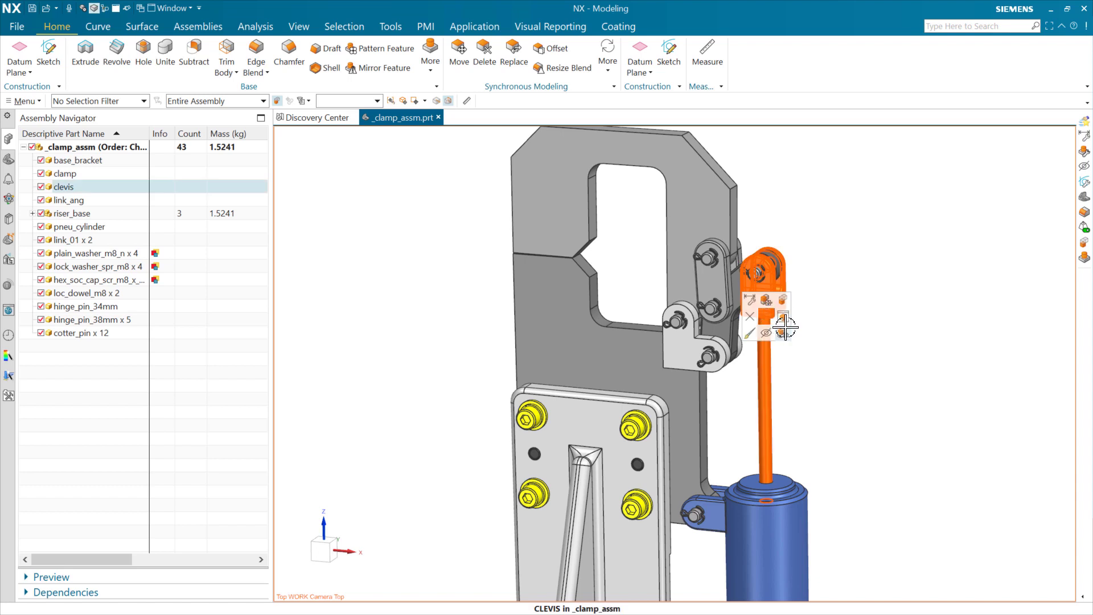
click(766, 300)
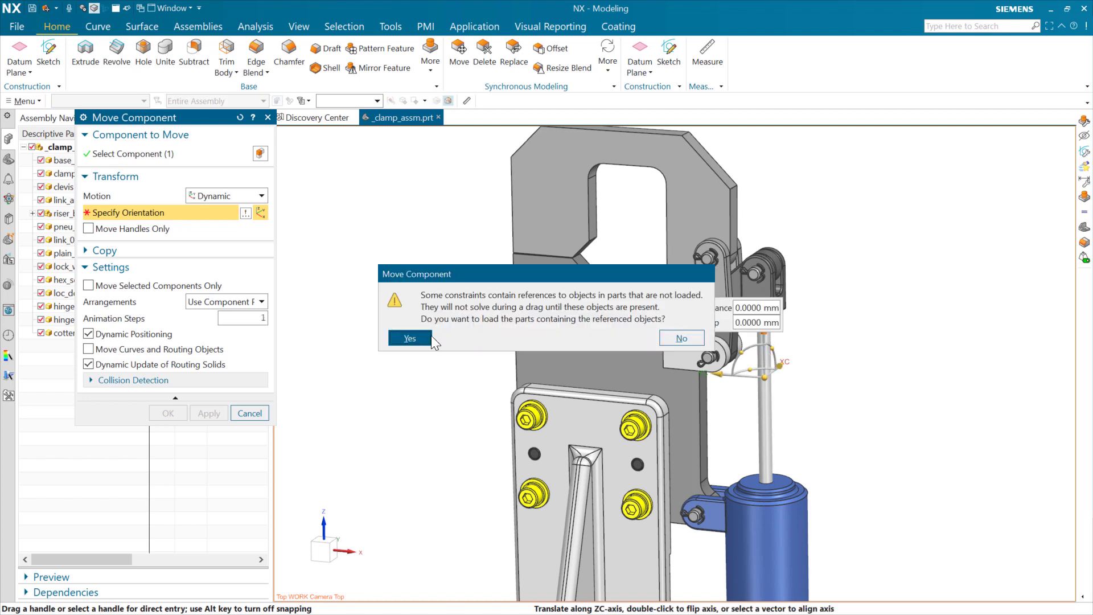
Step: Load the referenced parts, drag the clevis along the rod axis and bring the base plate into close view
click(408, 338)
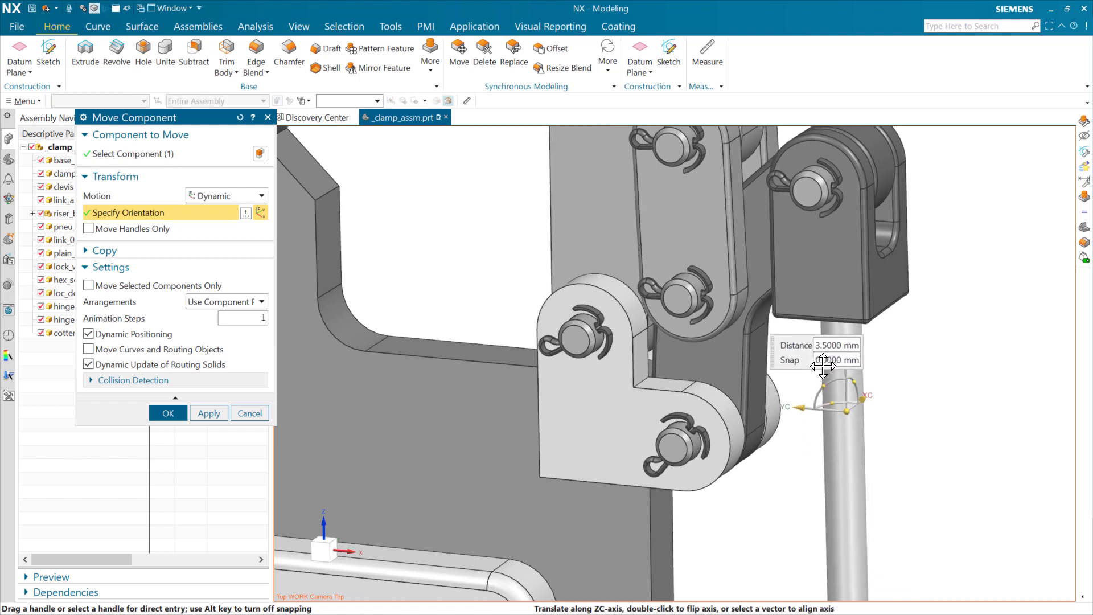
drag(822, 391, 815, 347)
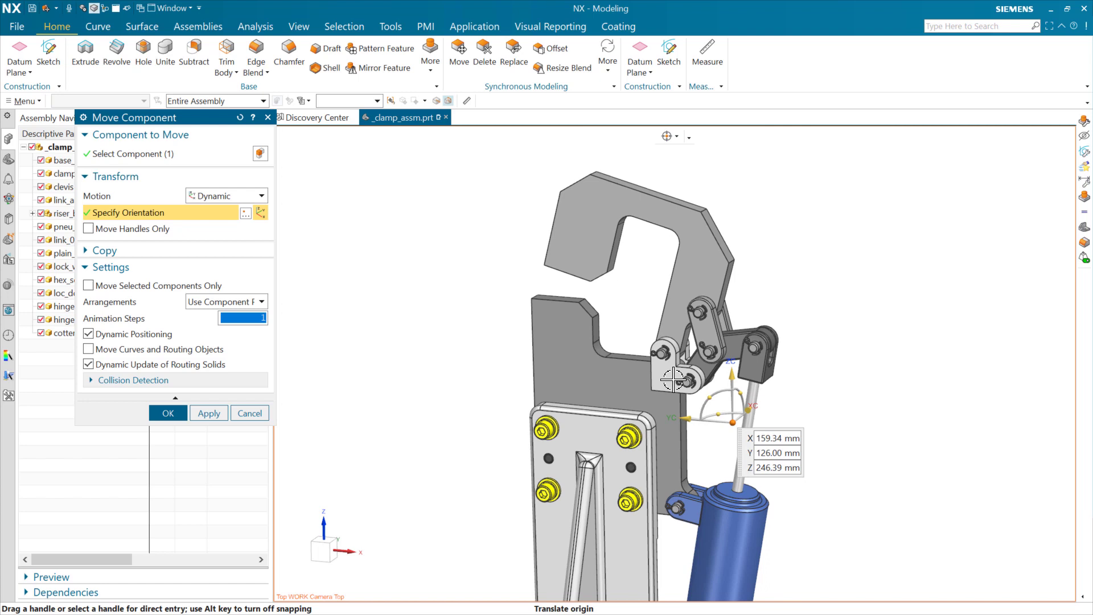
drag(676, 380, 686, 342)
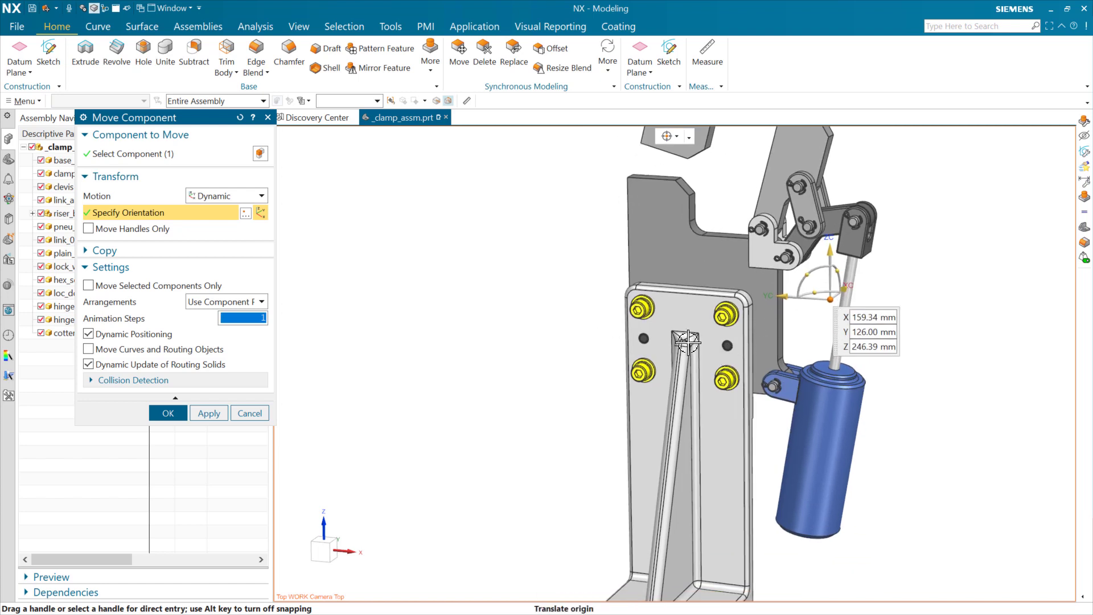
scroll(up, 3)
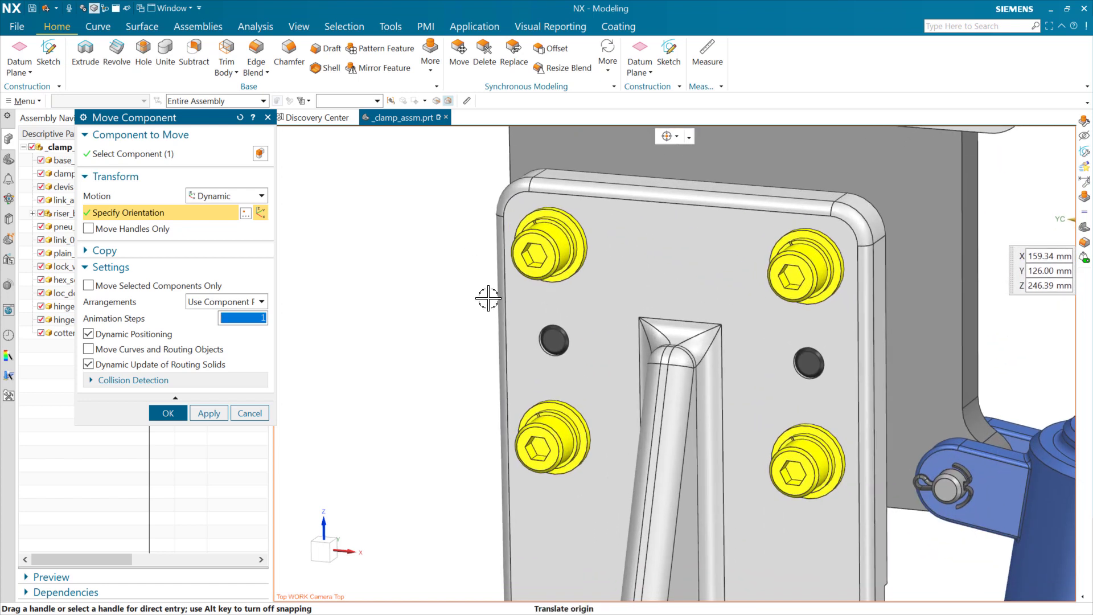
mouse_move(644, 458)
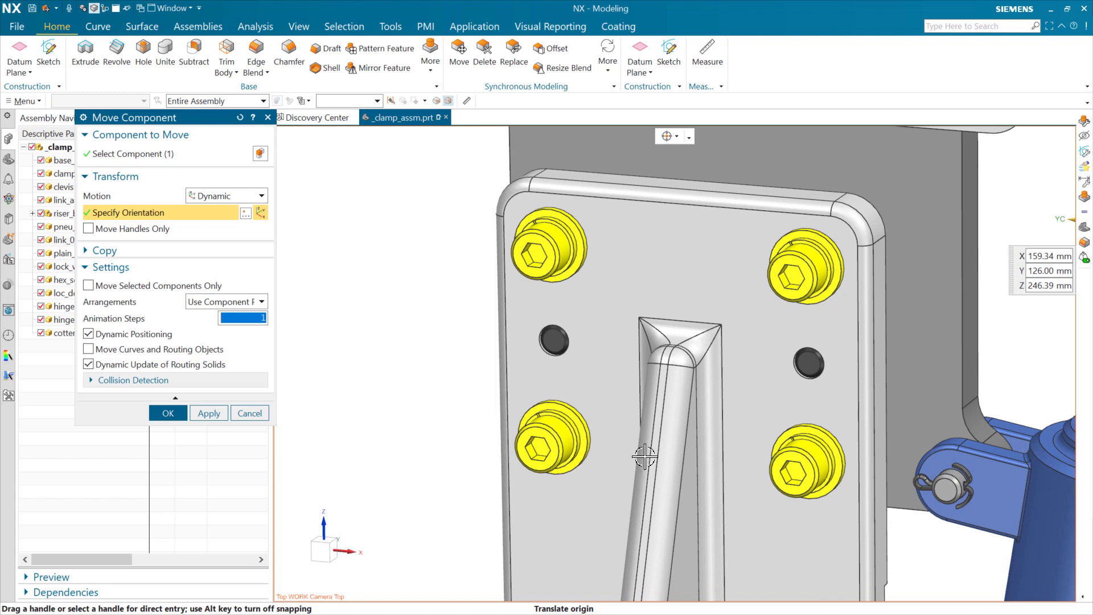
mouse_move(700, 327)
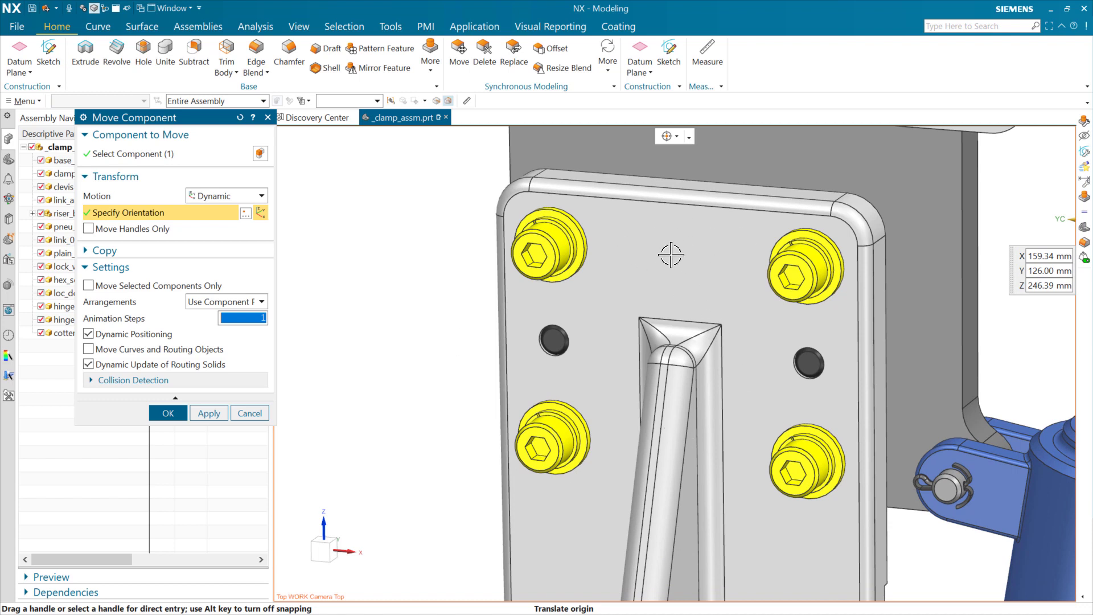
mouse_move(934, 169)
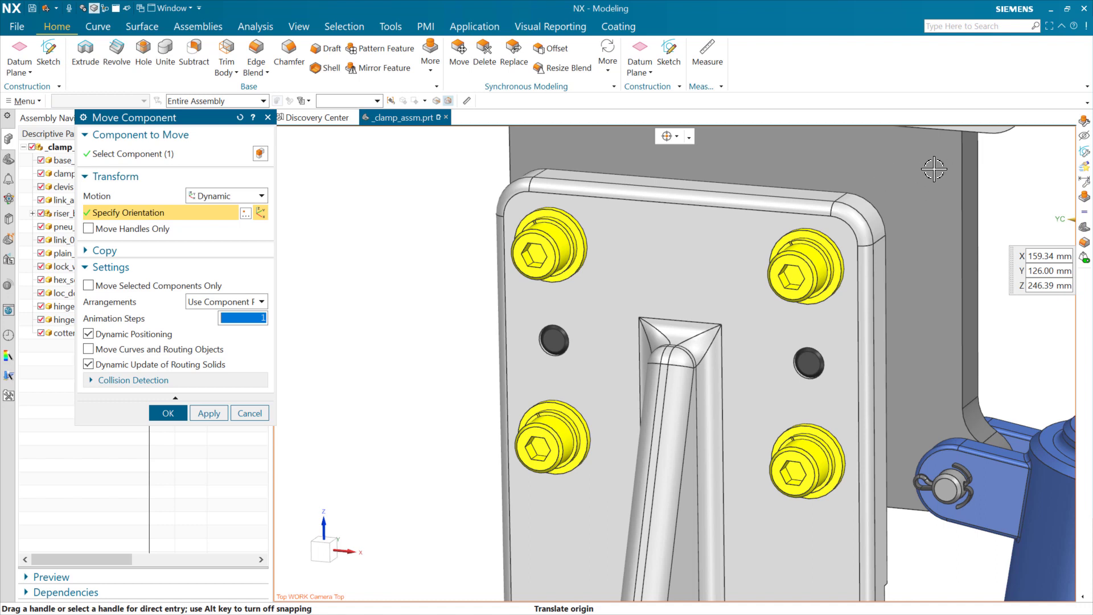
mouse_move(920, 188)
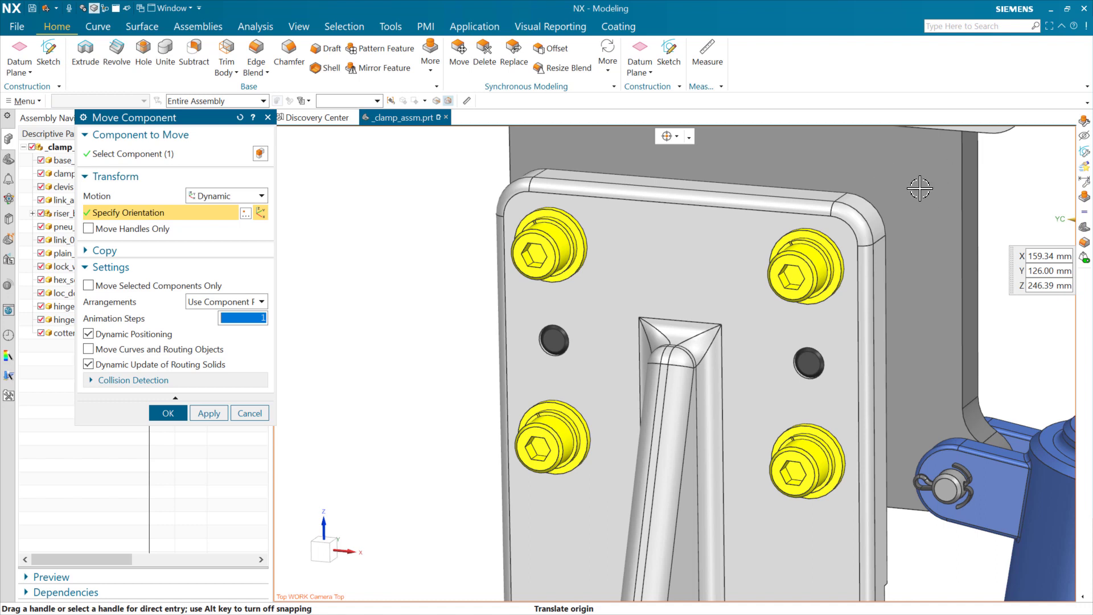
mouse_move(512, 237)
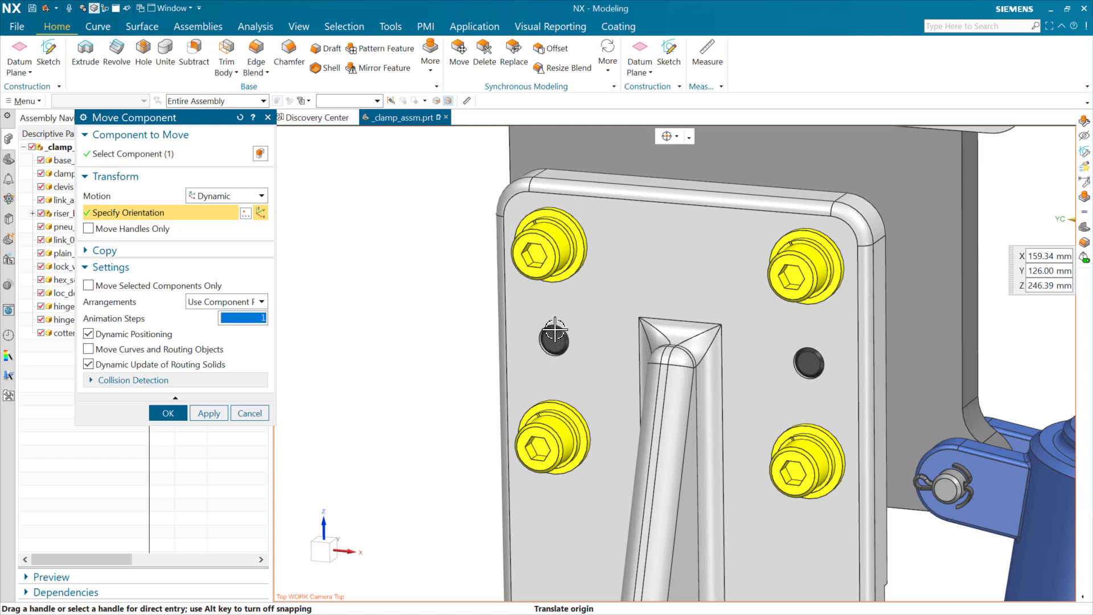
mouse_move(551, 342)
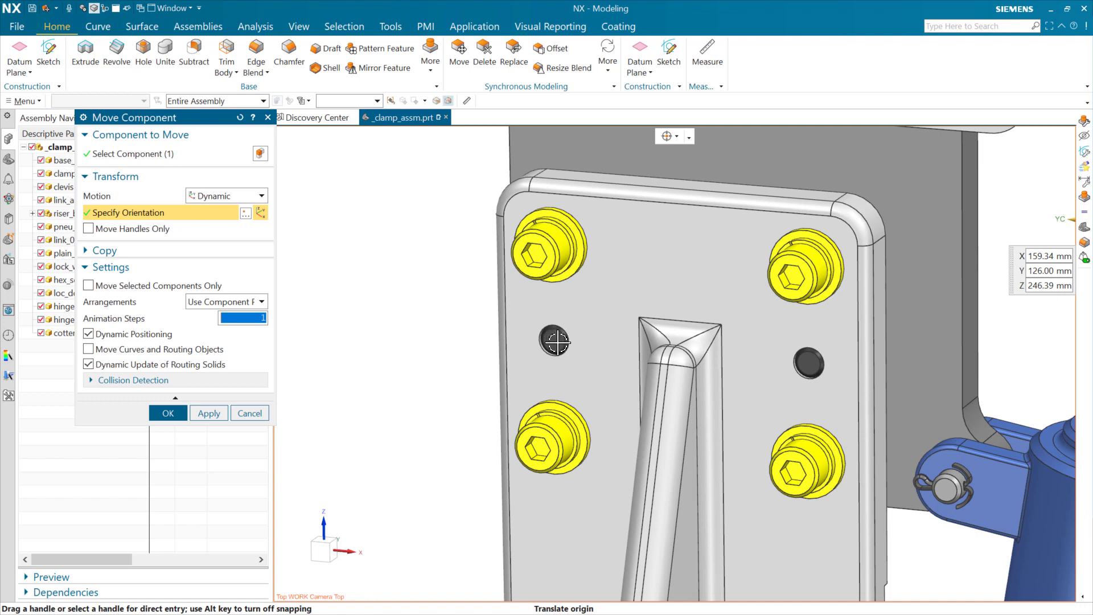
mouse_move(807, 365)
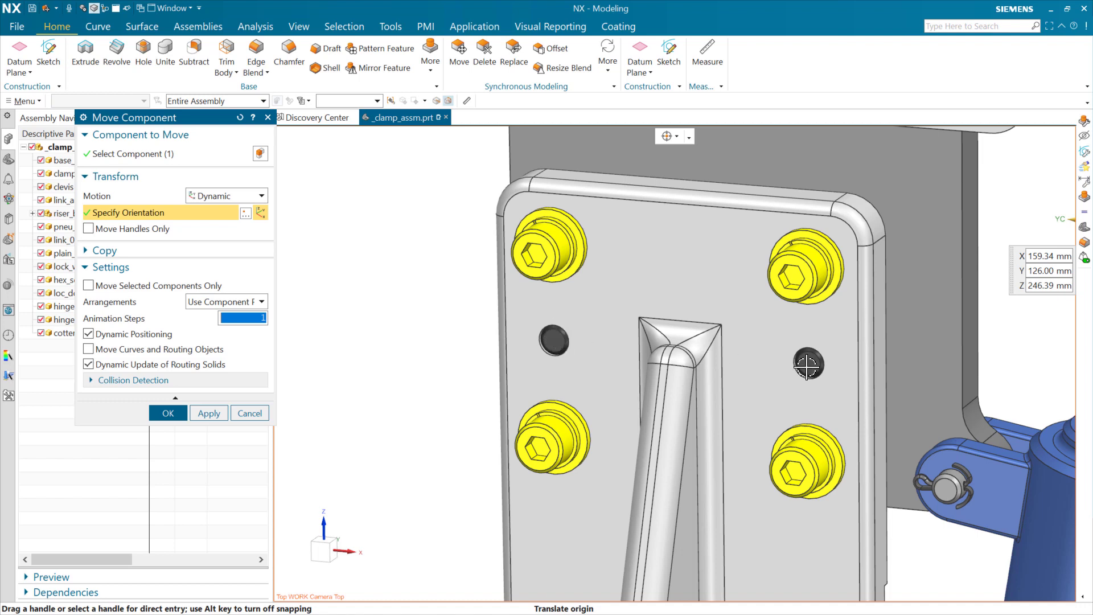
mouse_move(595, 336)
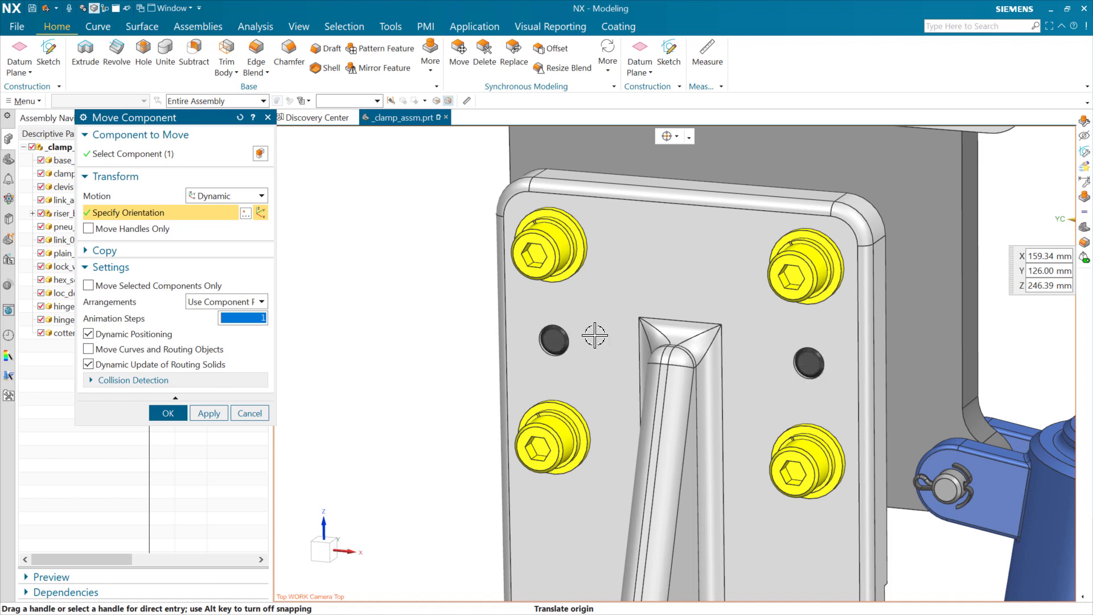
mouse_move(770, 161)
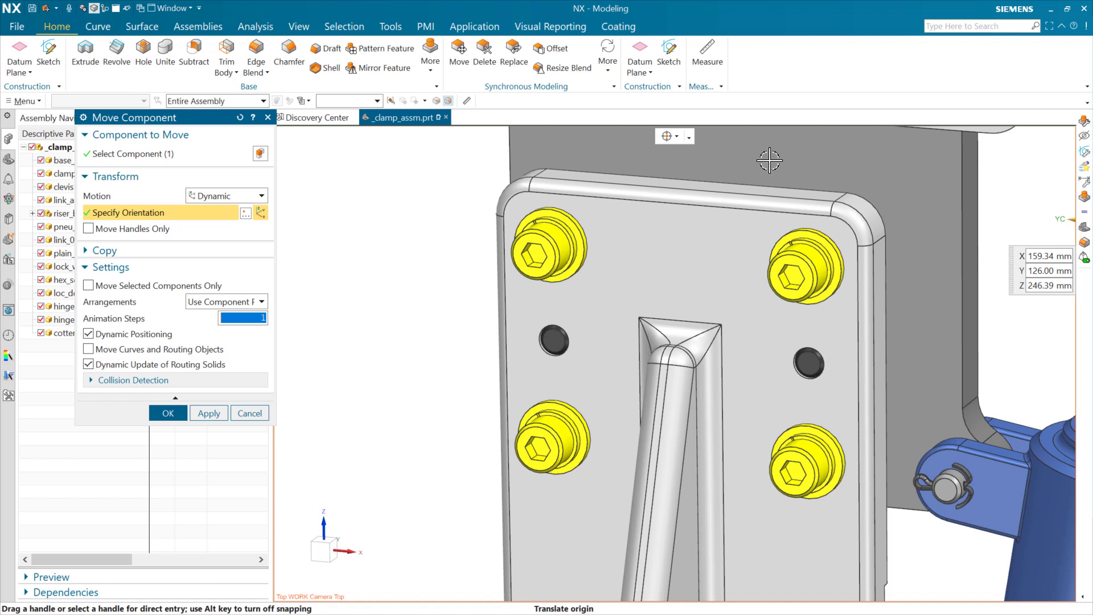
mouse_move(800, 417)
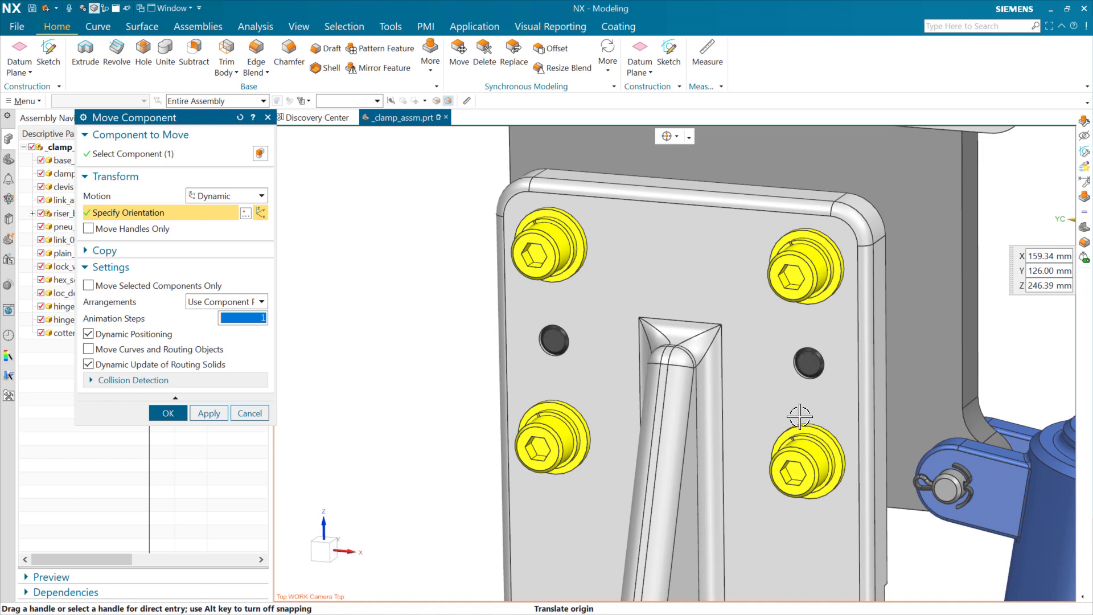
mouse_move(569, 240)
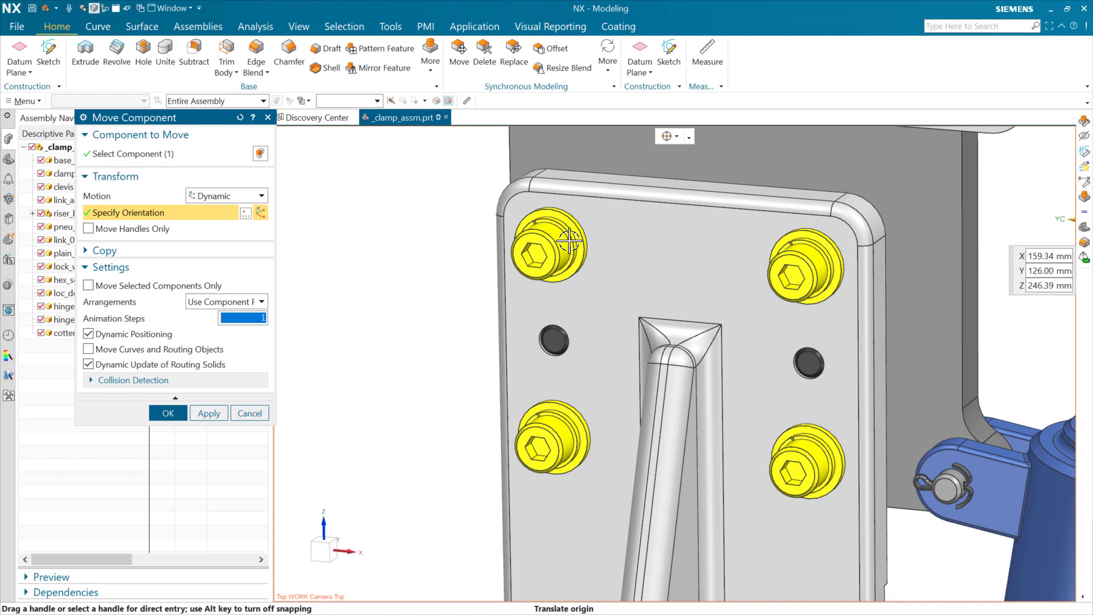
mouse_move(365, 345)
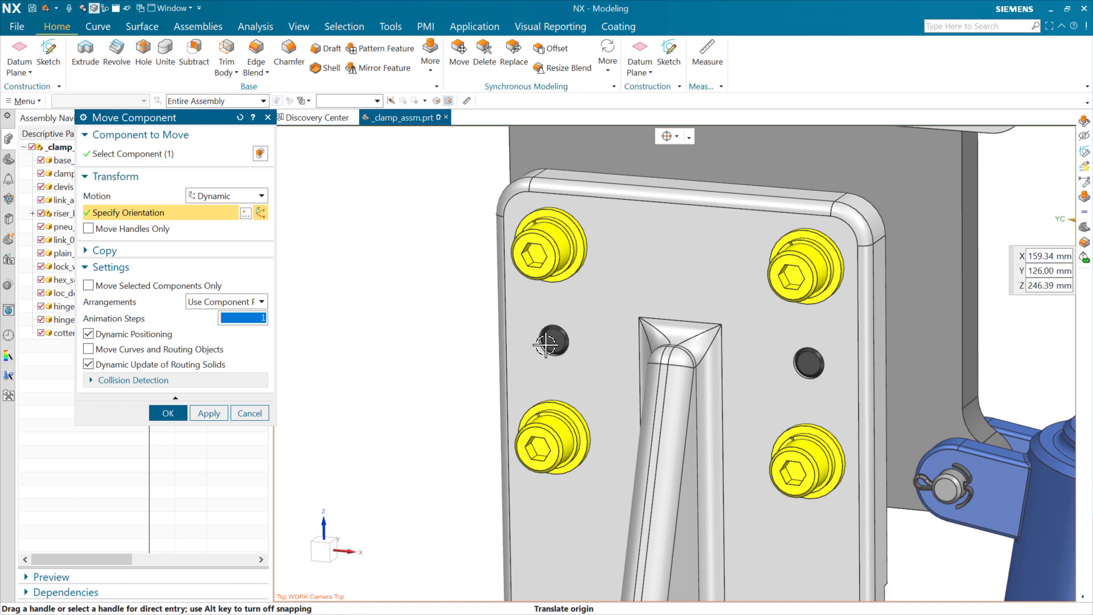
mouse_move(629, 283)
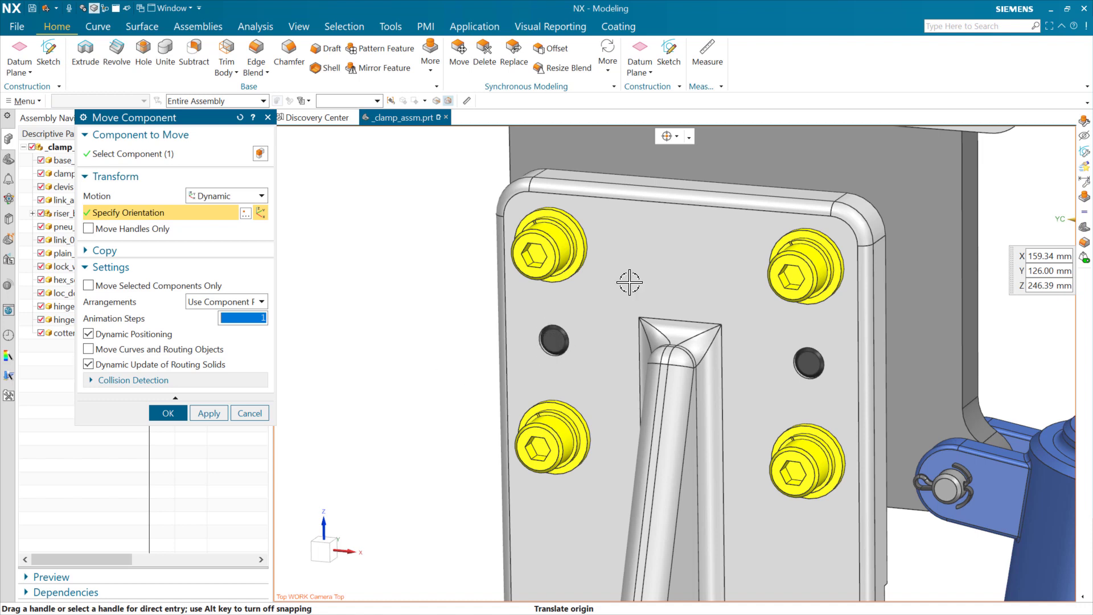
mouse_move(682, 325)
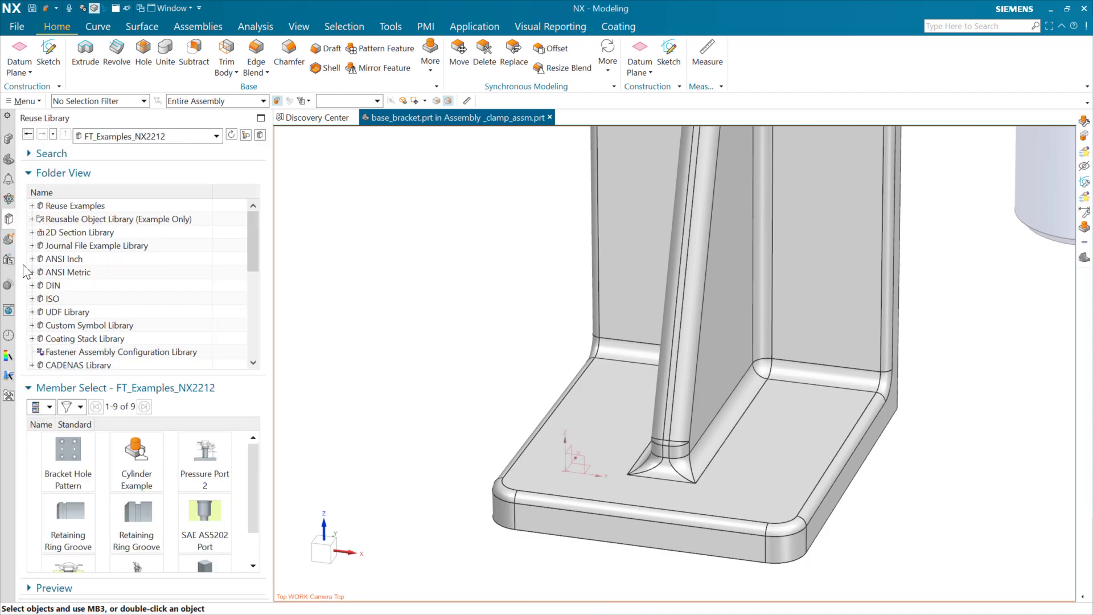
mouse_move(69, 449)
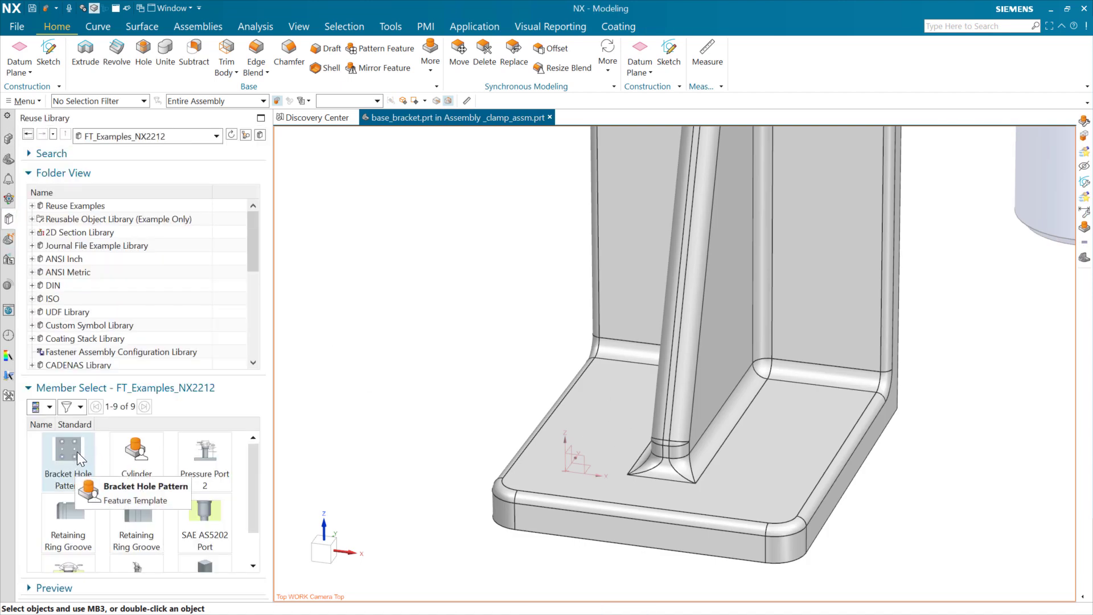
Step: Drop the Bracket Hole Pattern template onto the base bracket, positioned on the Datum CSYS and target body
drag(68, 449, 429, 380)
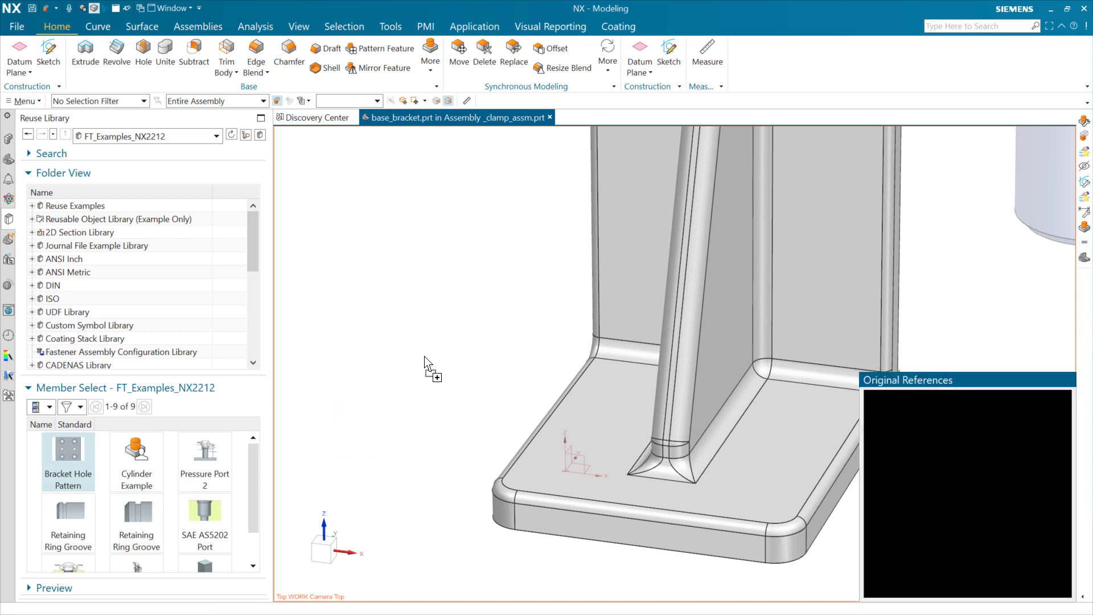
double_click(67, 450)
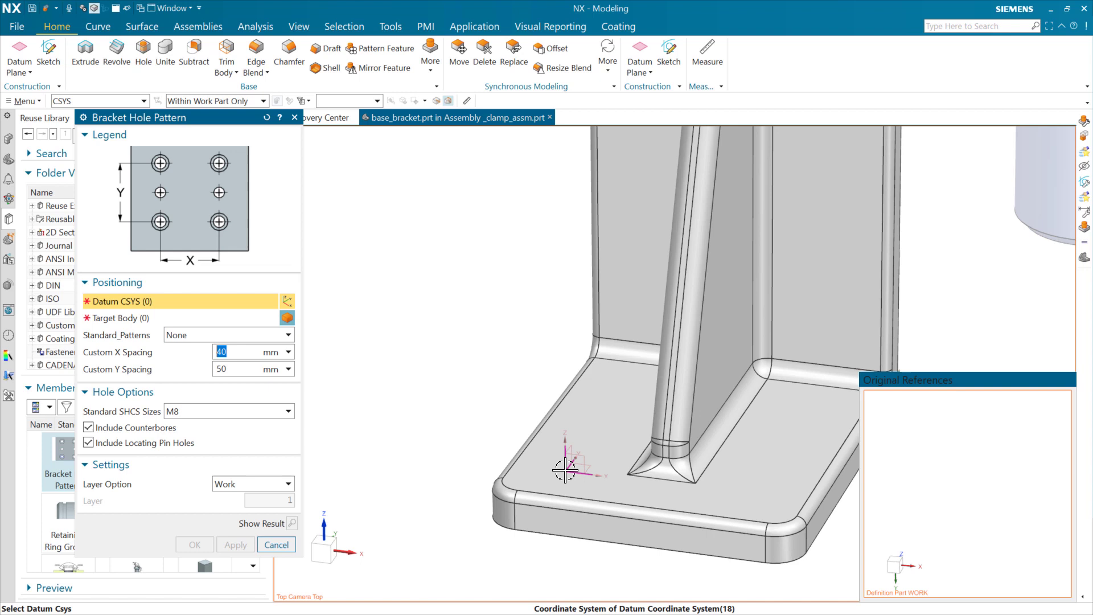
click(565, 469)
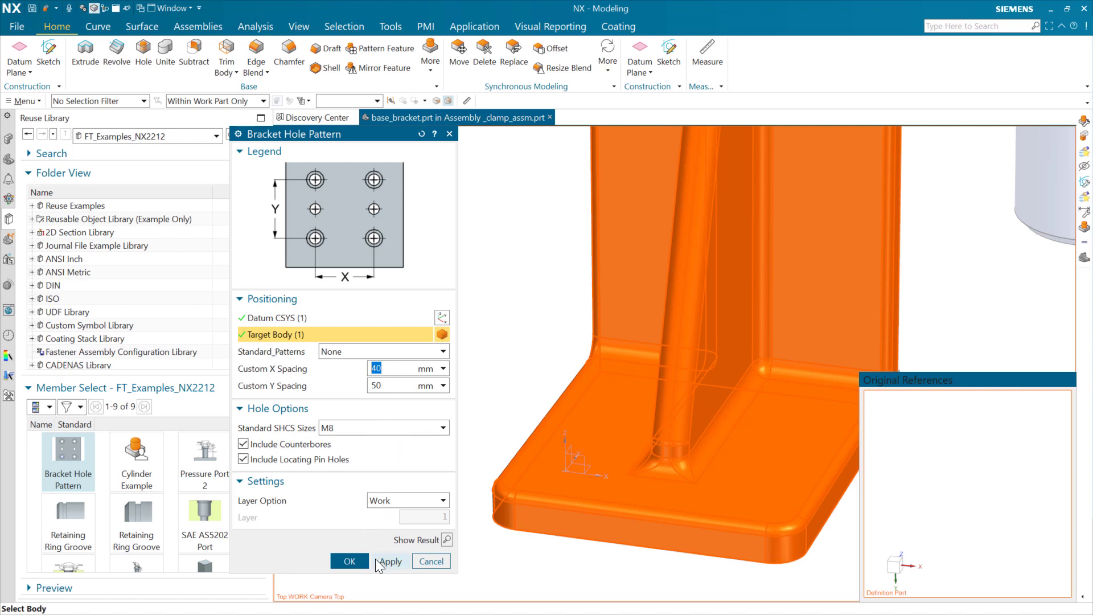
click(350, 562)
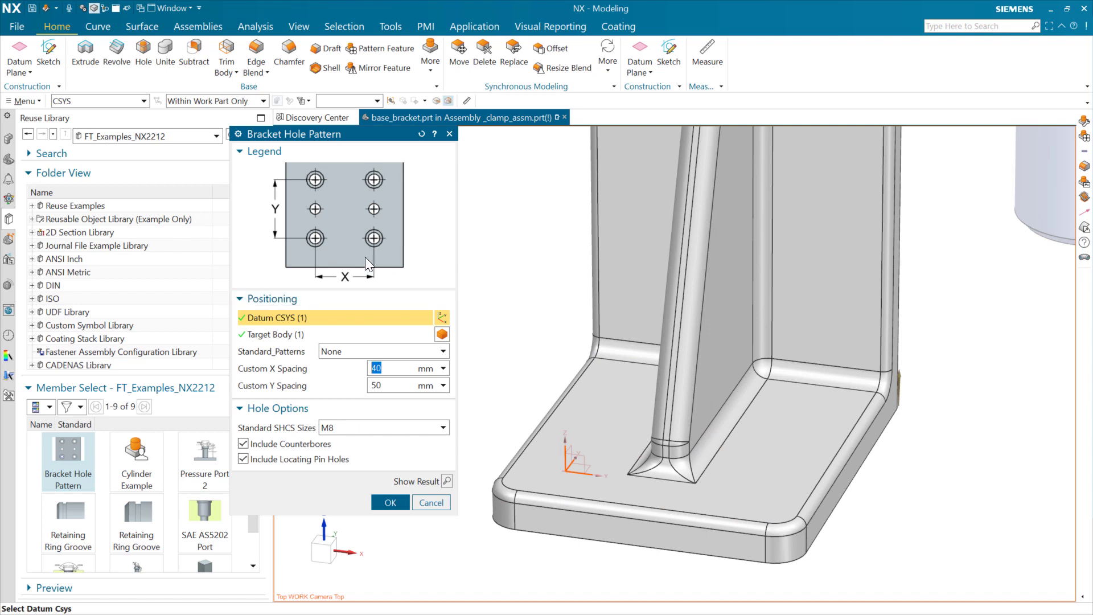
mouse_move(467, 285)
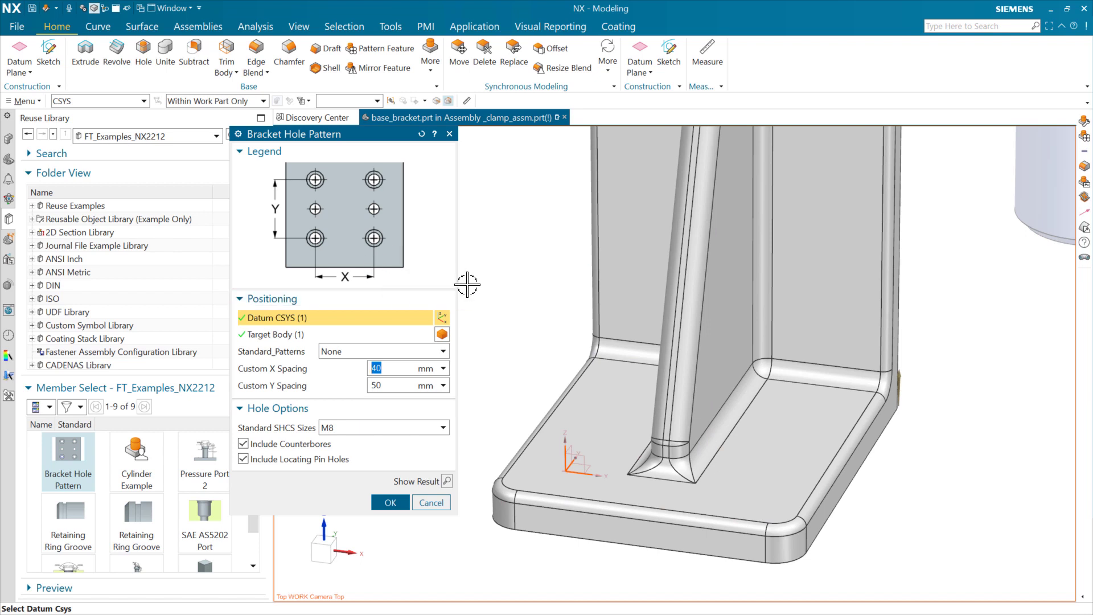
Step: Set Standard_Patterns to 60x60 and SHCS size M5, then create the hole pattern
click(442, 350)
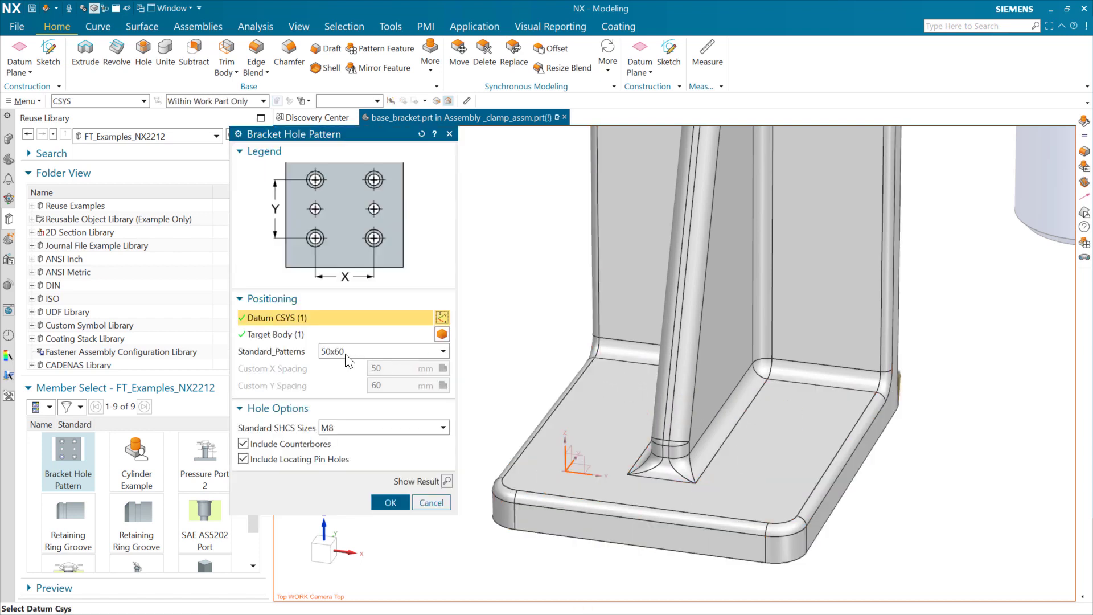
click(383, 350)
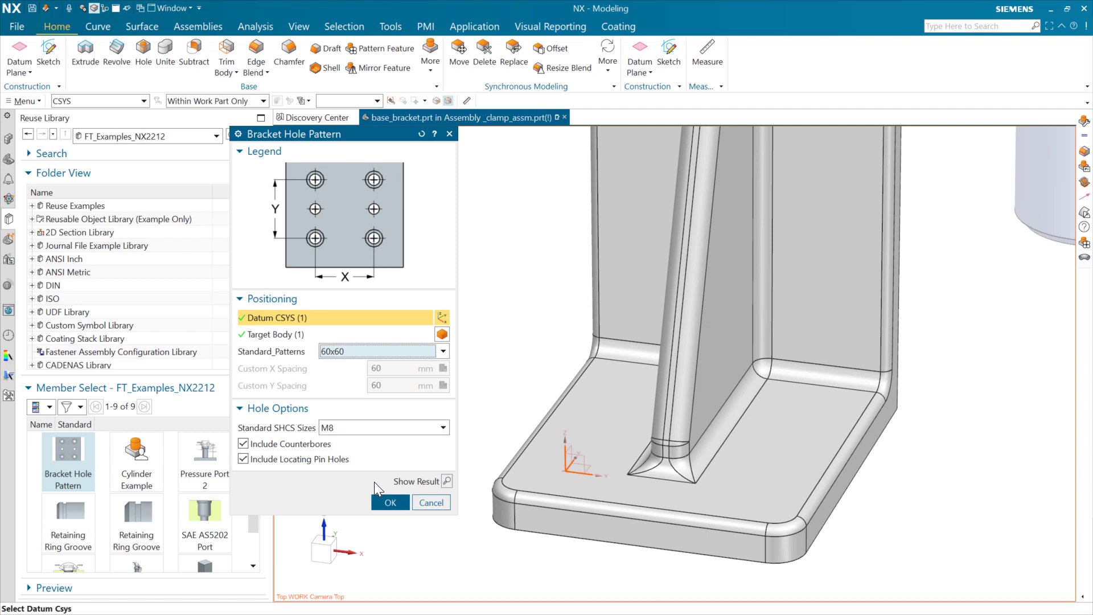
click(442, 427)
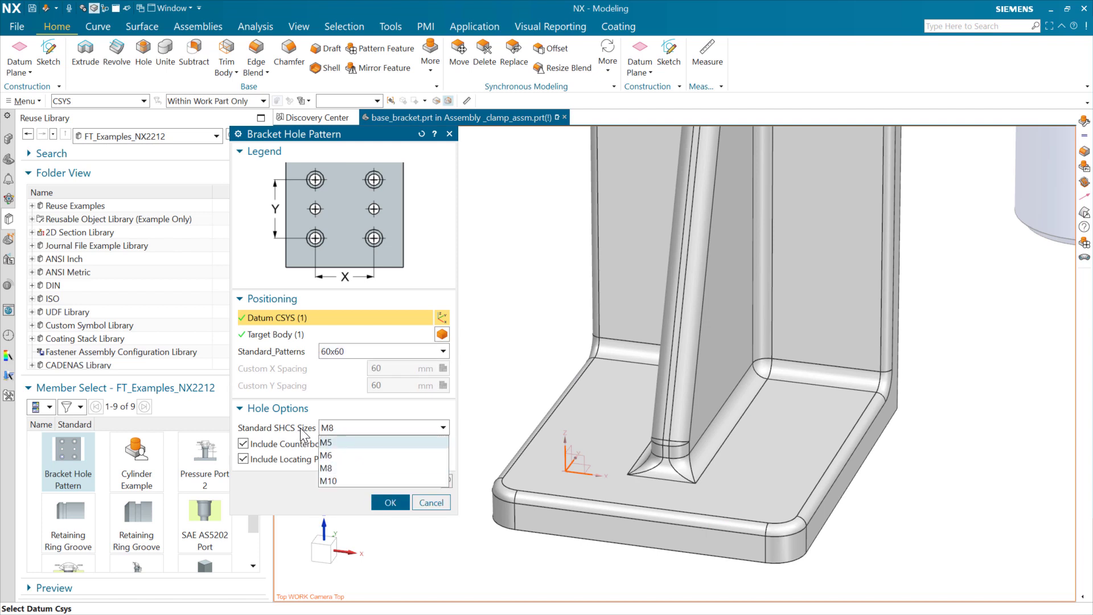
mouse_move(343, 454)
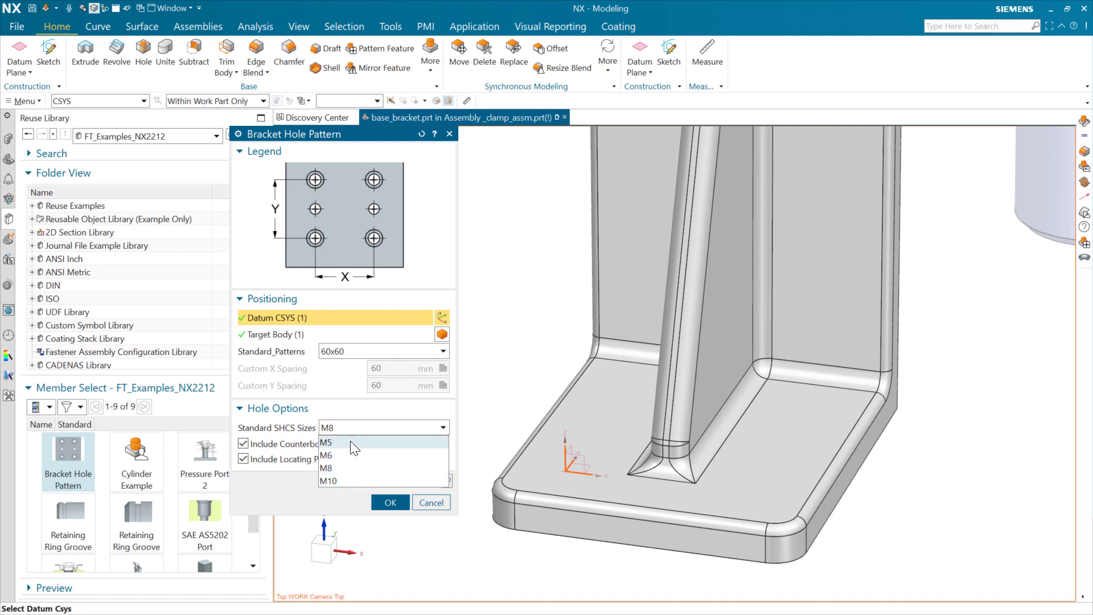
click(326, 442)
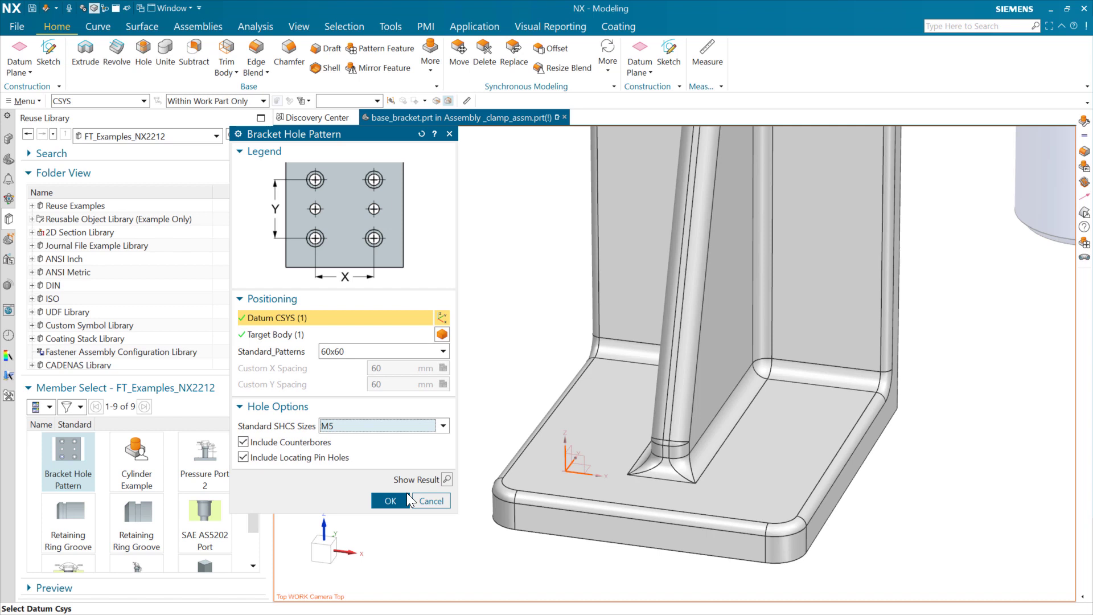
click(389, 501)
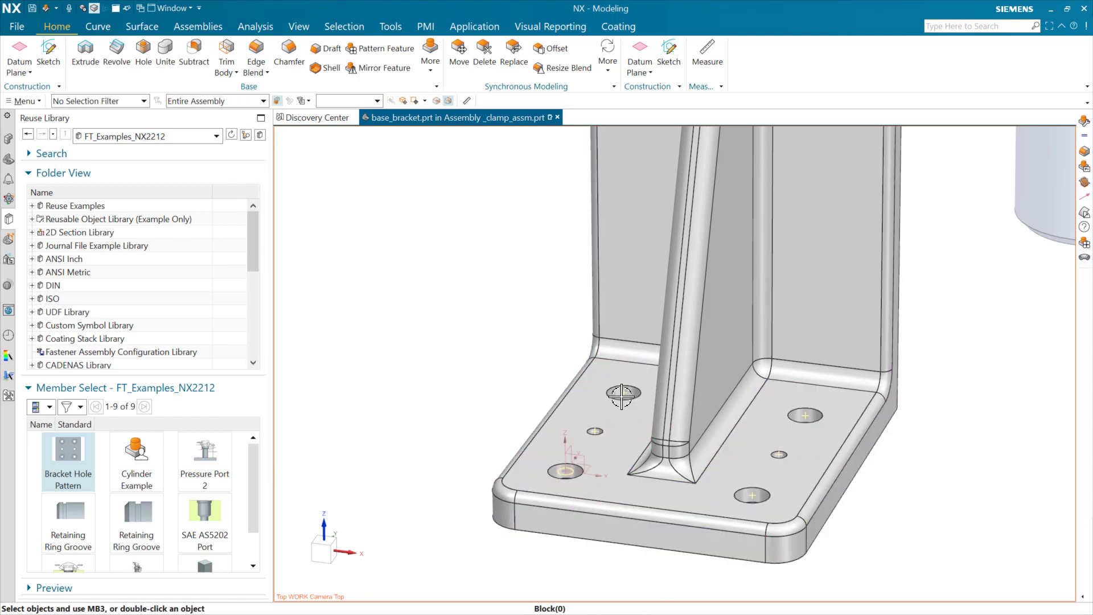
mouse_move(621, 395)
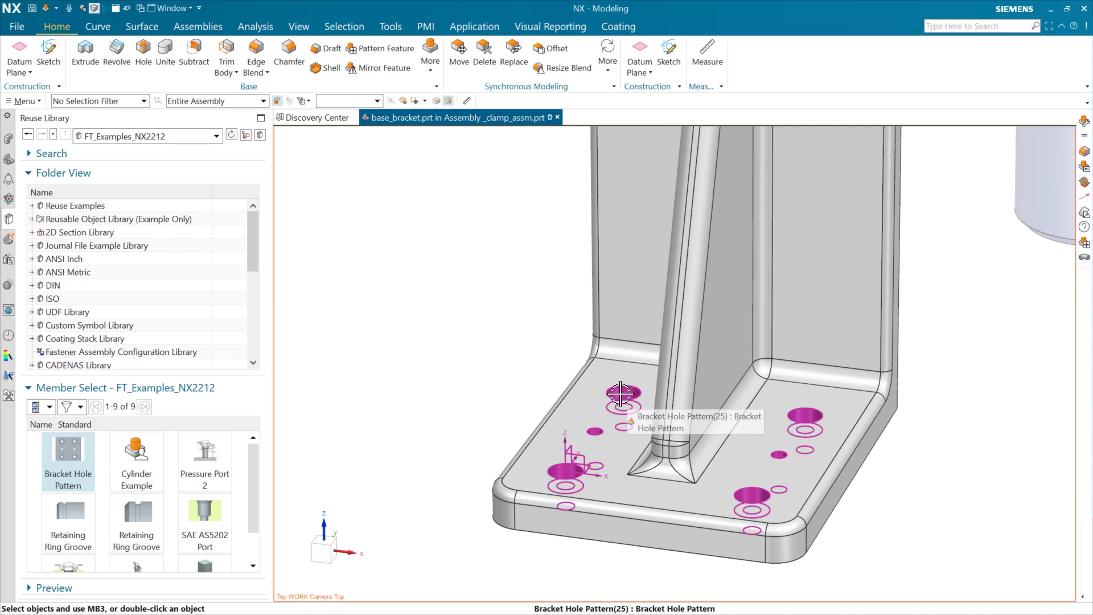
Step: Reopen the Bracket Hole Pattern feature dialog for editing from the graphics window
click(622, 394)
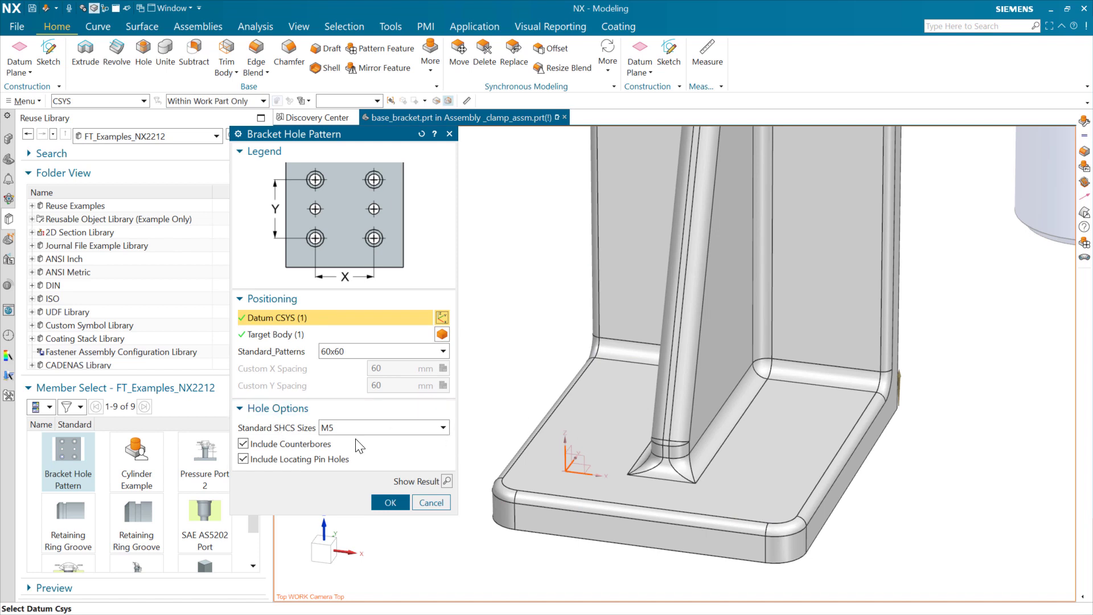
click(382, 427)
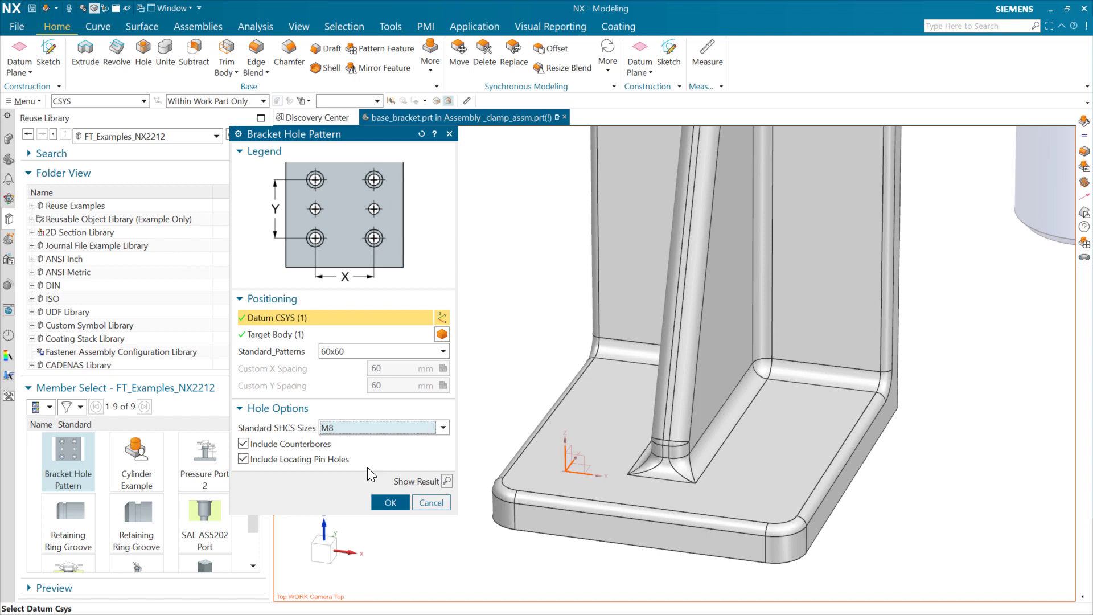
click(442, 427)
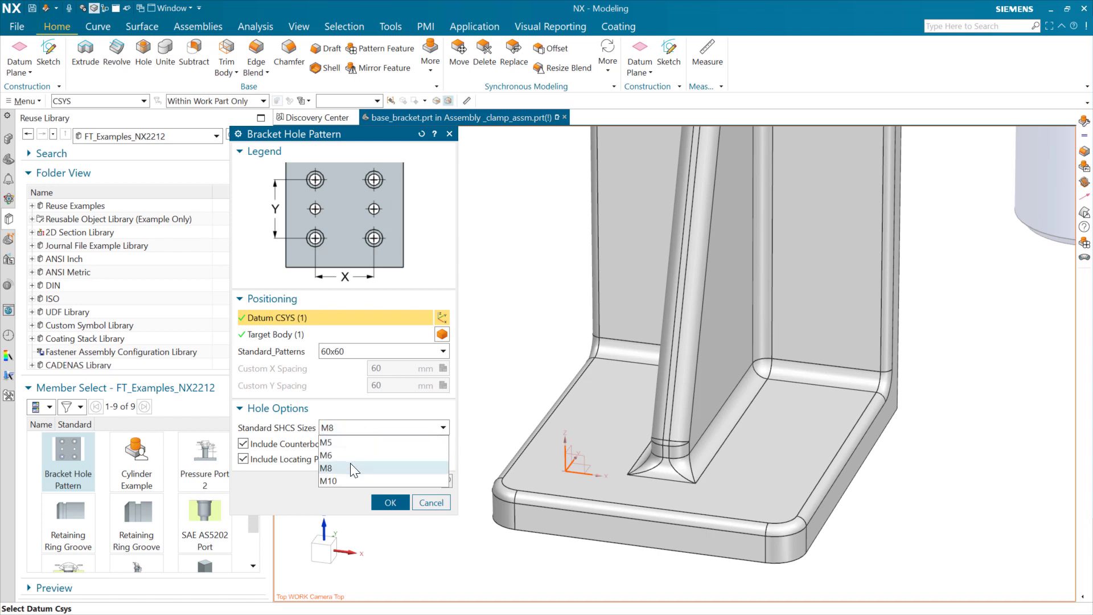
click(325, 468)
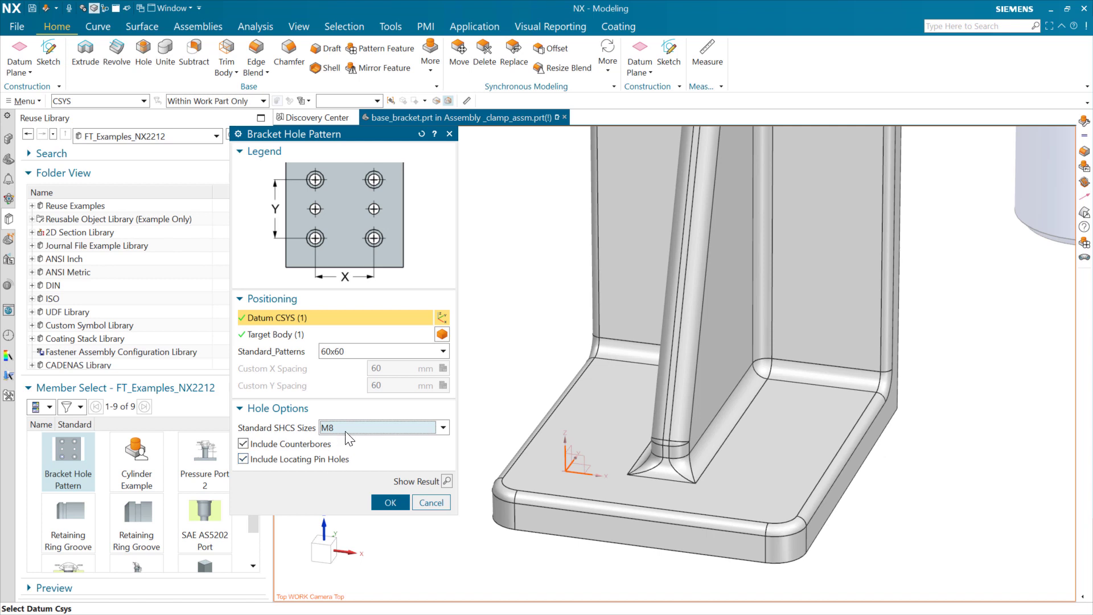
click(442, 351)
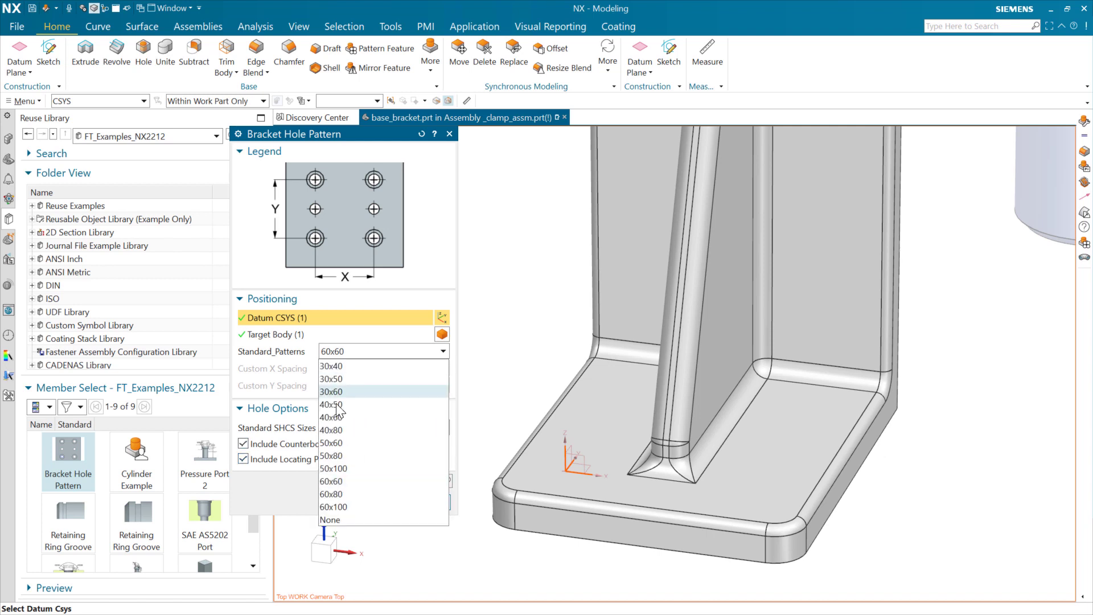
click(334, 481)
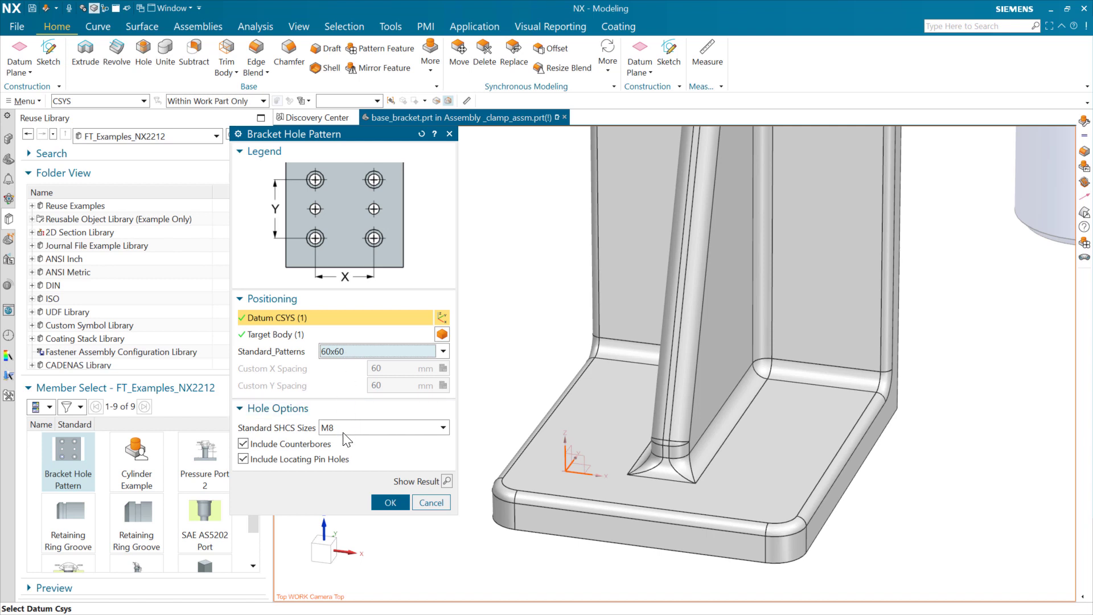
mouse_move(432, 456)
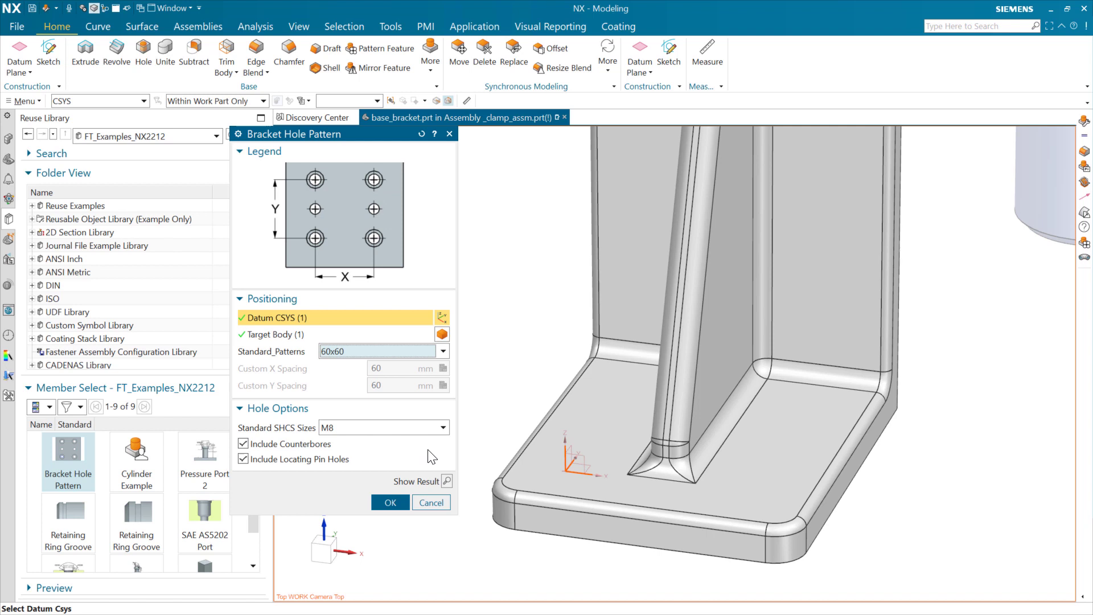
mouse_move(355, 322)
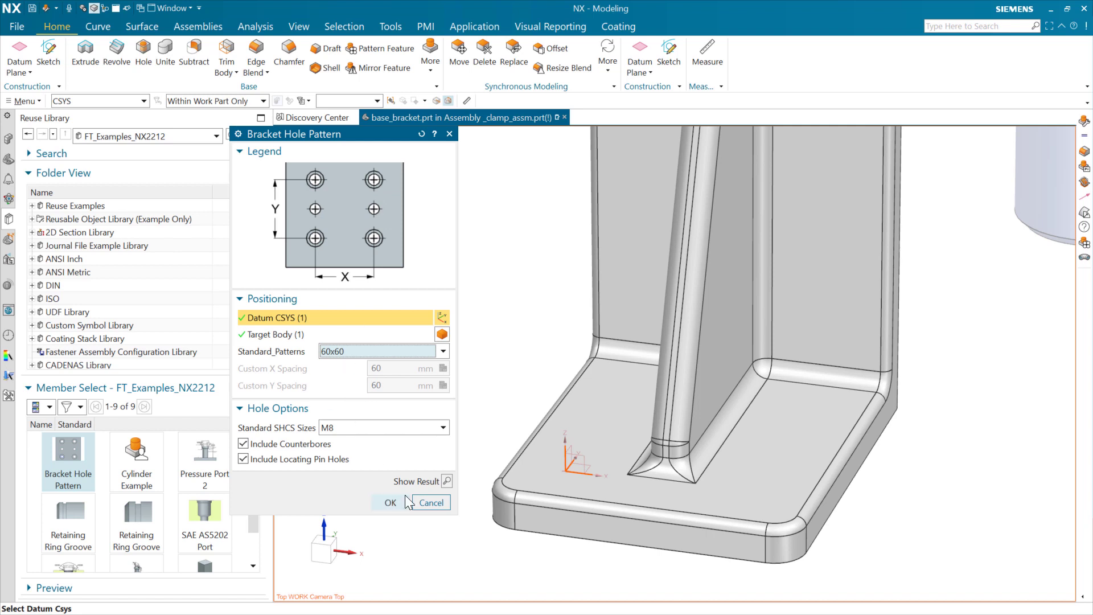
mouse_move(315, 238)
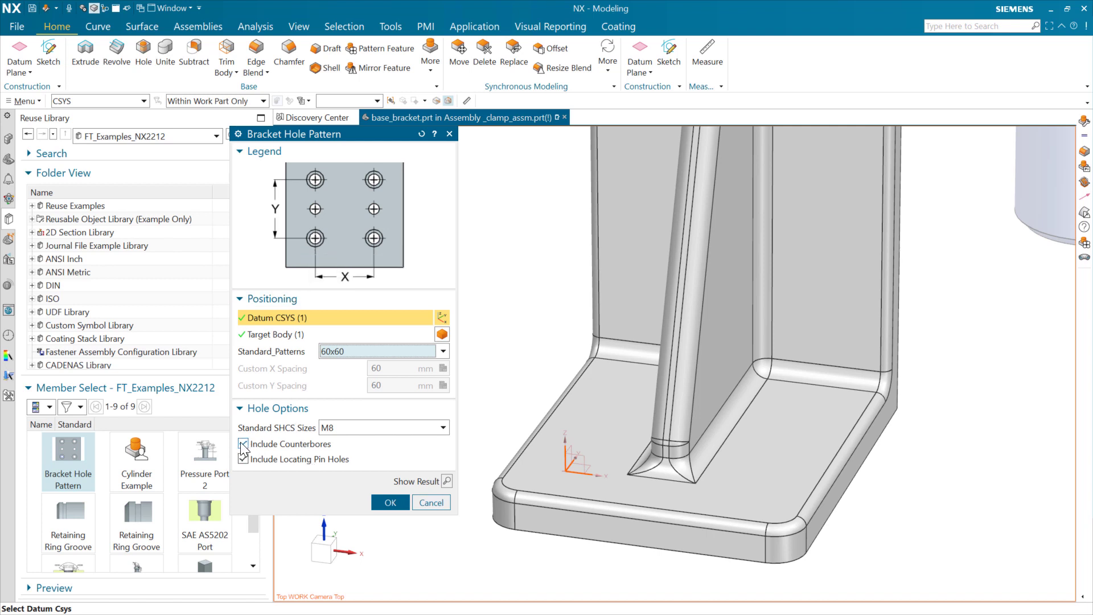
Step: Toggle the options to end with Counterbores off and Locating Pin Holes on, then create the pattern
click(243, 444)
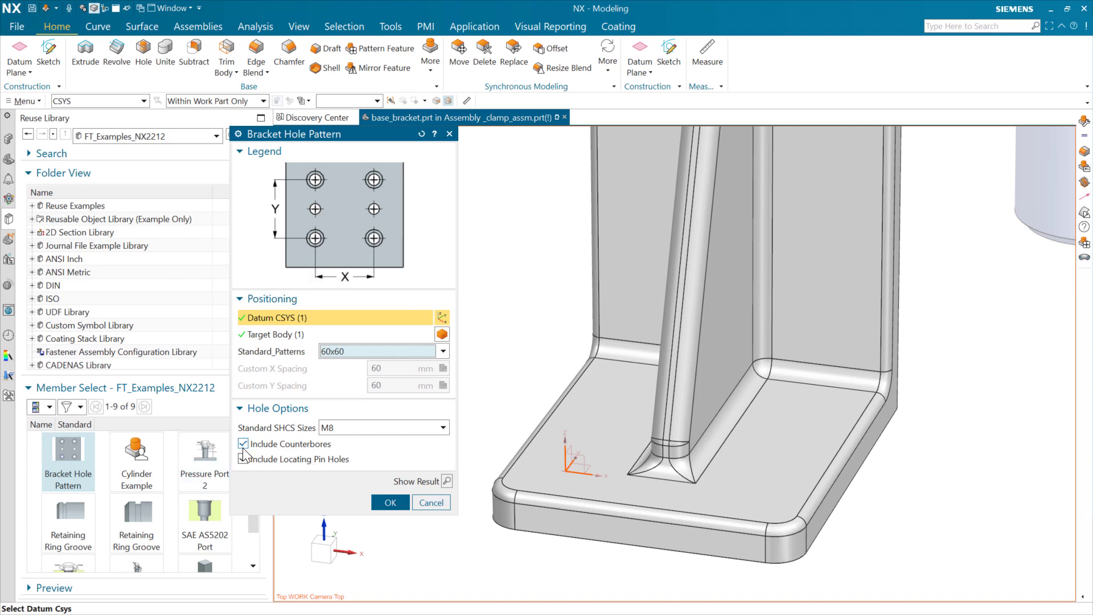
click(244, 443)
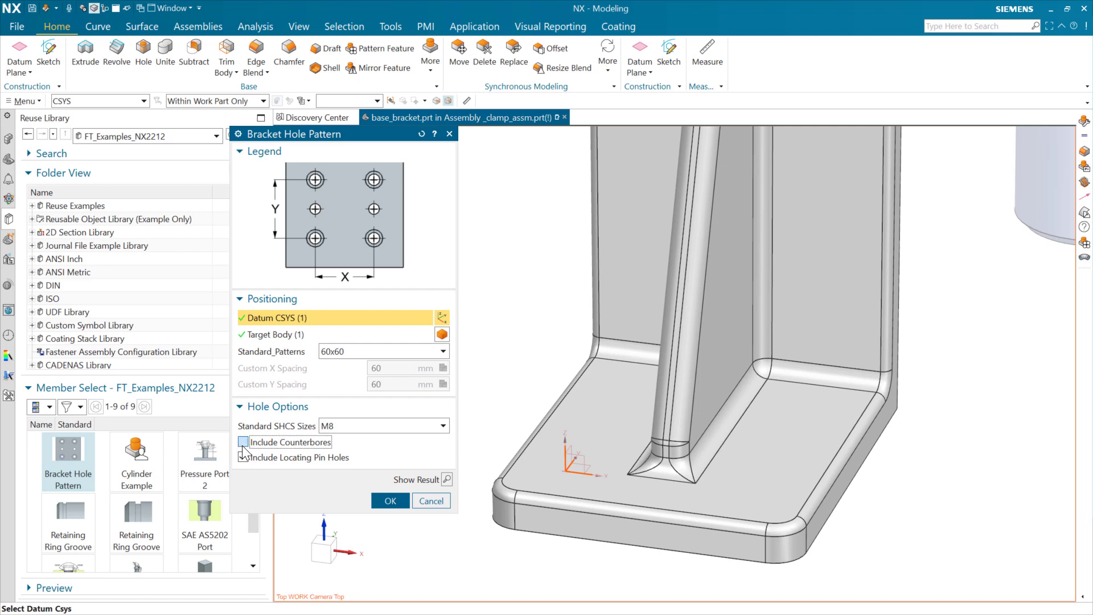
click(242, 442)
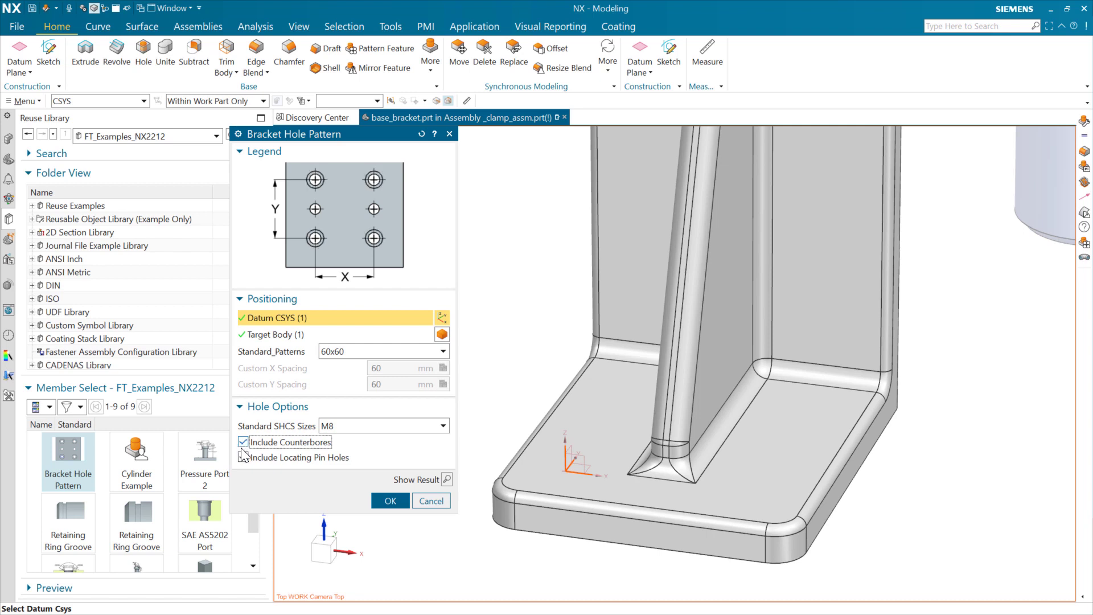
click(242, 442)
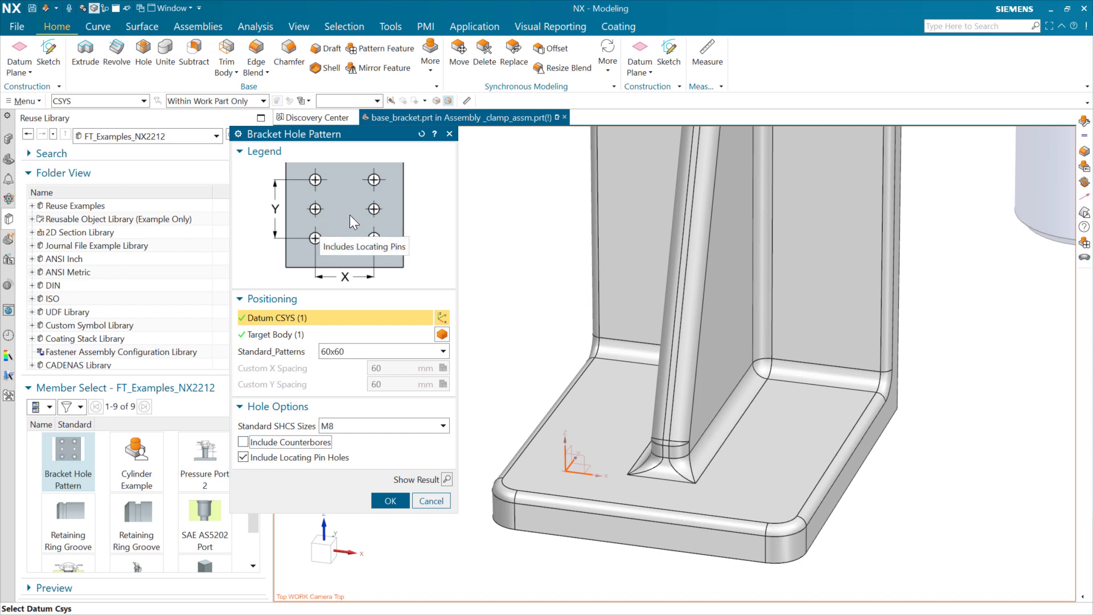
click(242, 442)
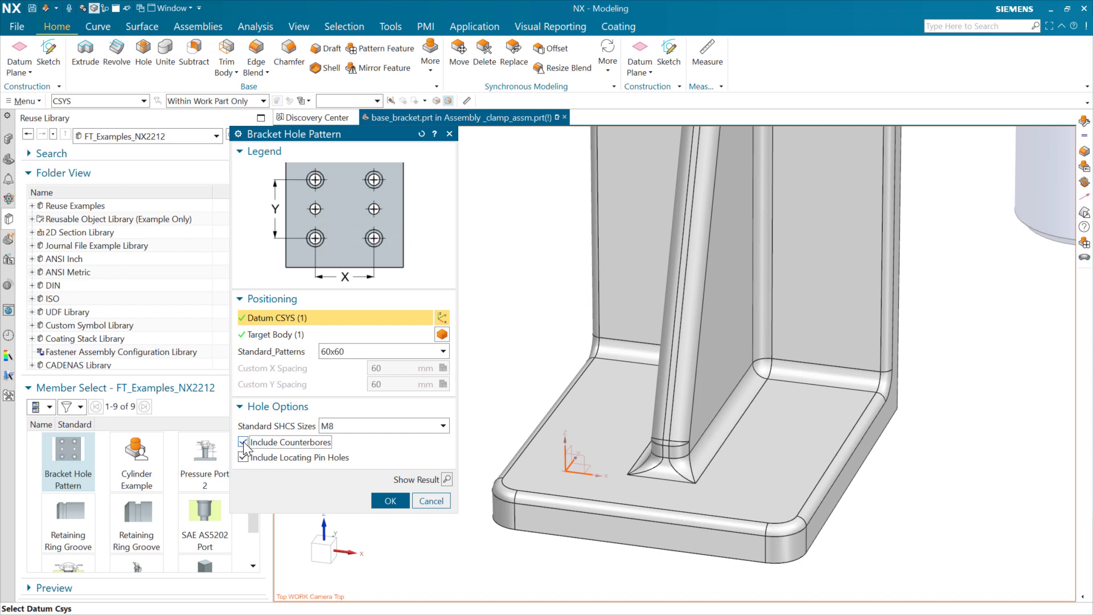
click(243, 442)
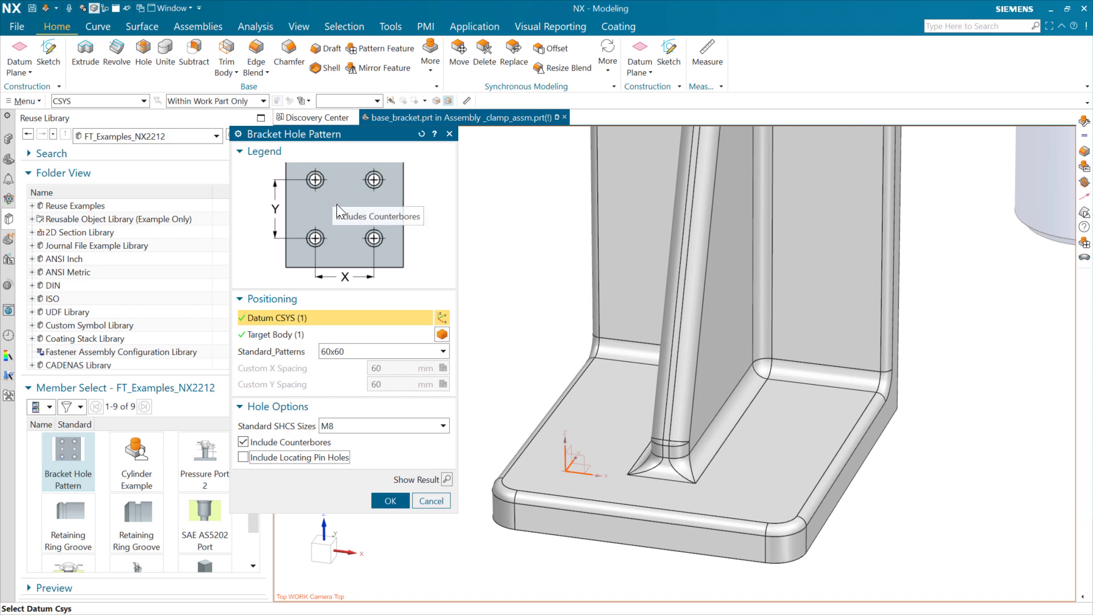
click(242, 442)
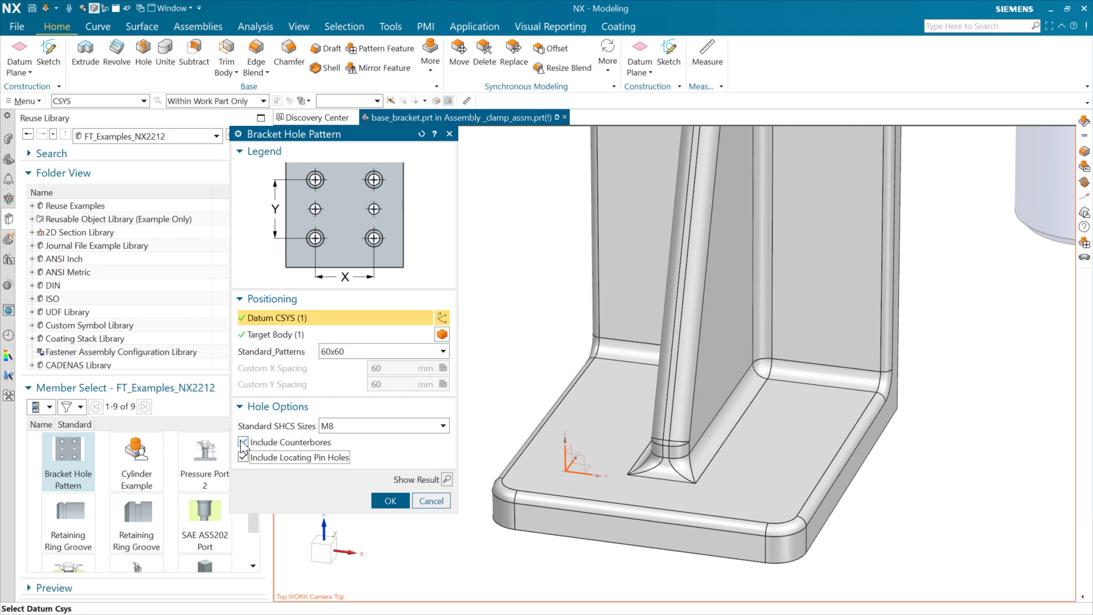
click(244, 442)
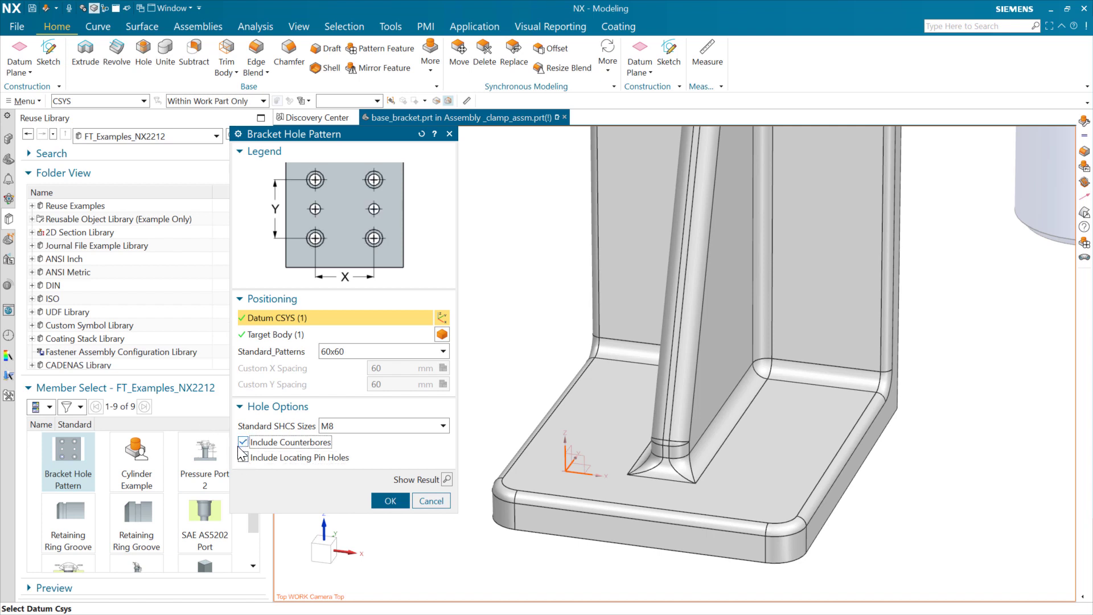
click(243, 458)
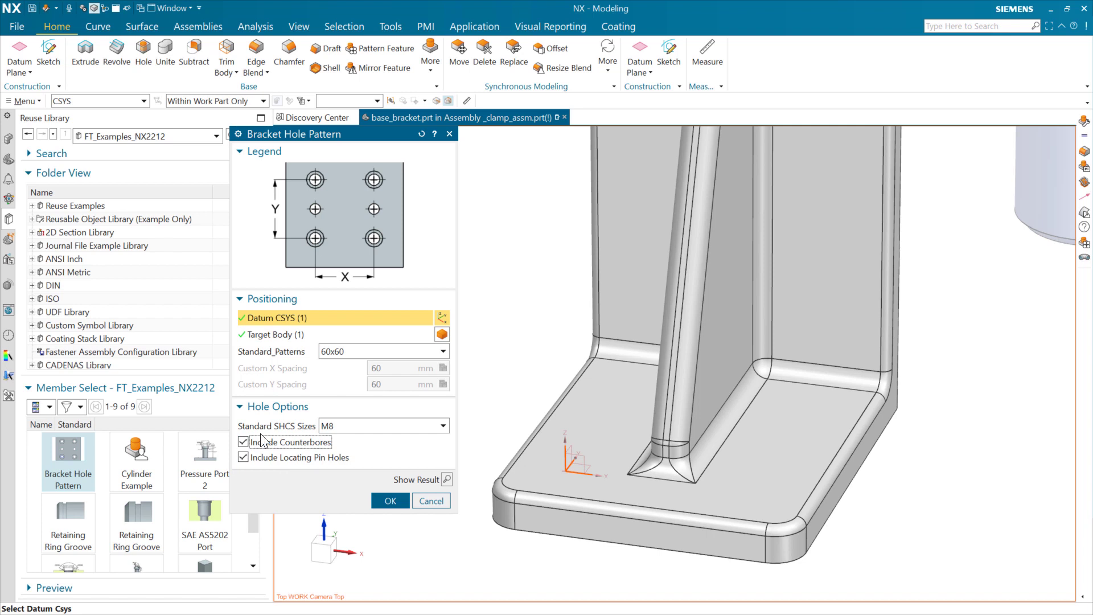
mouse_move(429, 284)
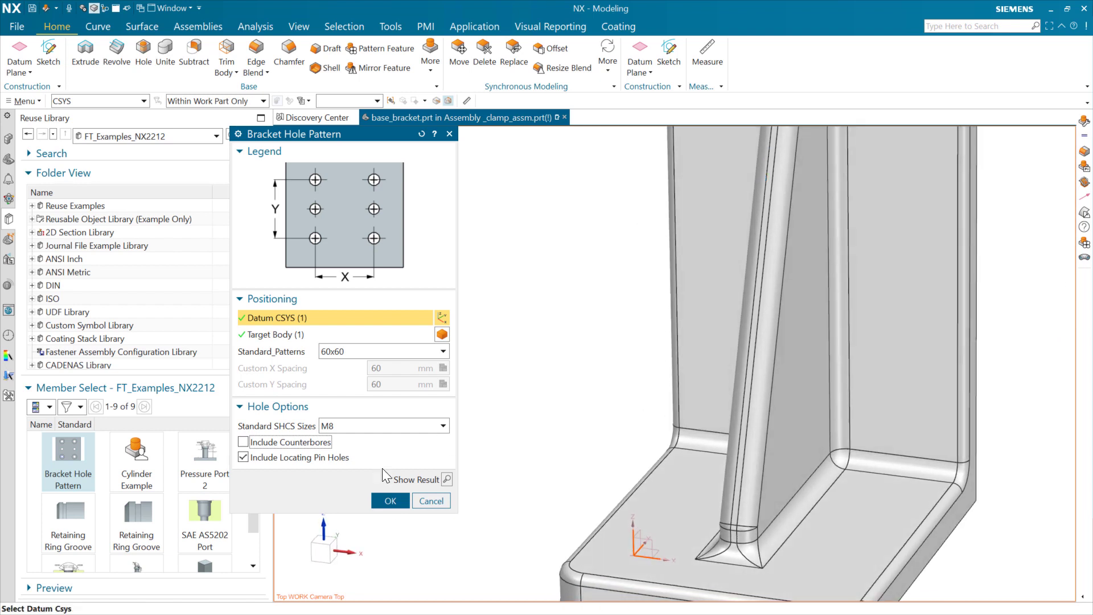
click(389, 501)
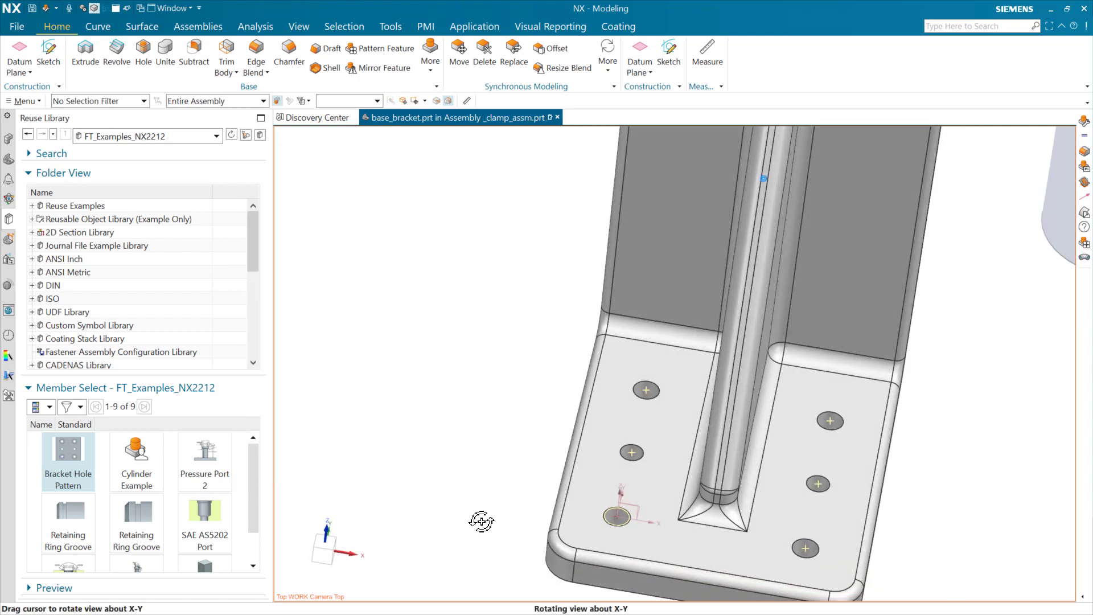
Step: Inspect the new M8 holes and start inserting a second Bracket Hole Pattern
drag(480, 521, 423, 445)
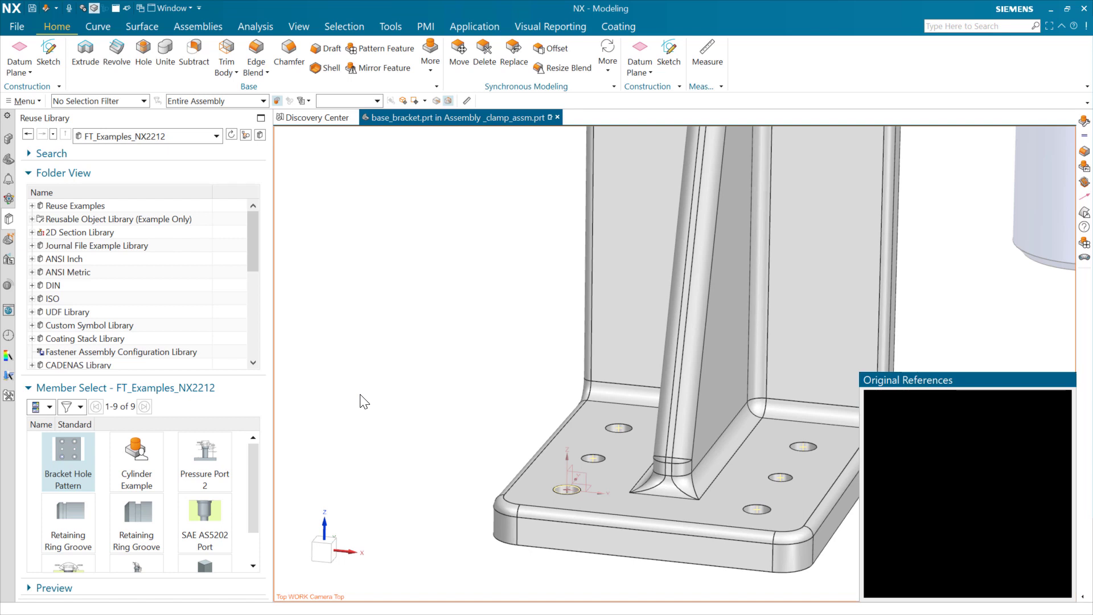
double_click(67, 450)
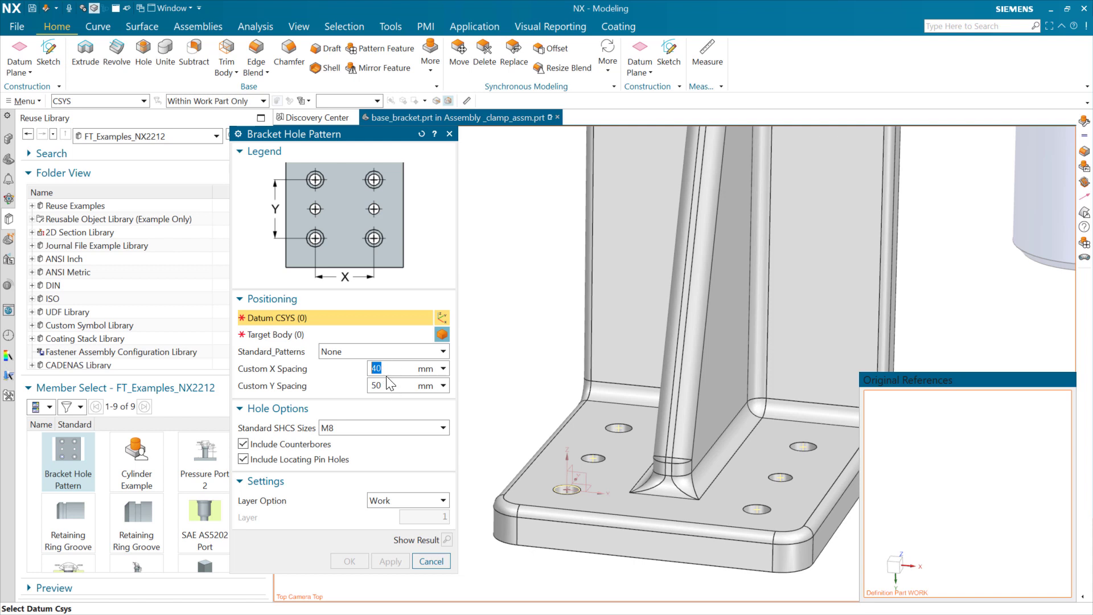
click(441, 352)
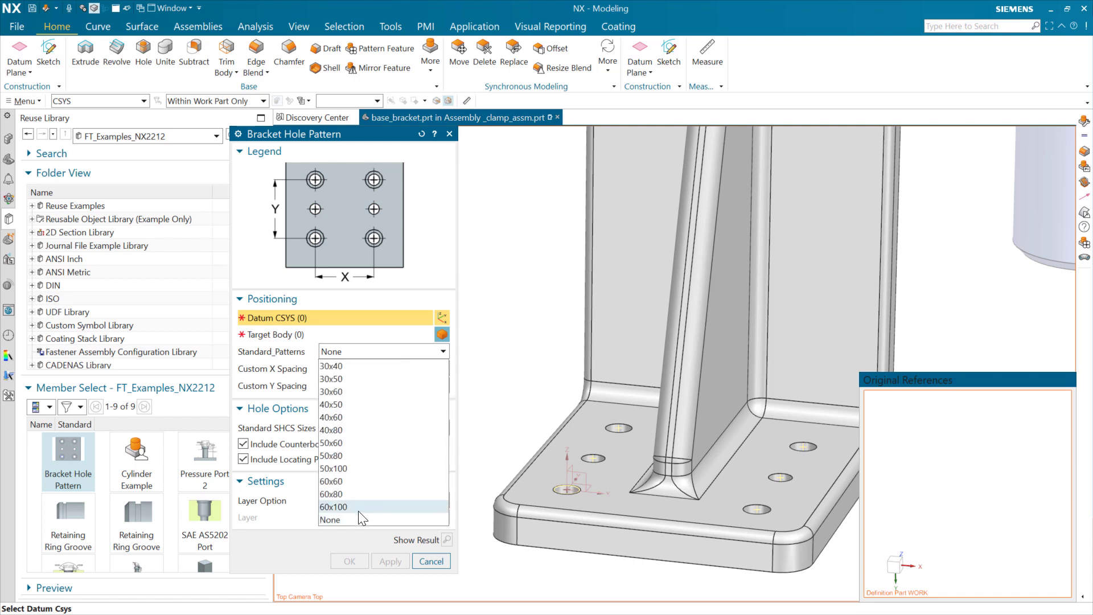
mouse_move(349, 519)
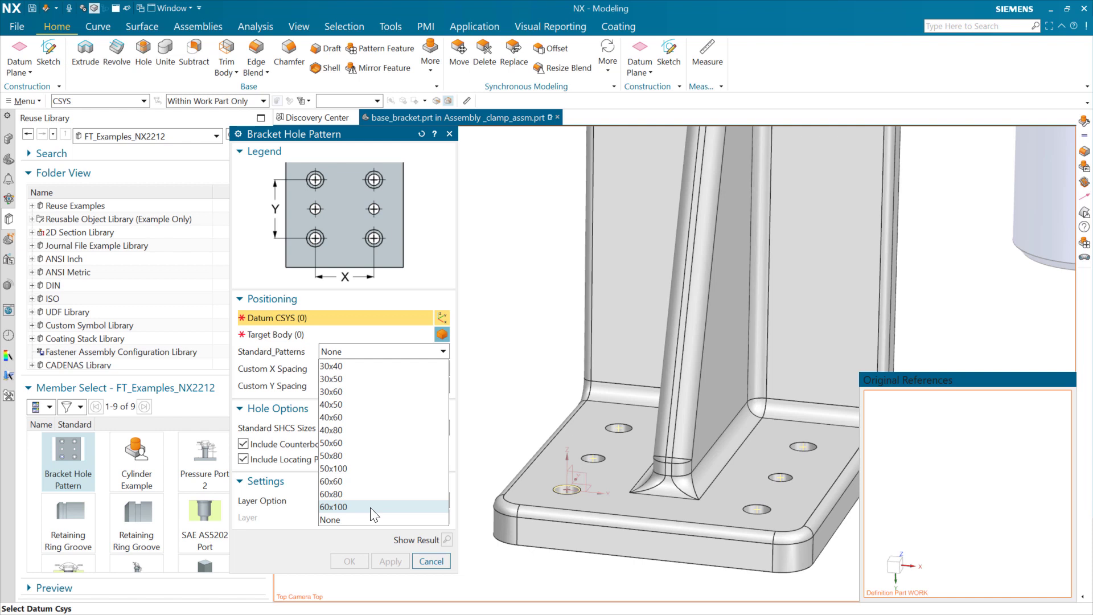
mouse_move(333, 521)
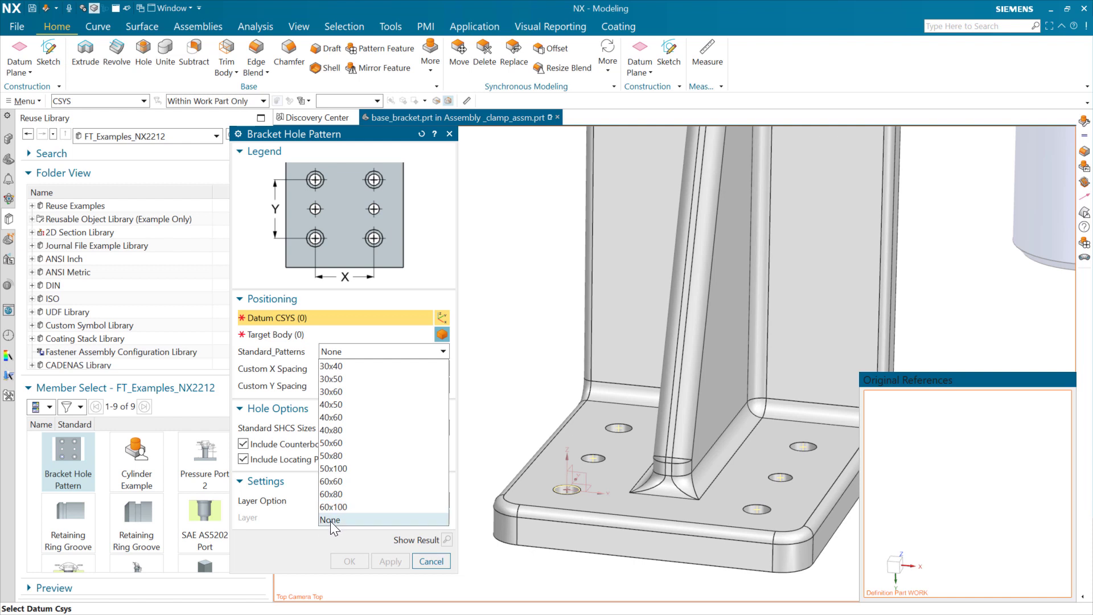
click(332, 520)
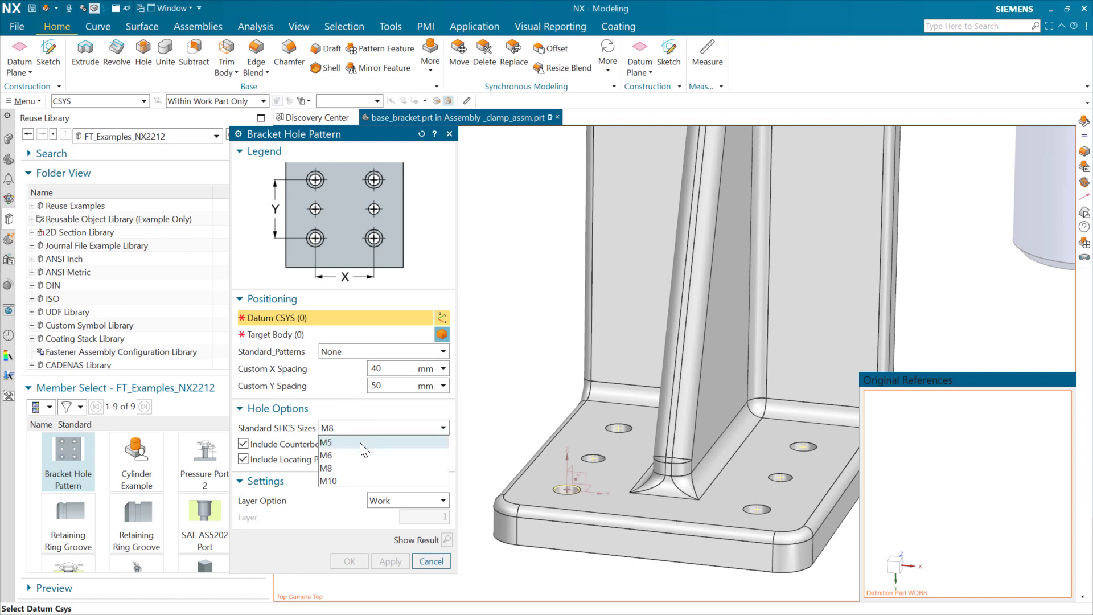
mouse_move(340, 451)
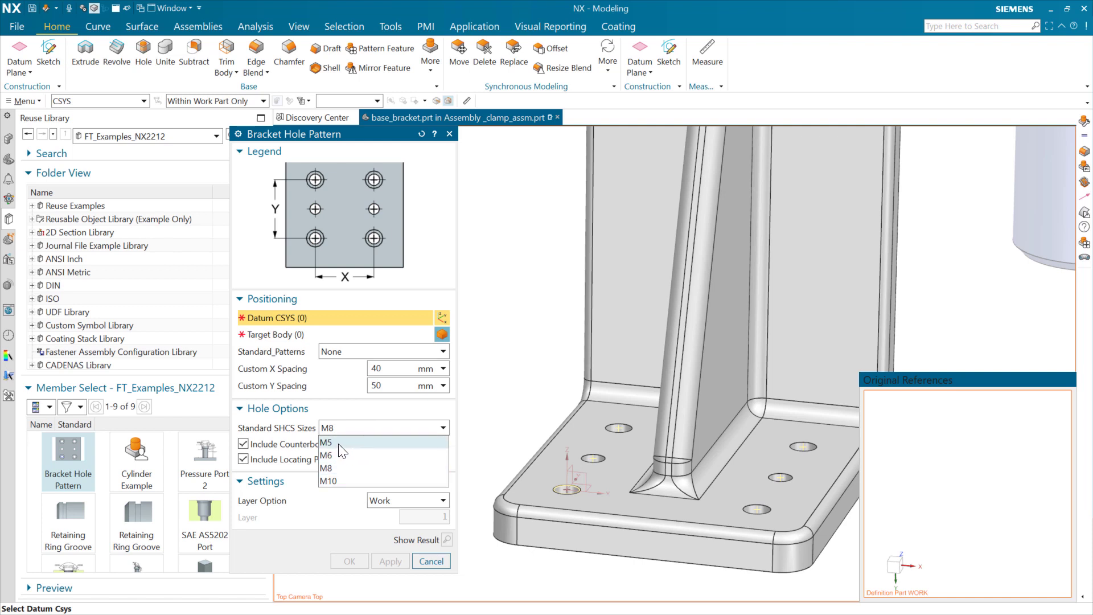
mouse_move(355, 468)
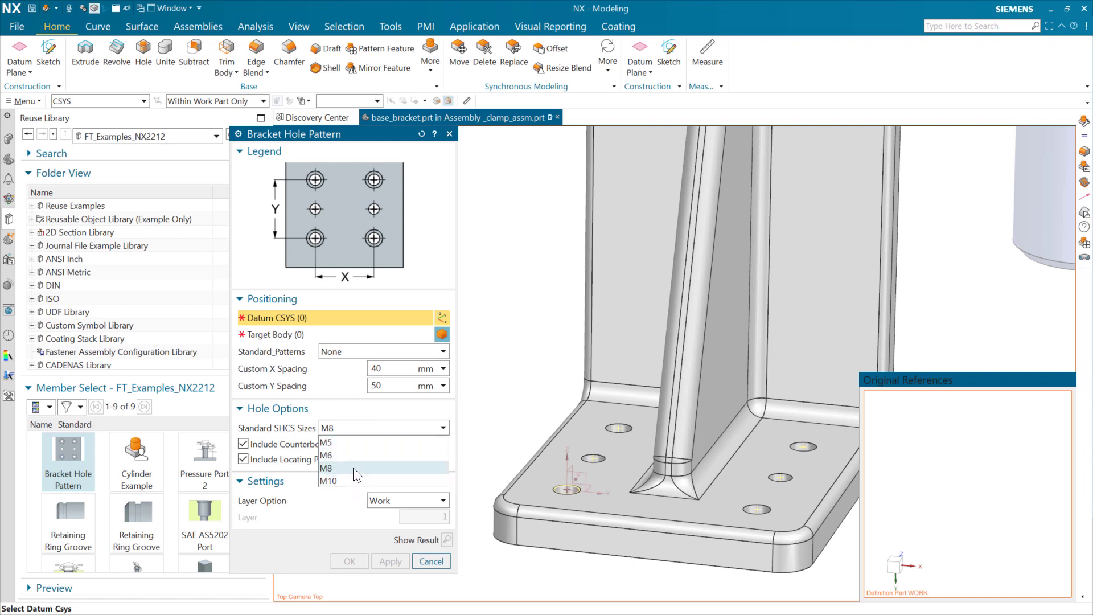
click(326, 468)
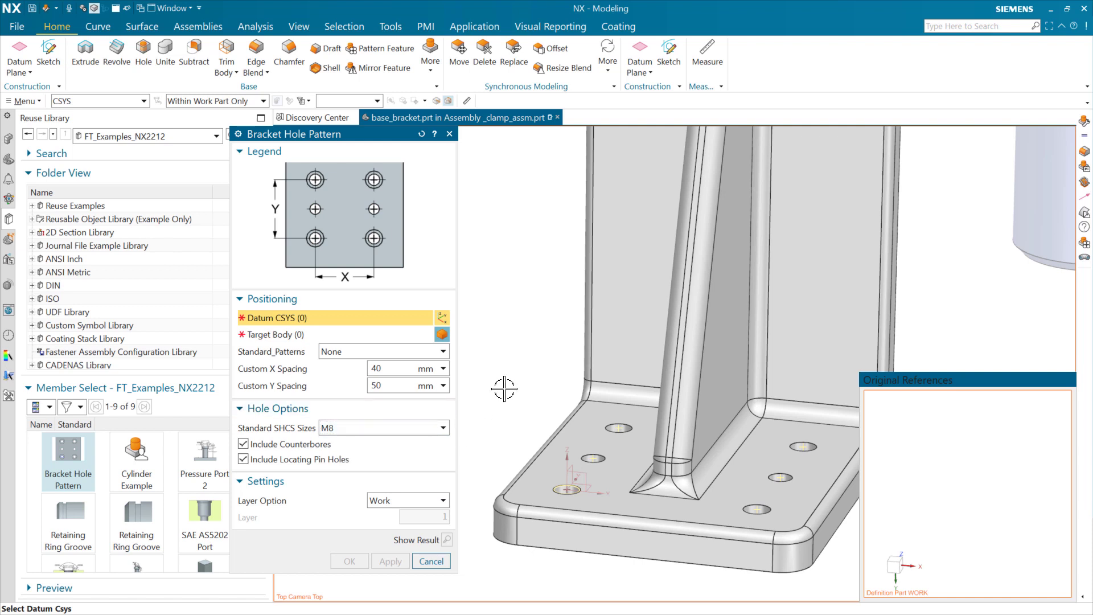